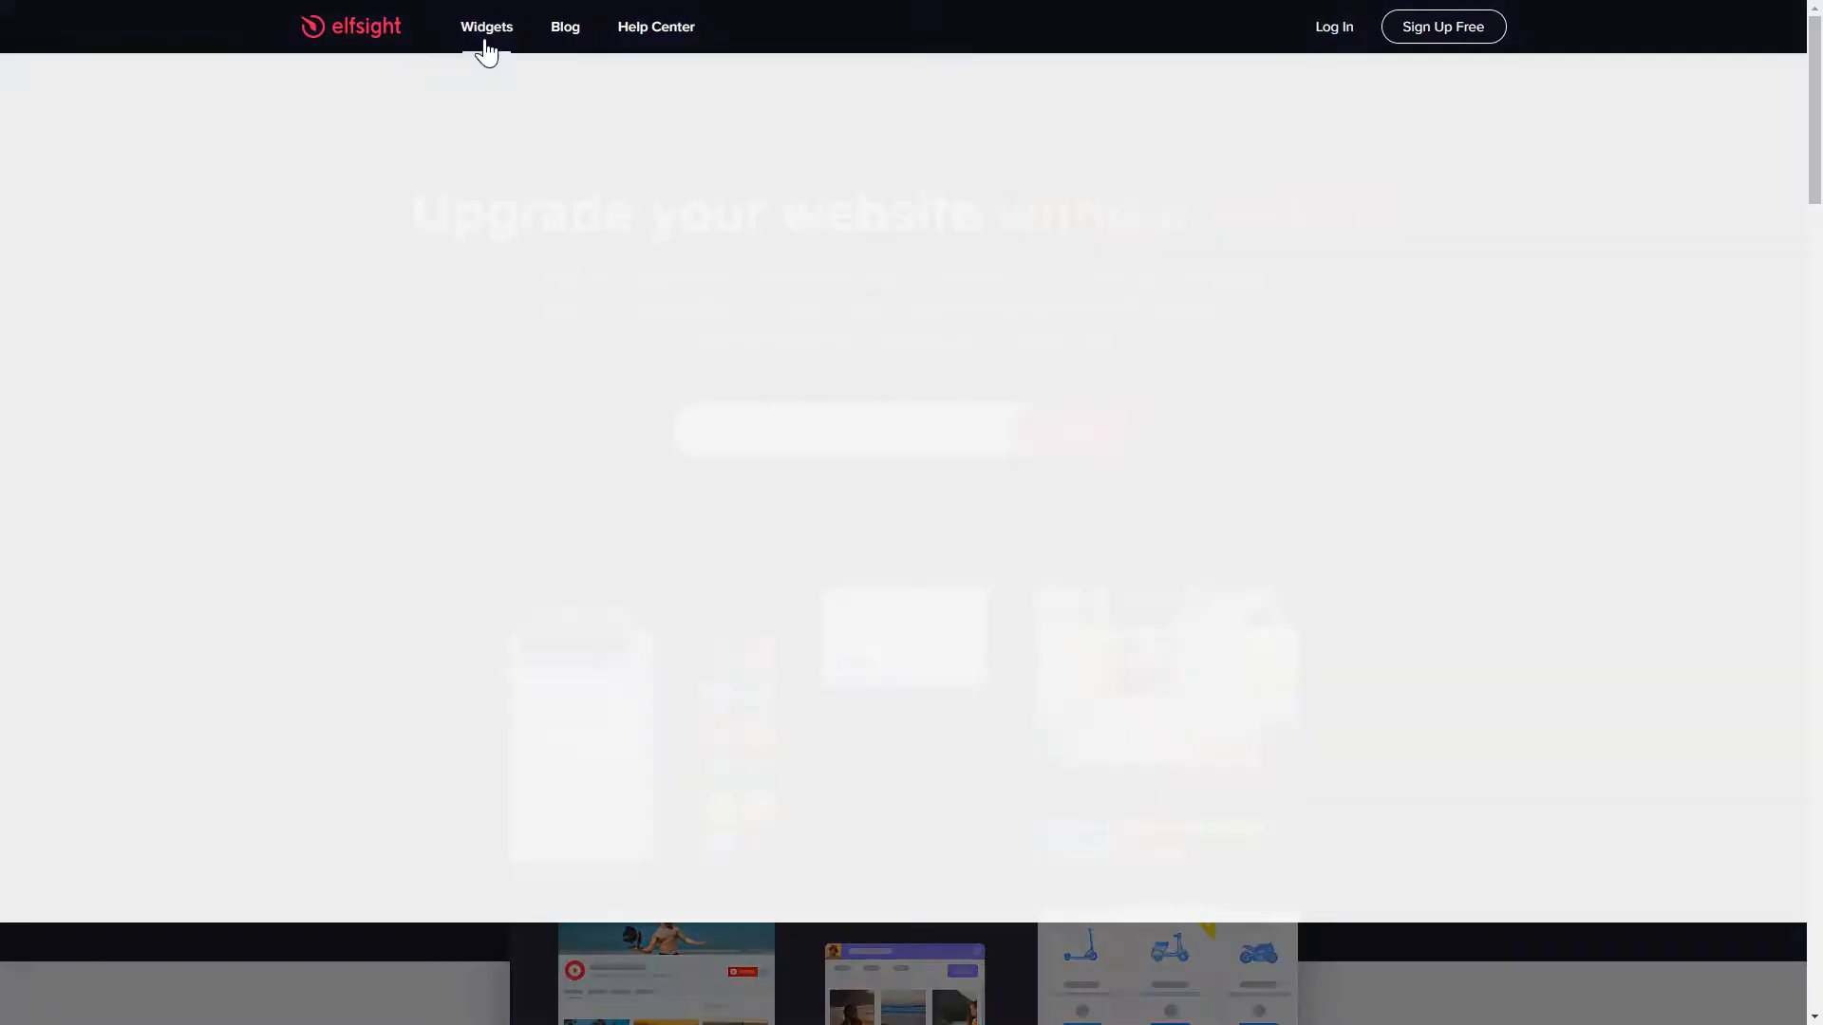
- Reach the All-in-One Chat widget page from the Widgets menu under Chats
click(486, 26)
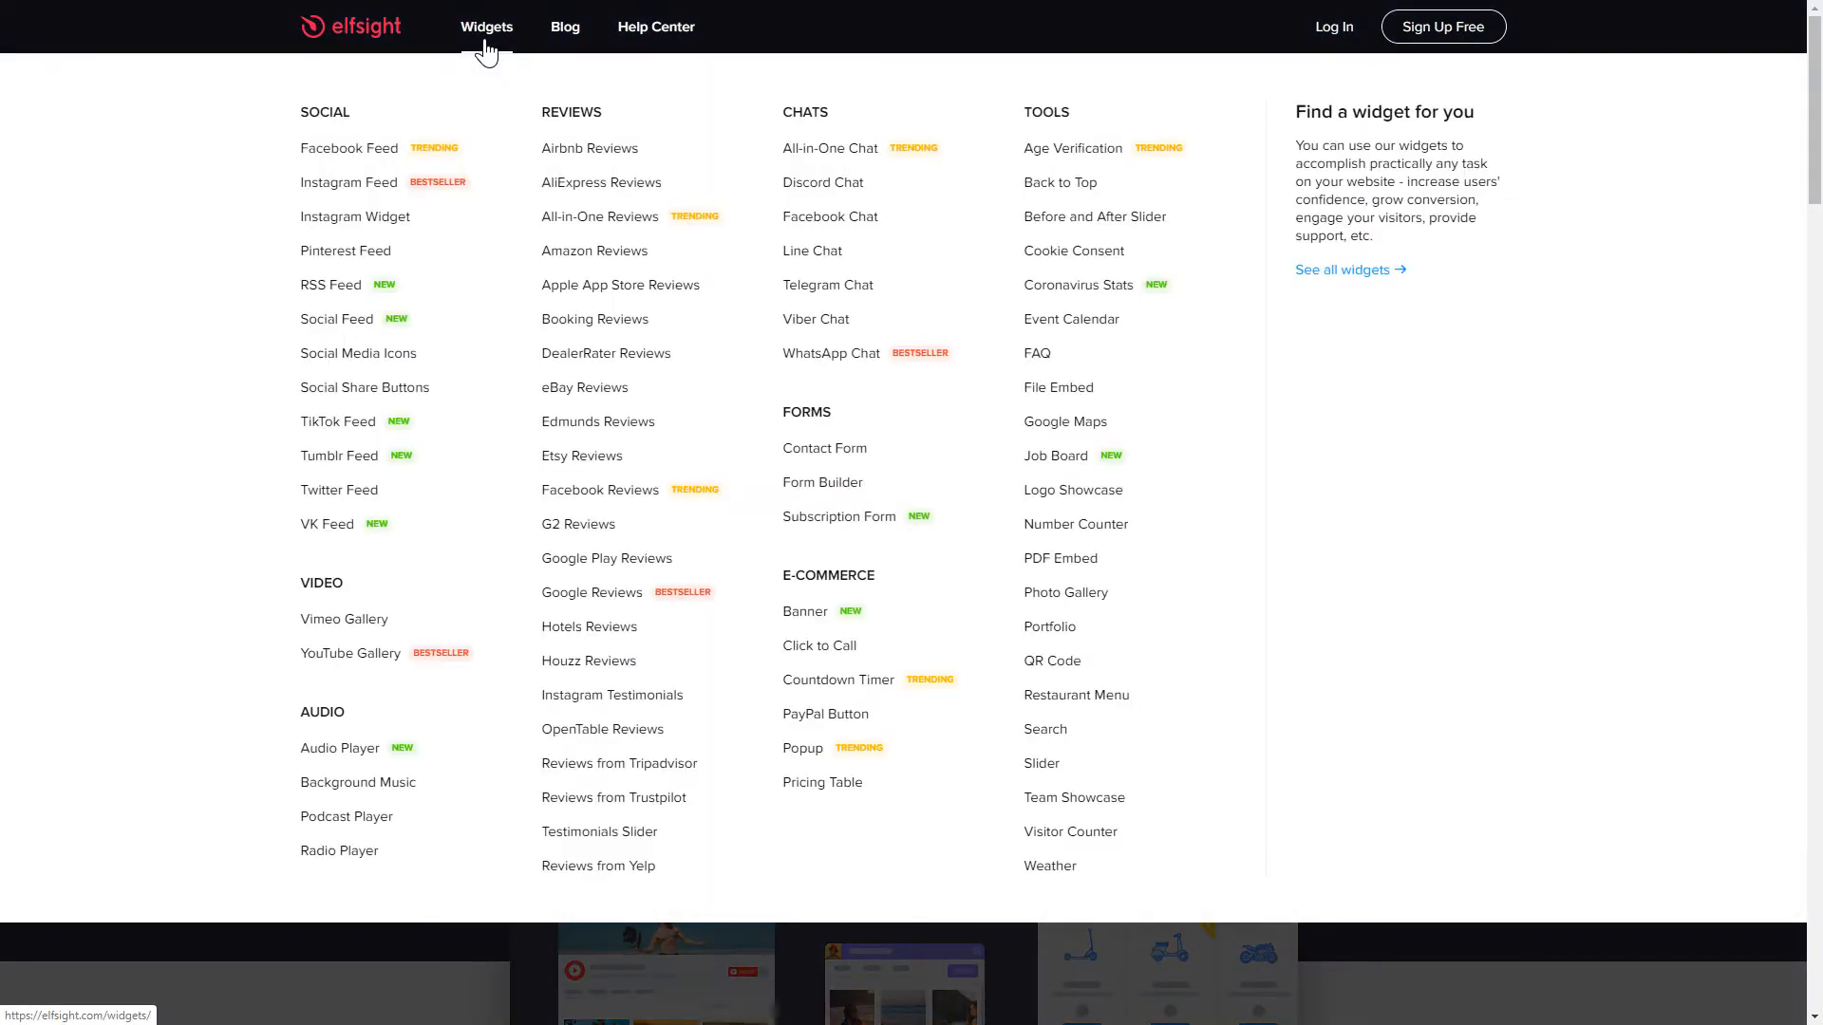
mouse_move(829, 148)
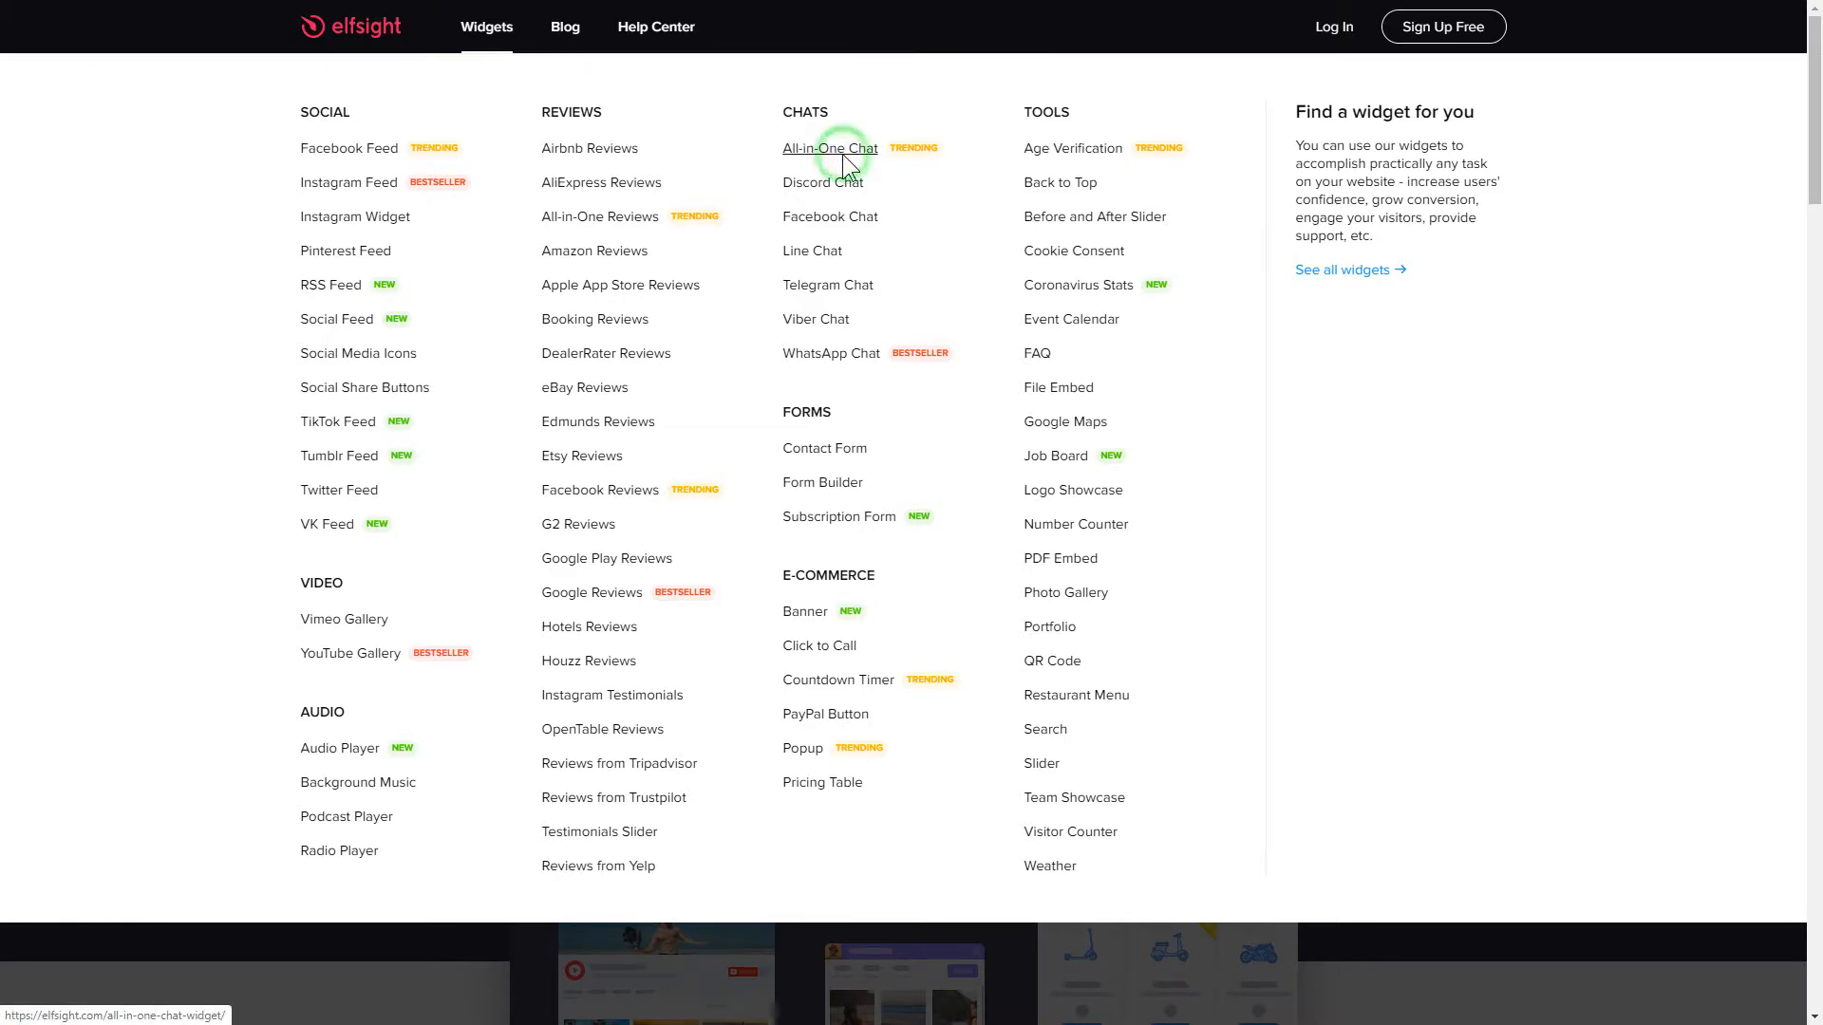
click(830, 148)
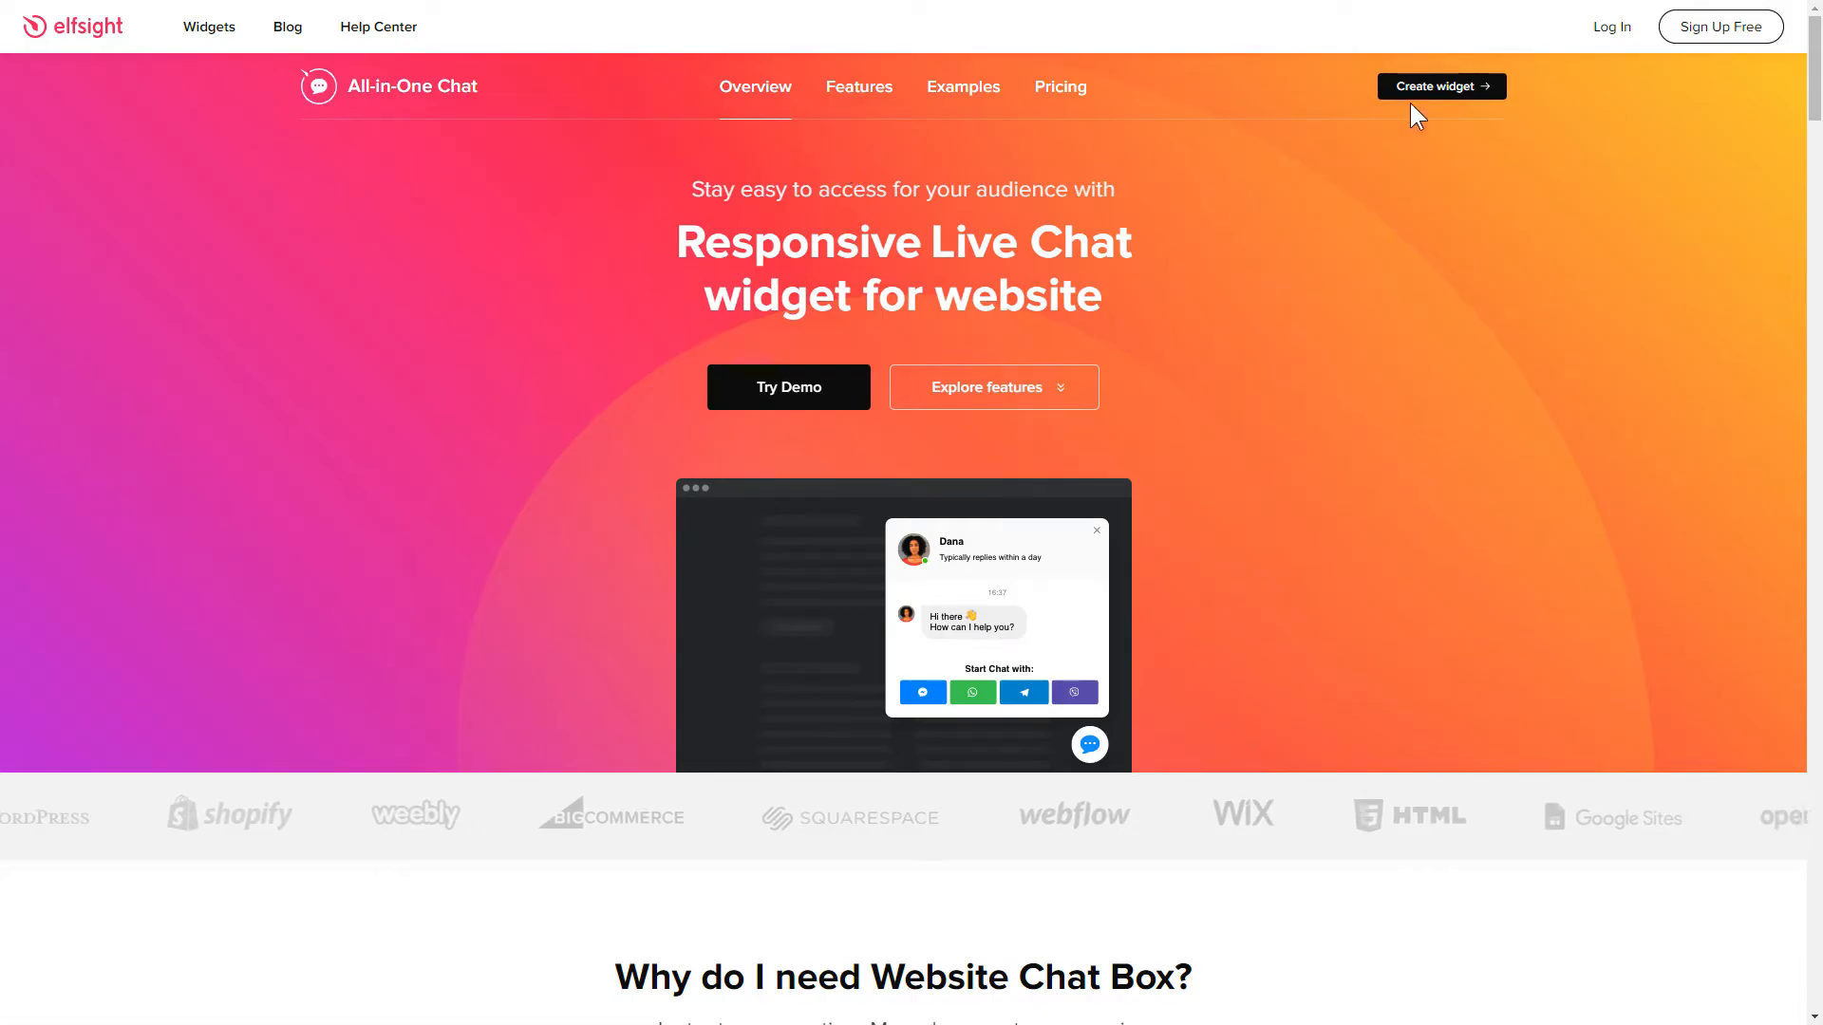
- Create a chat widget from the General template, add it to a website and save it
click(1439, 86)
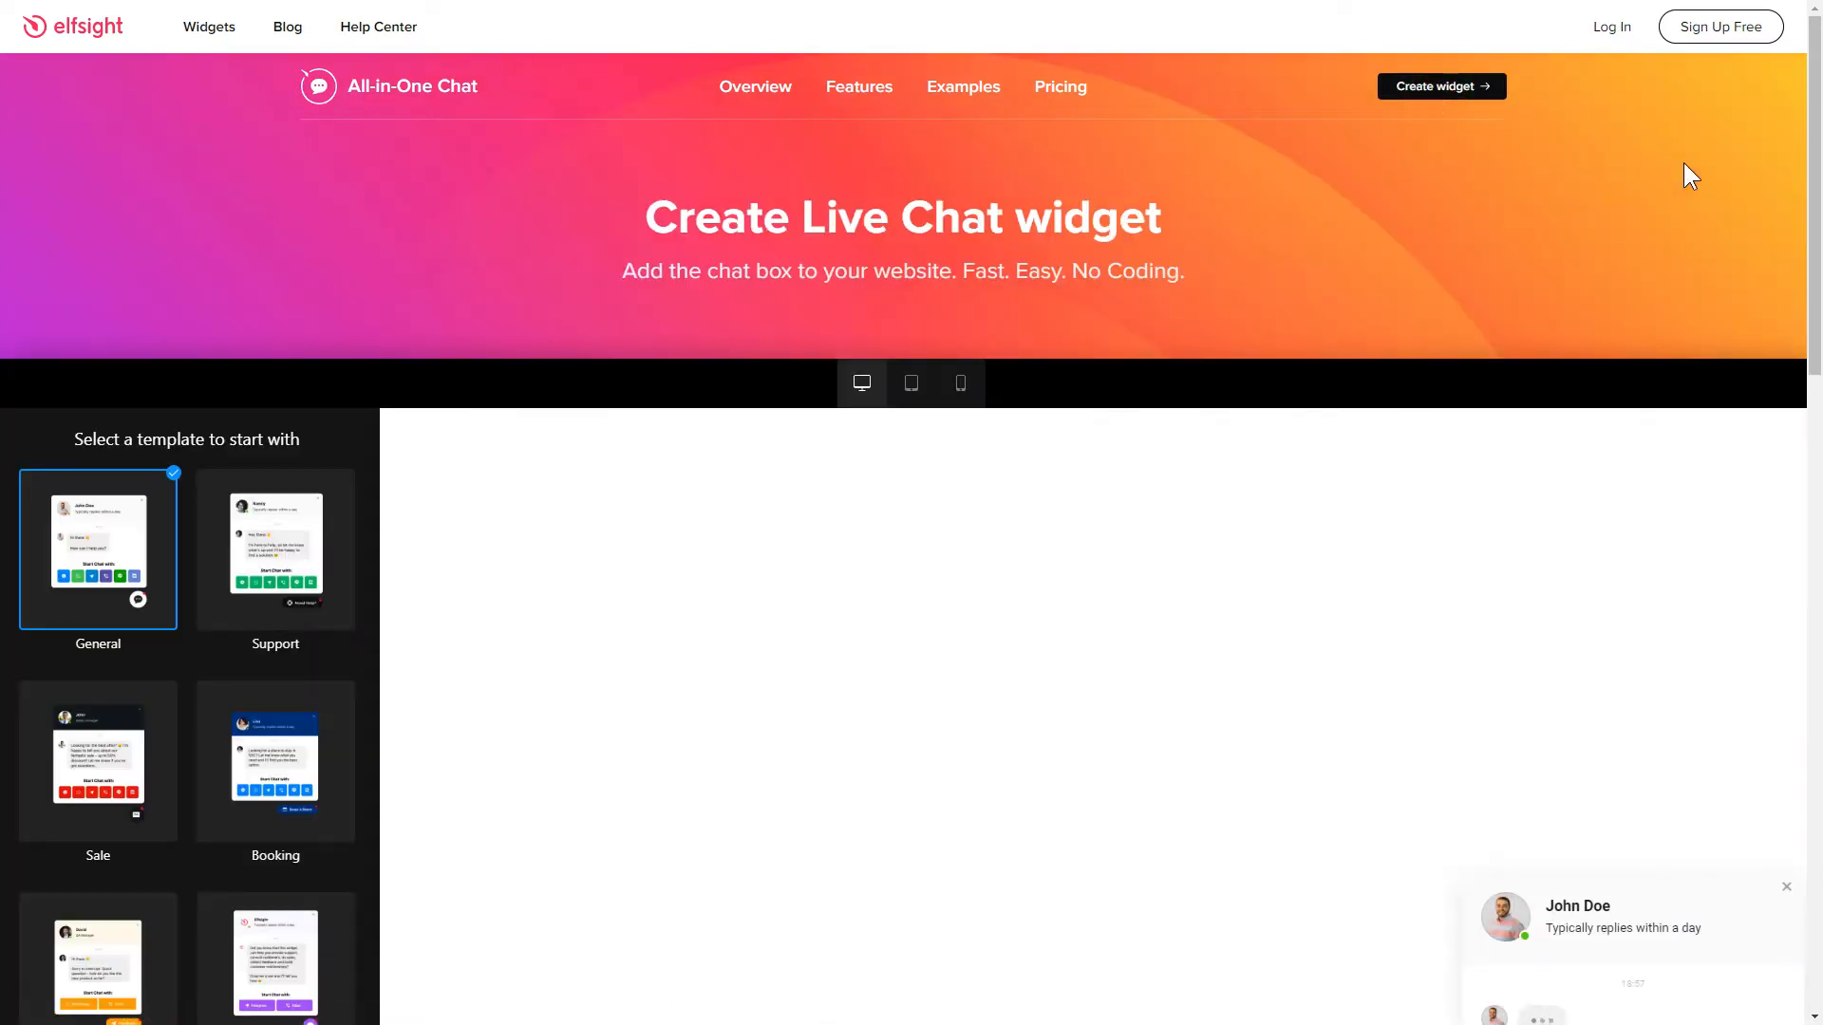
scroll(down, 3)
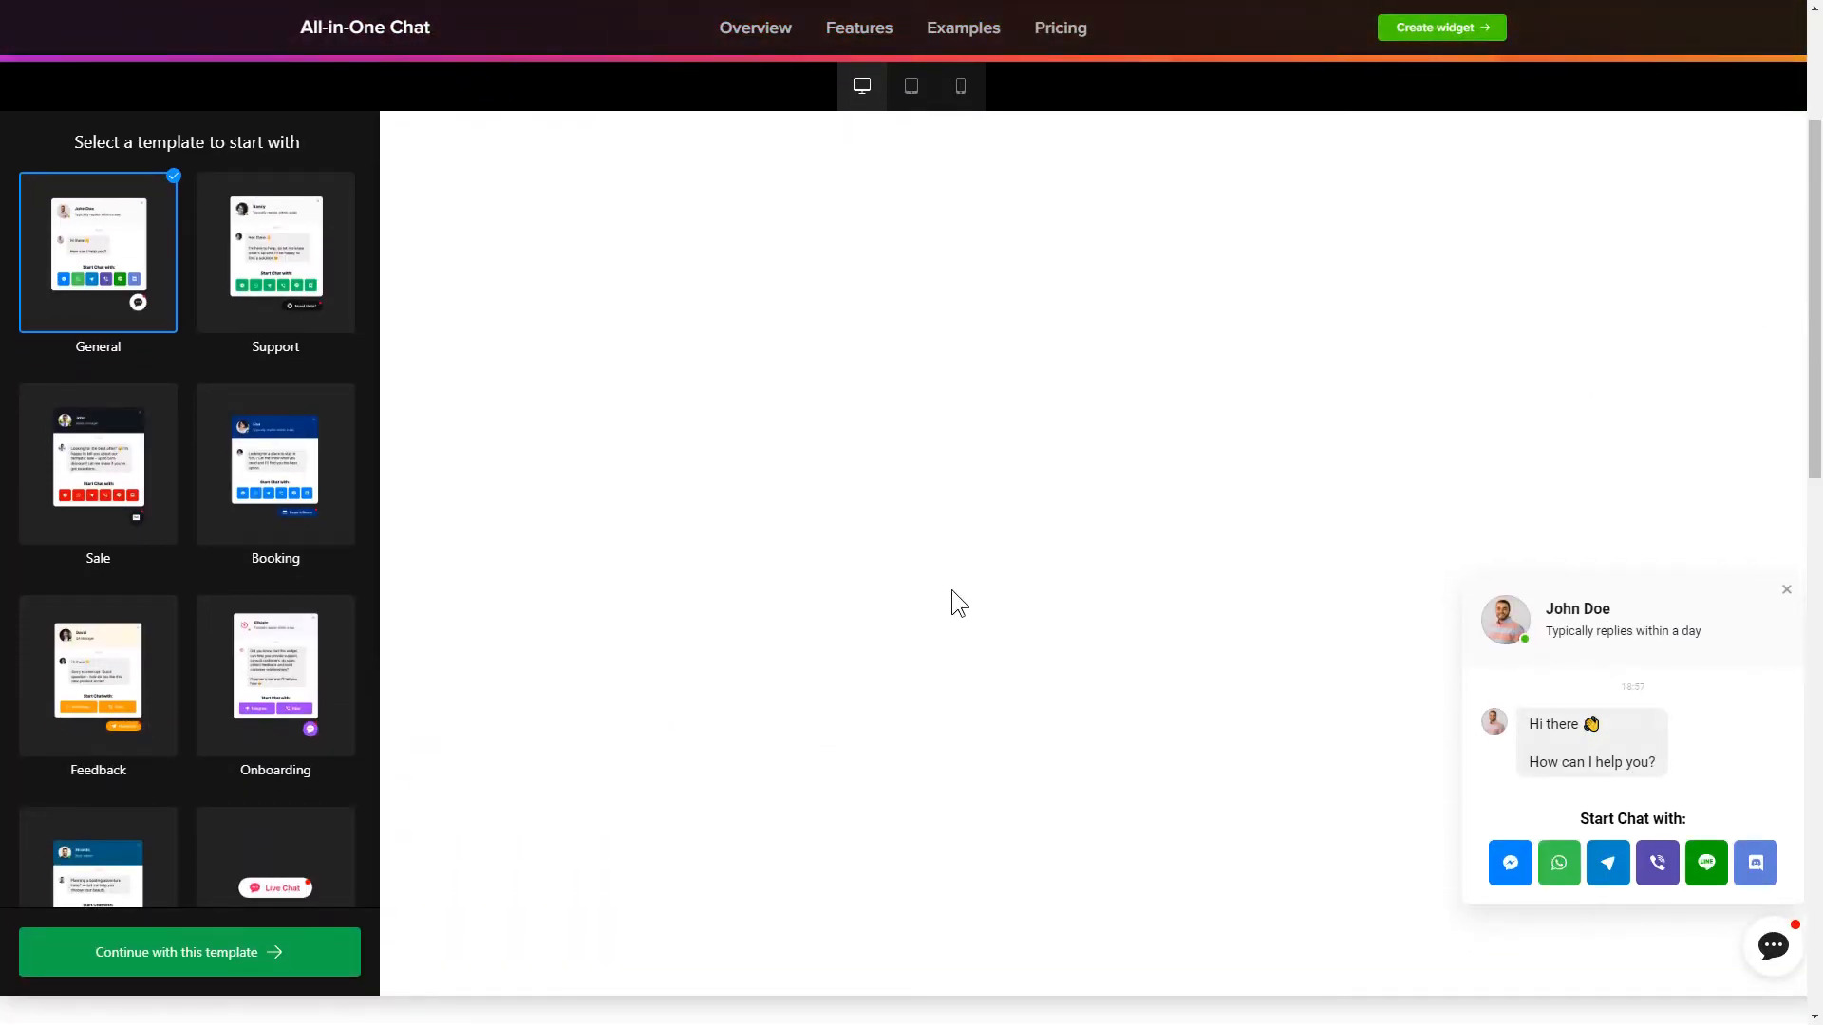
click(188, 951)
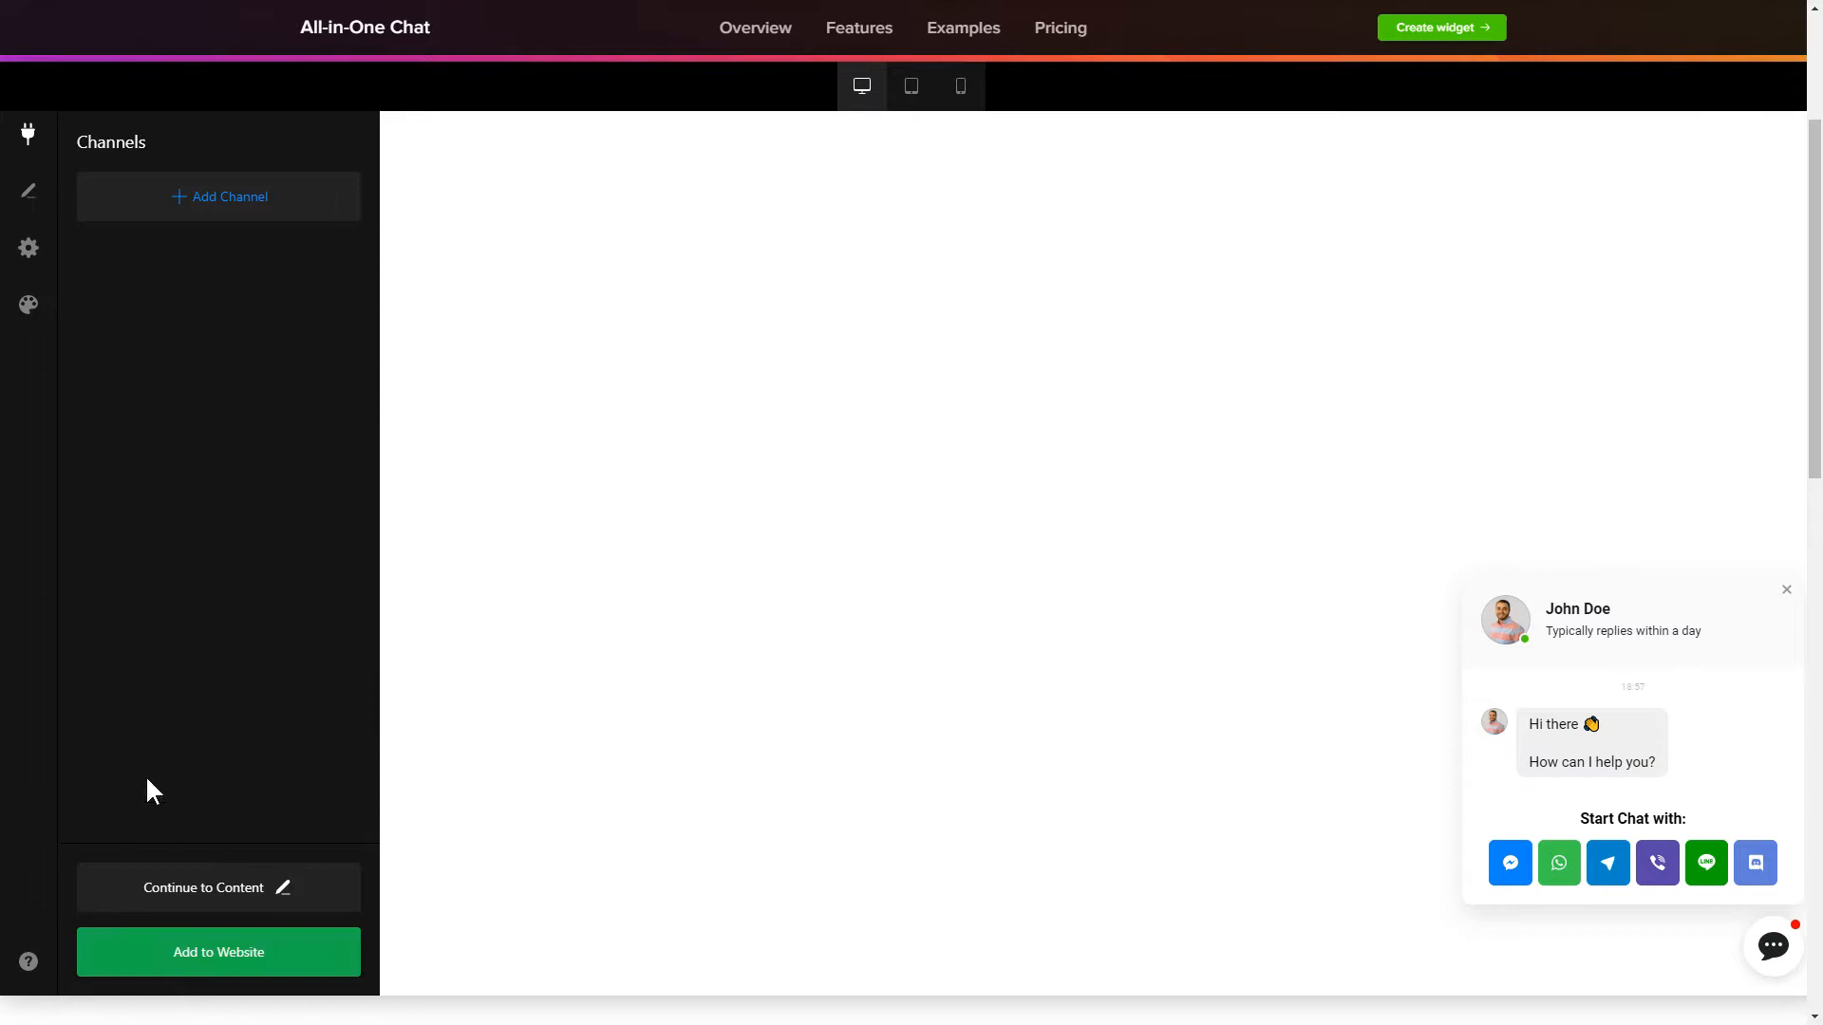
click(29, 249)
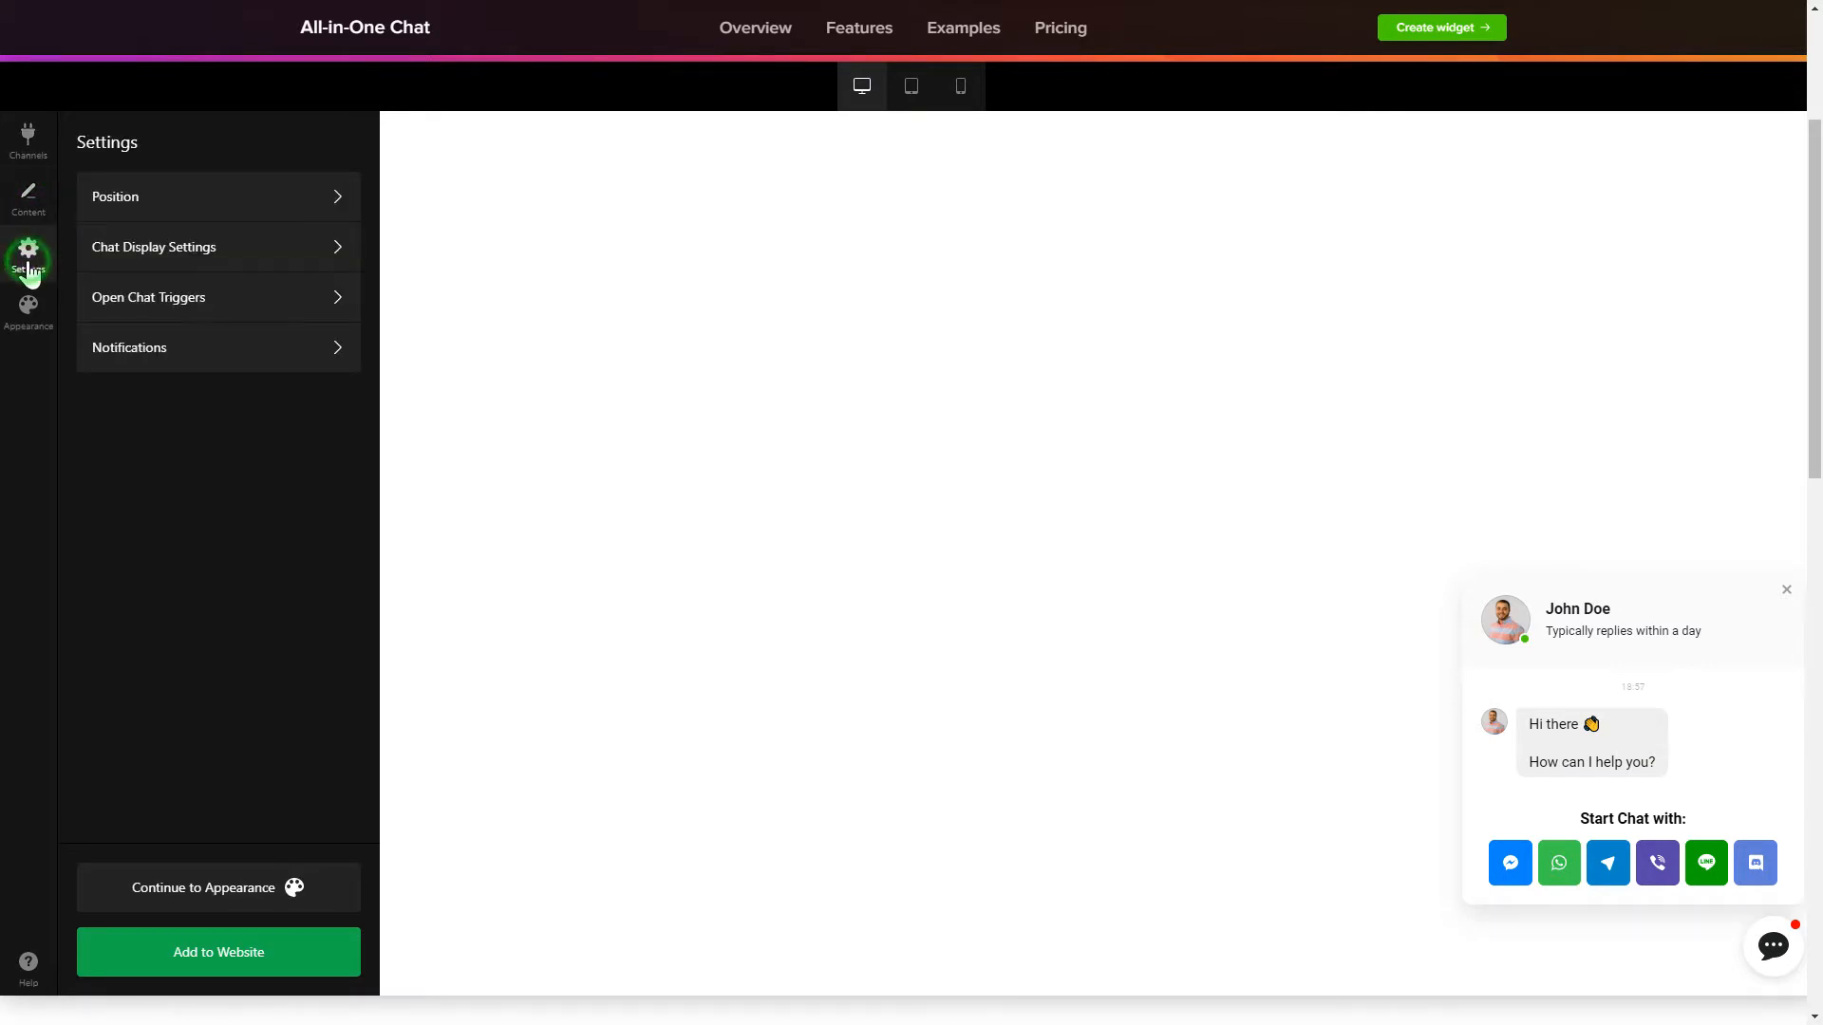
click(29, 310)
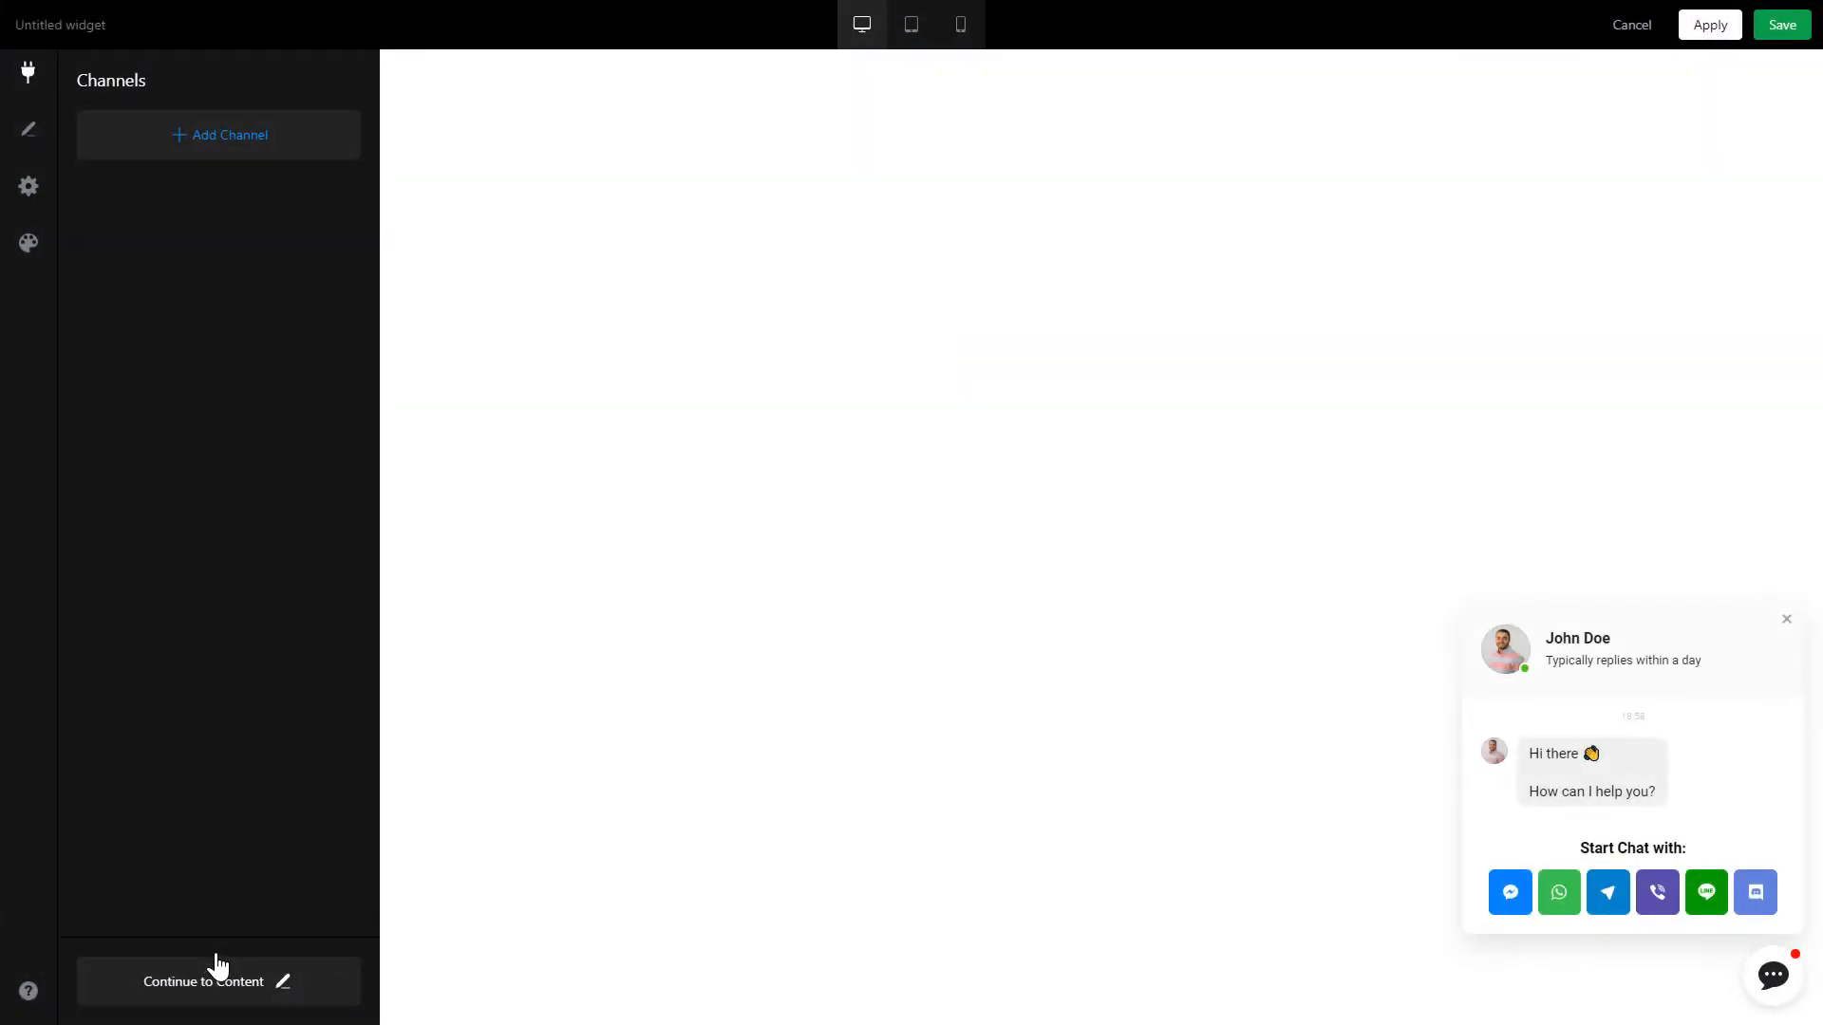
mouse_move(1783, 53)
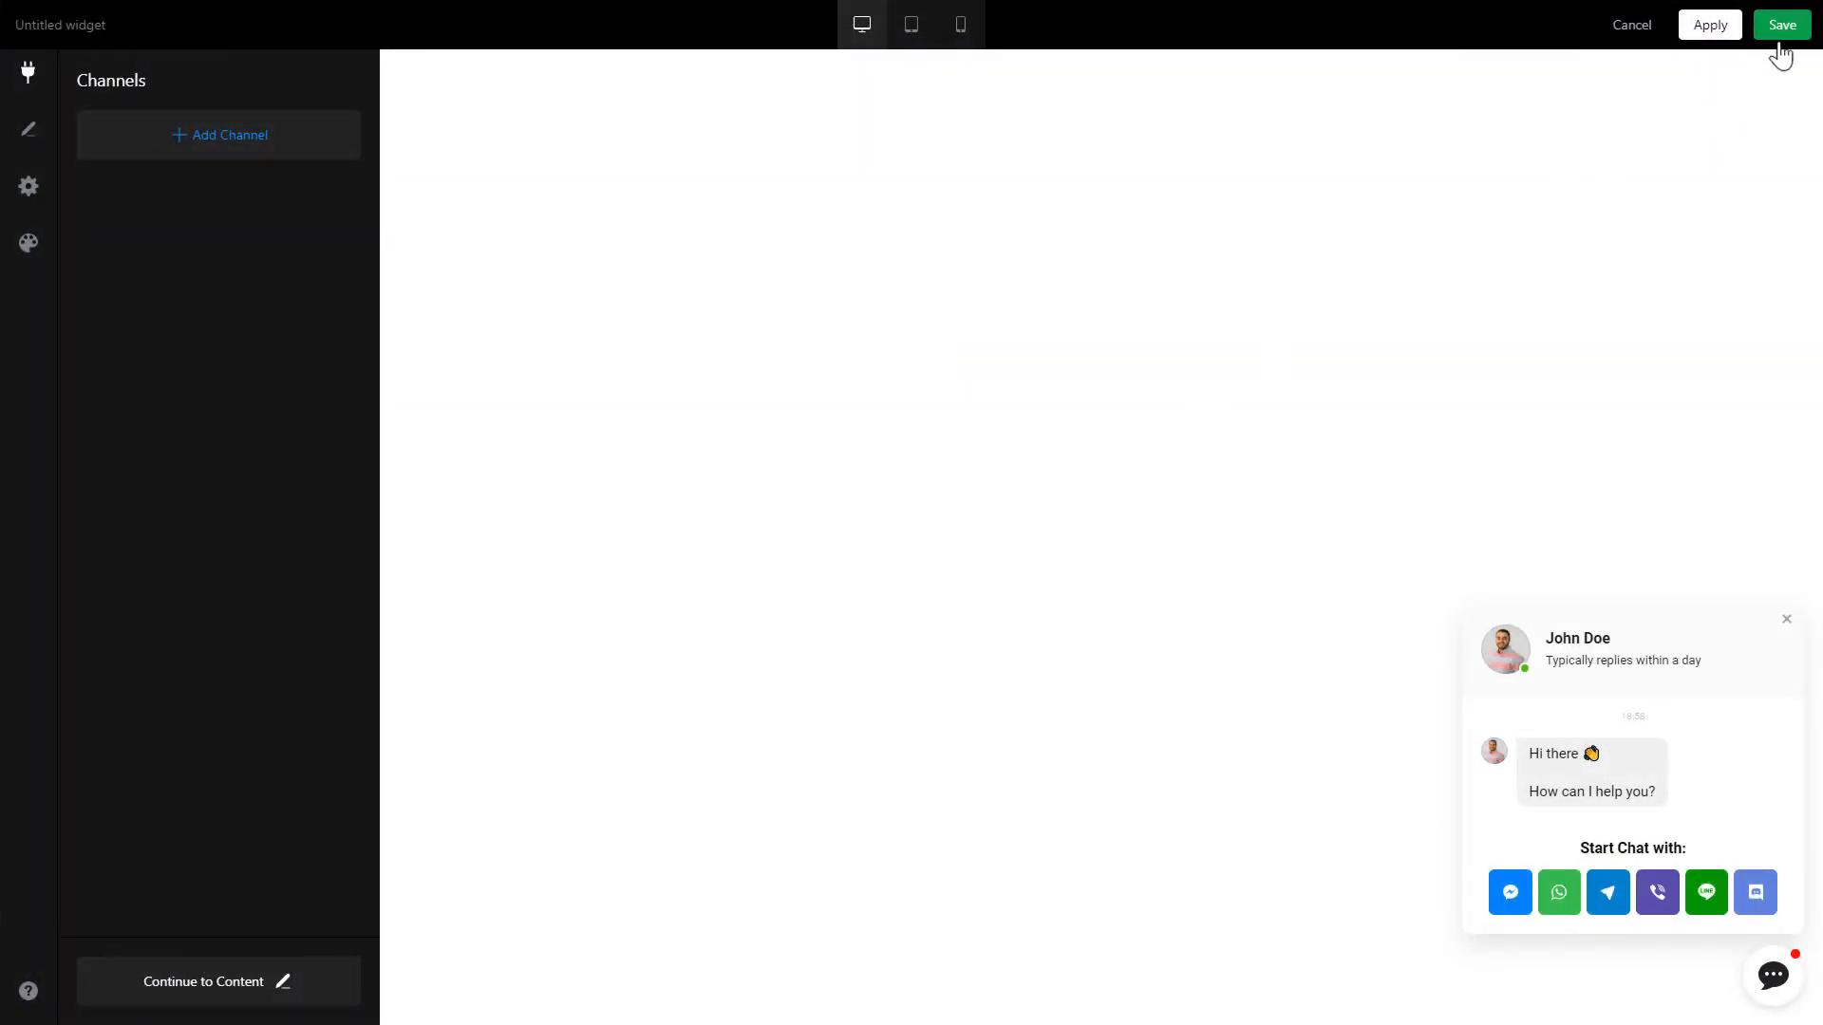
click(1781, 25)
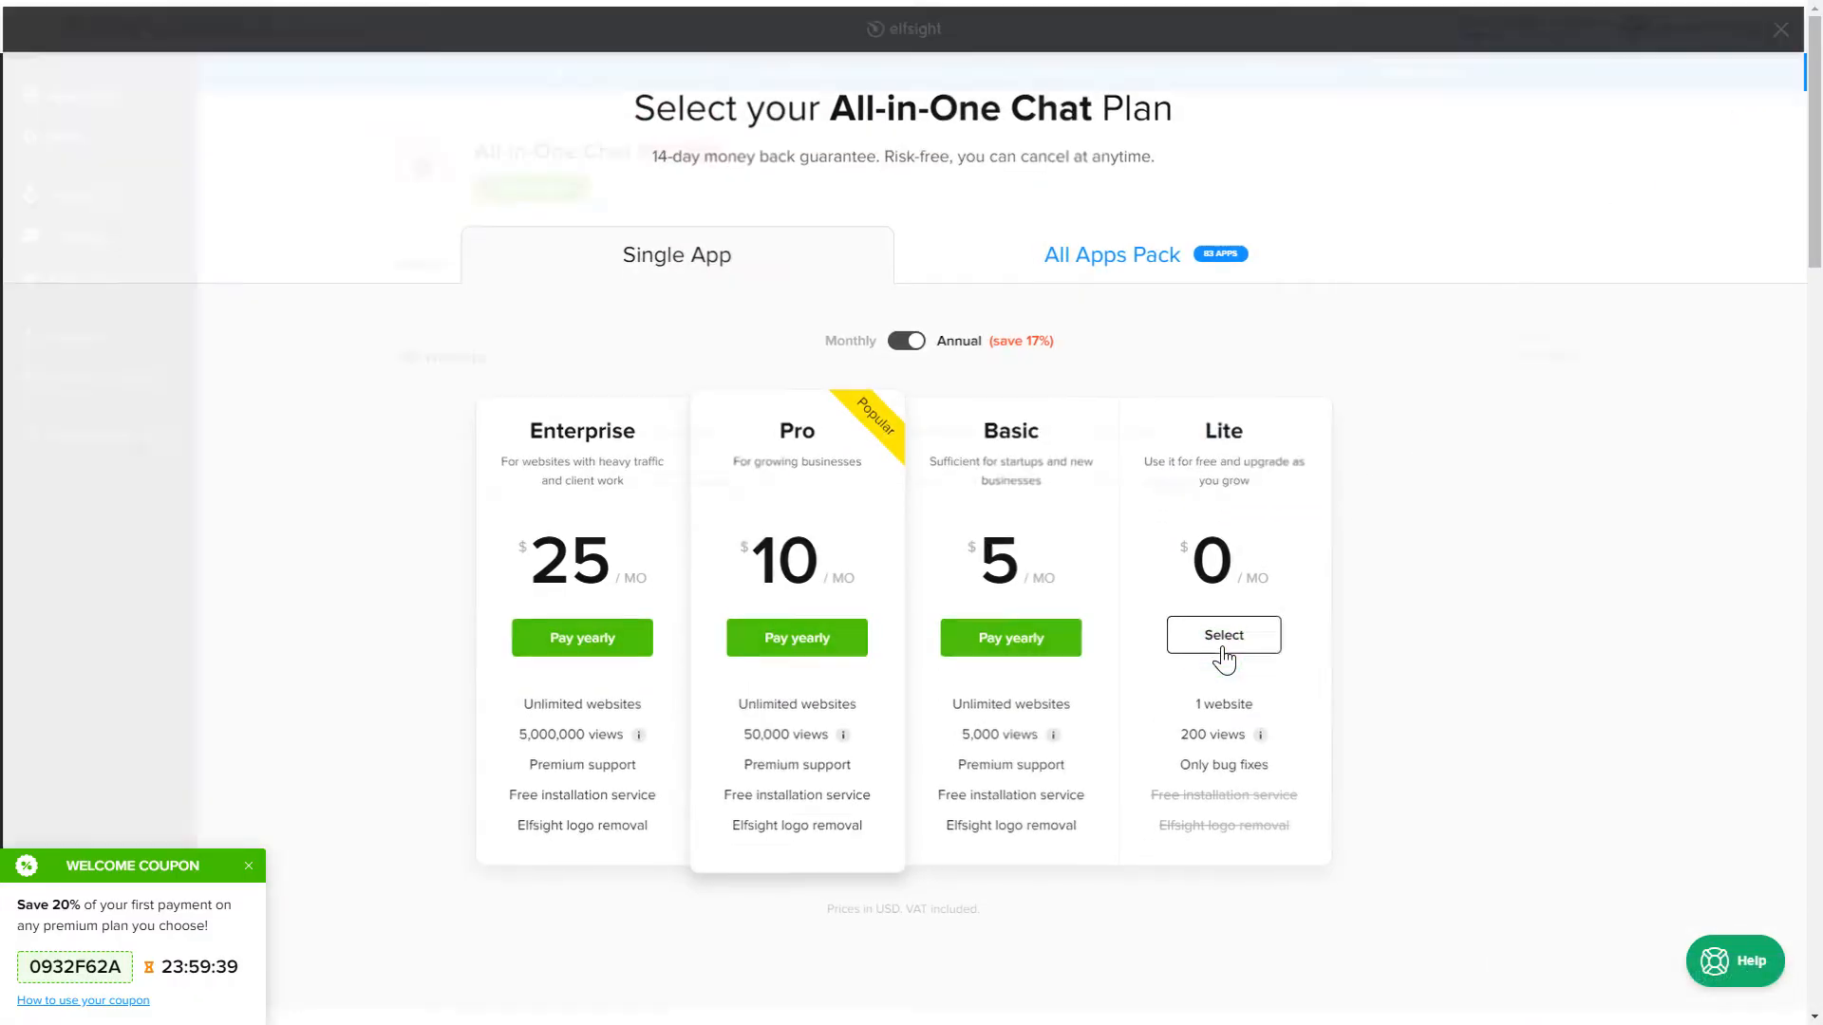
- Choose the free Lite plan and copy the widget's installation code
click(1221, 634)
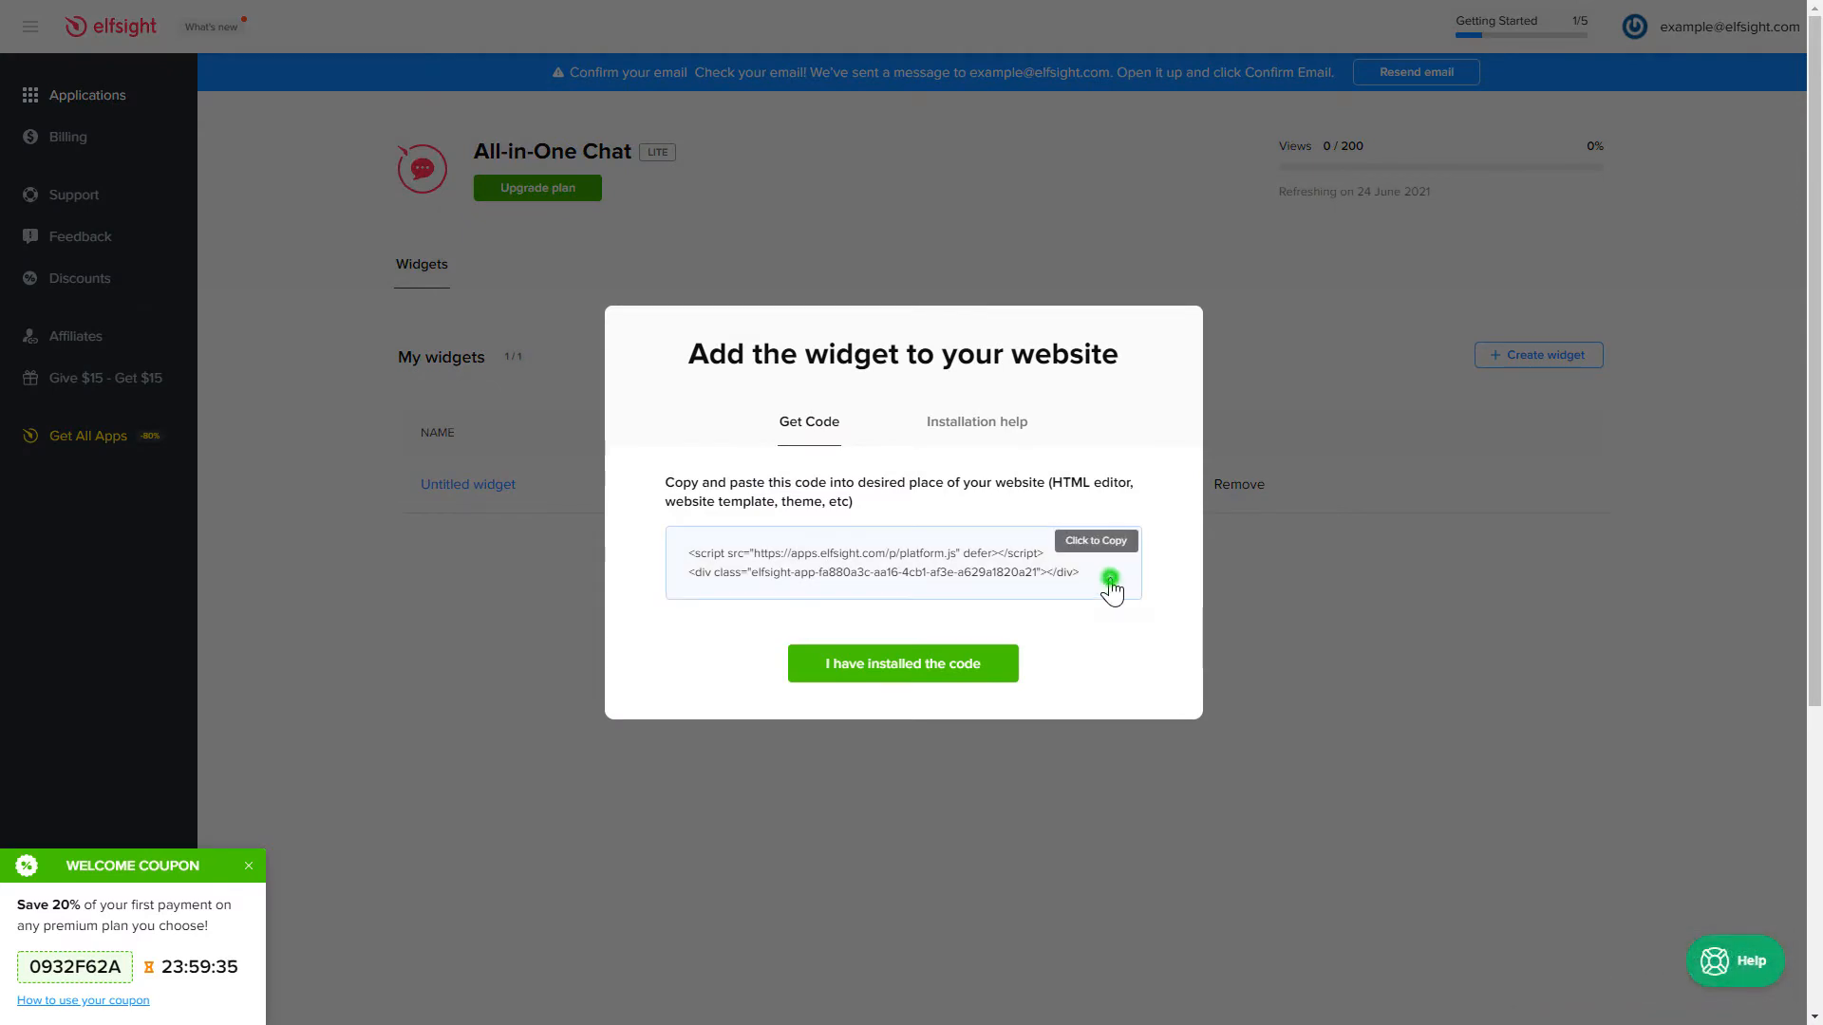
click(1094, 541)
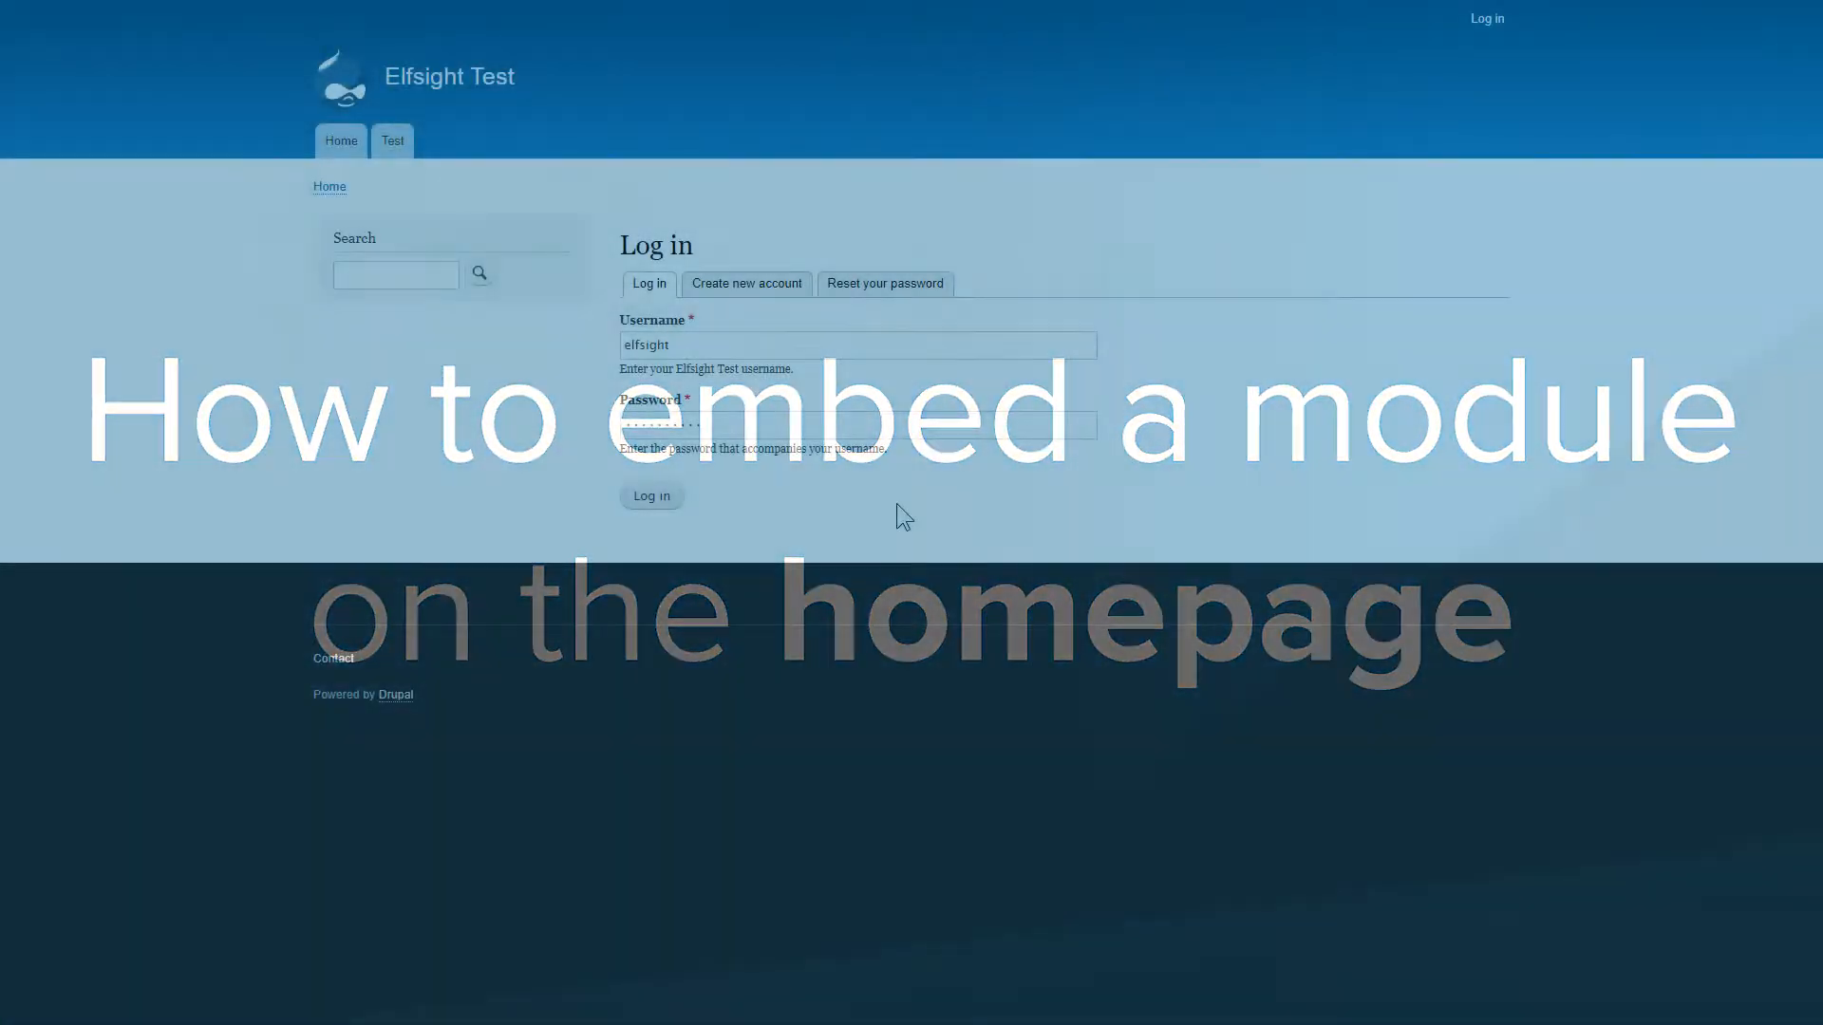
- Log in to Drupal and start editing the Elfsight basic page from the Content list
click(651, 496)
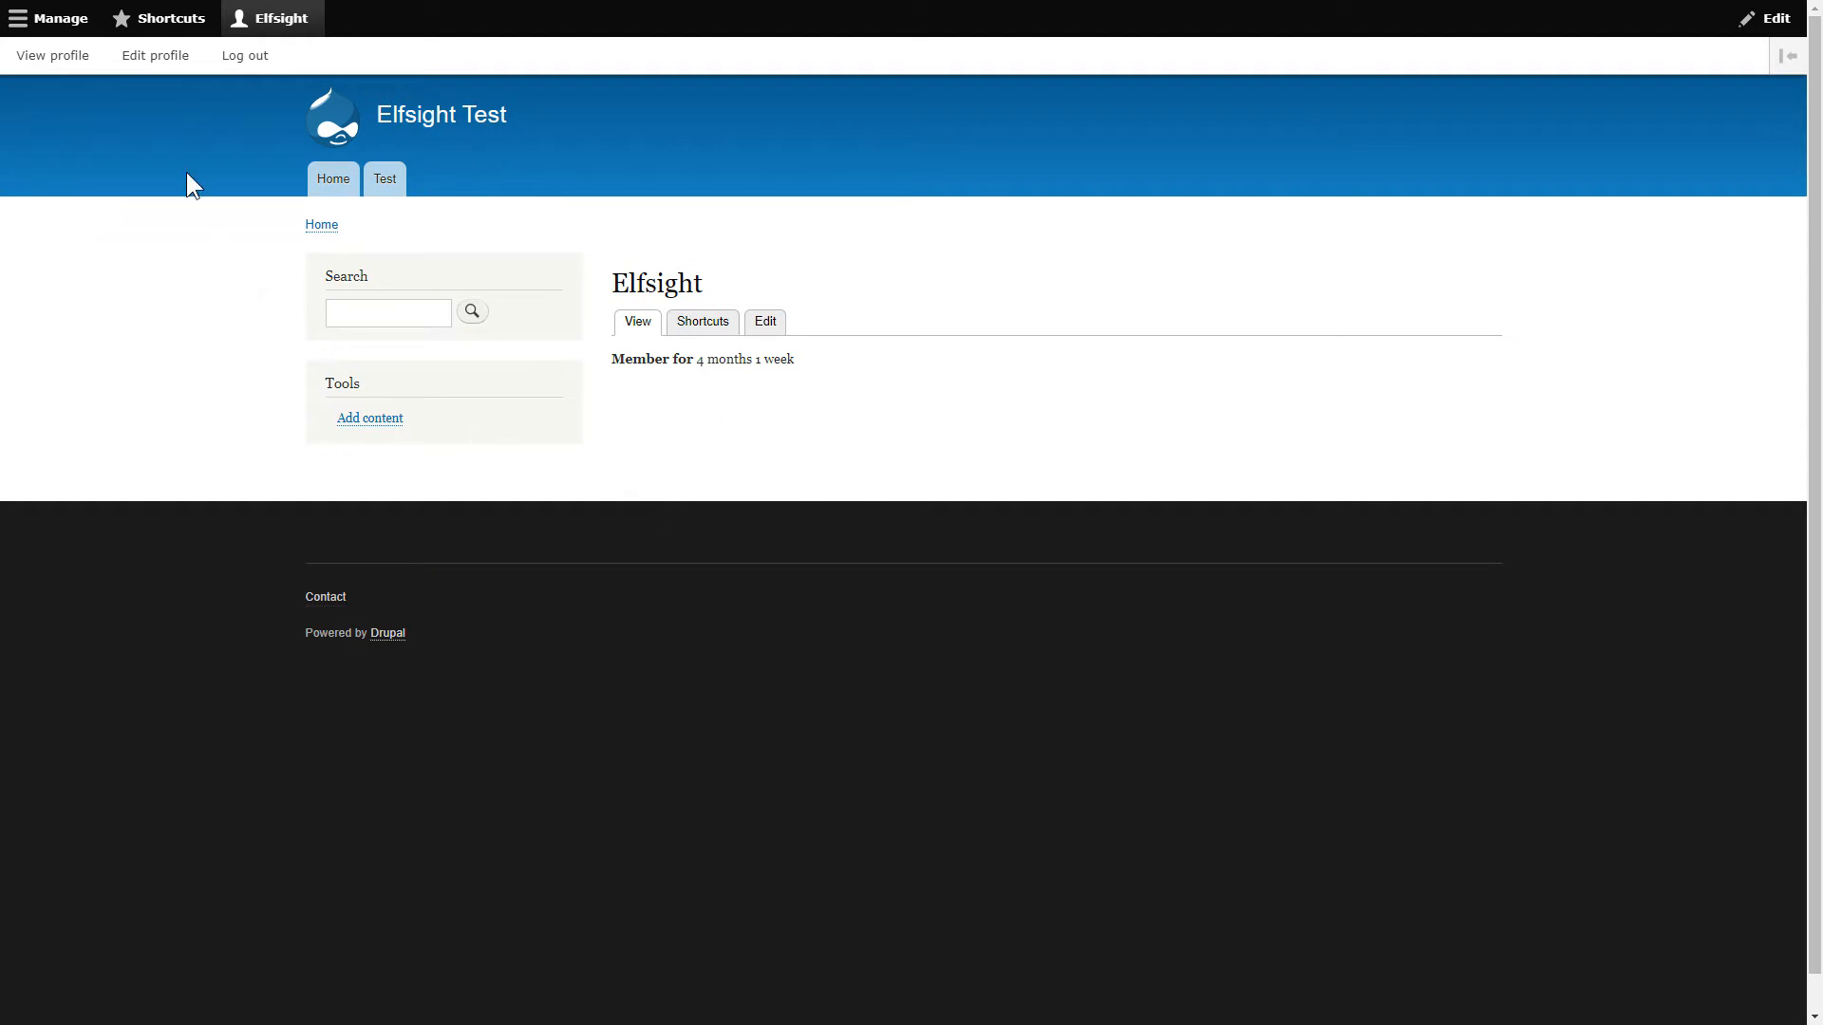
click(59, 17)
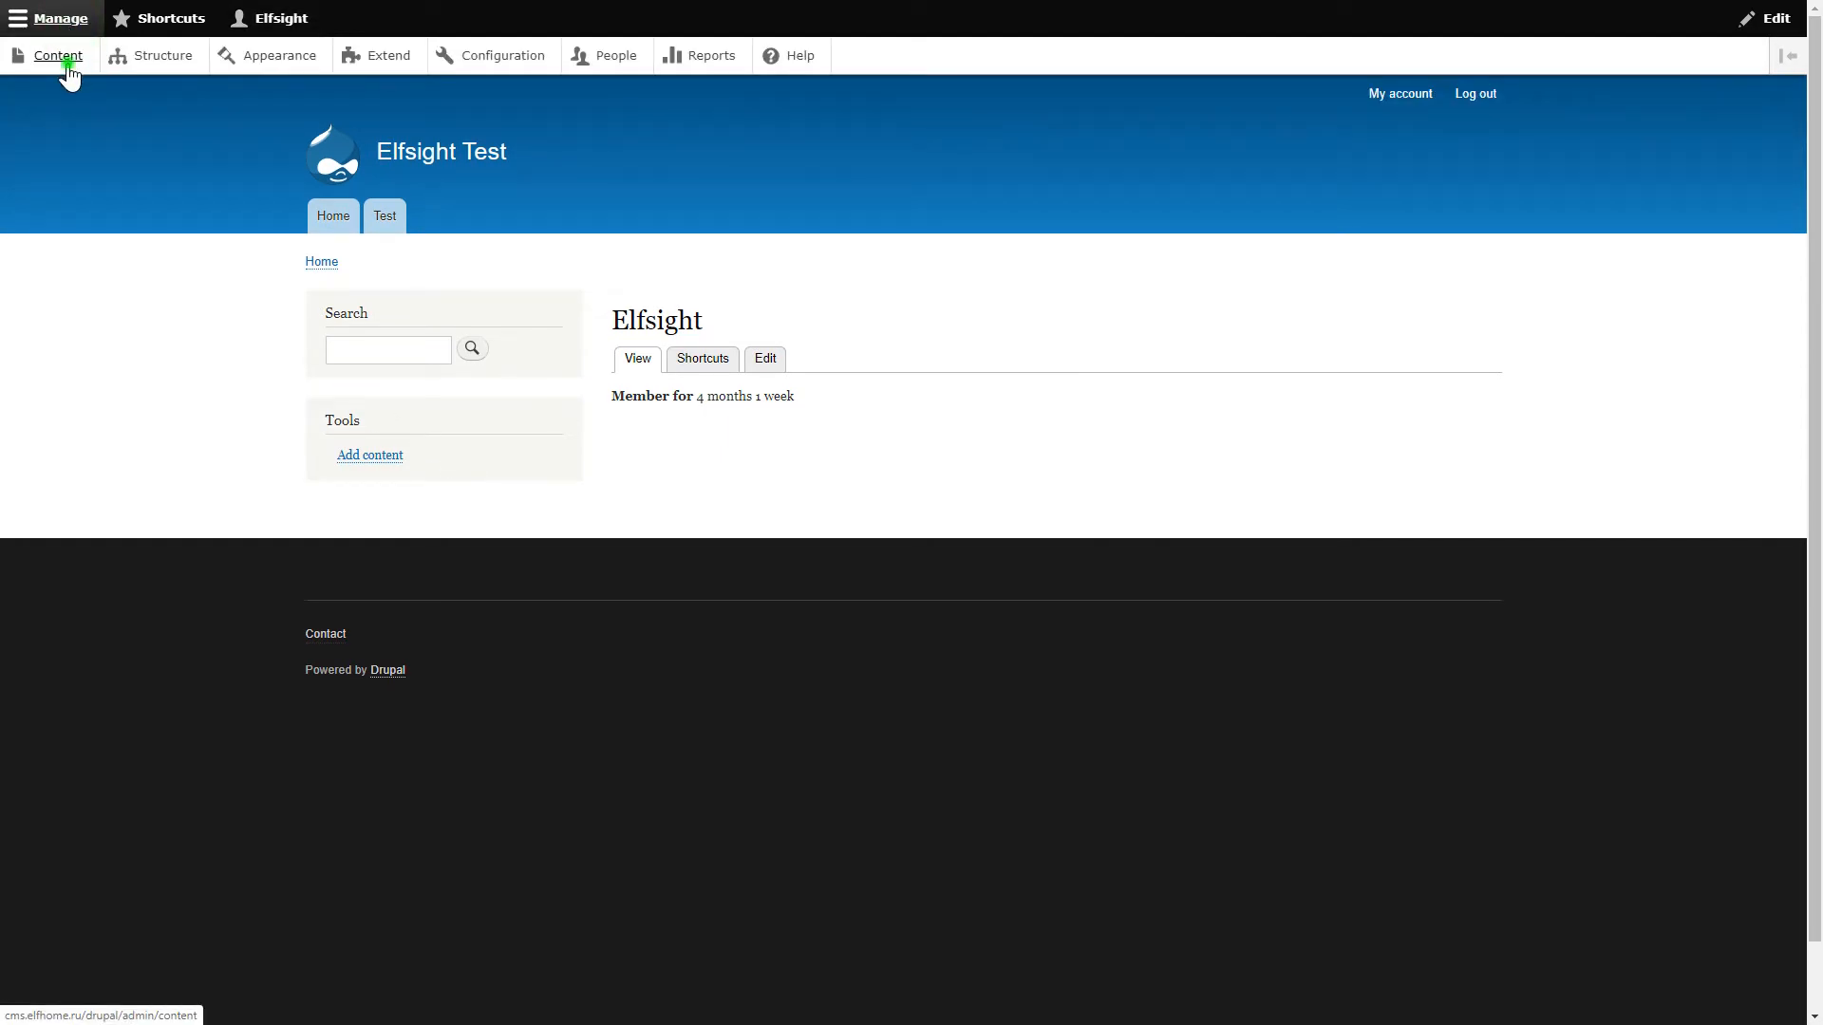
click(59, 55)
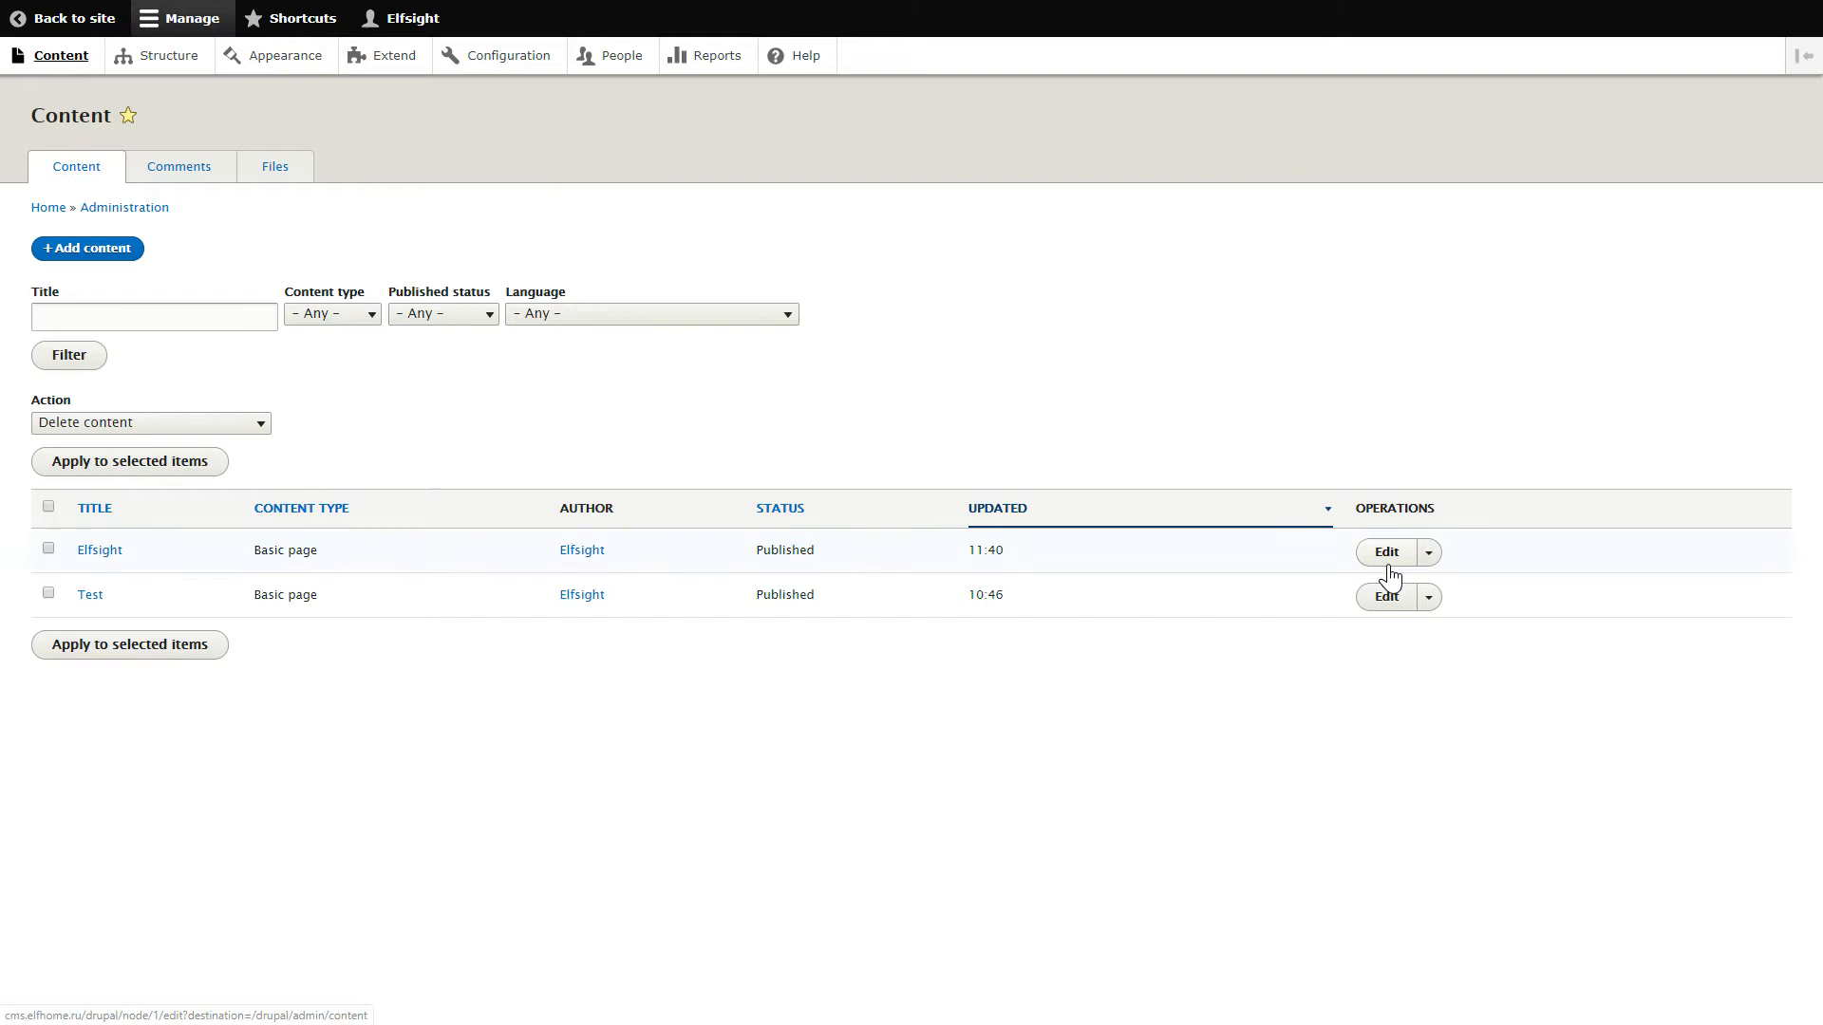
click(1384, 553)
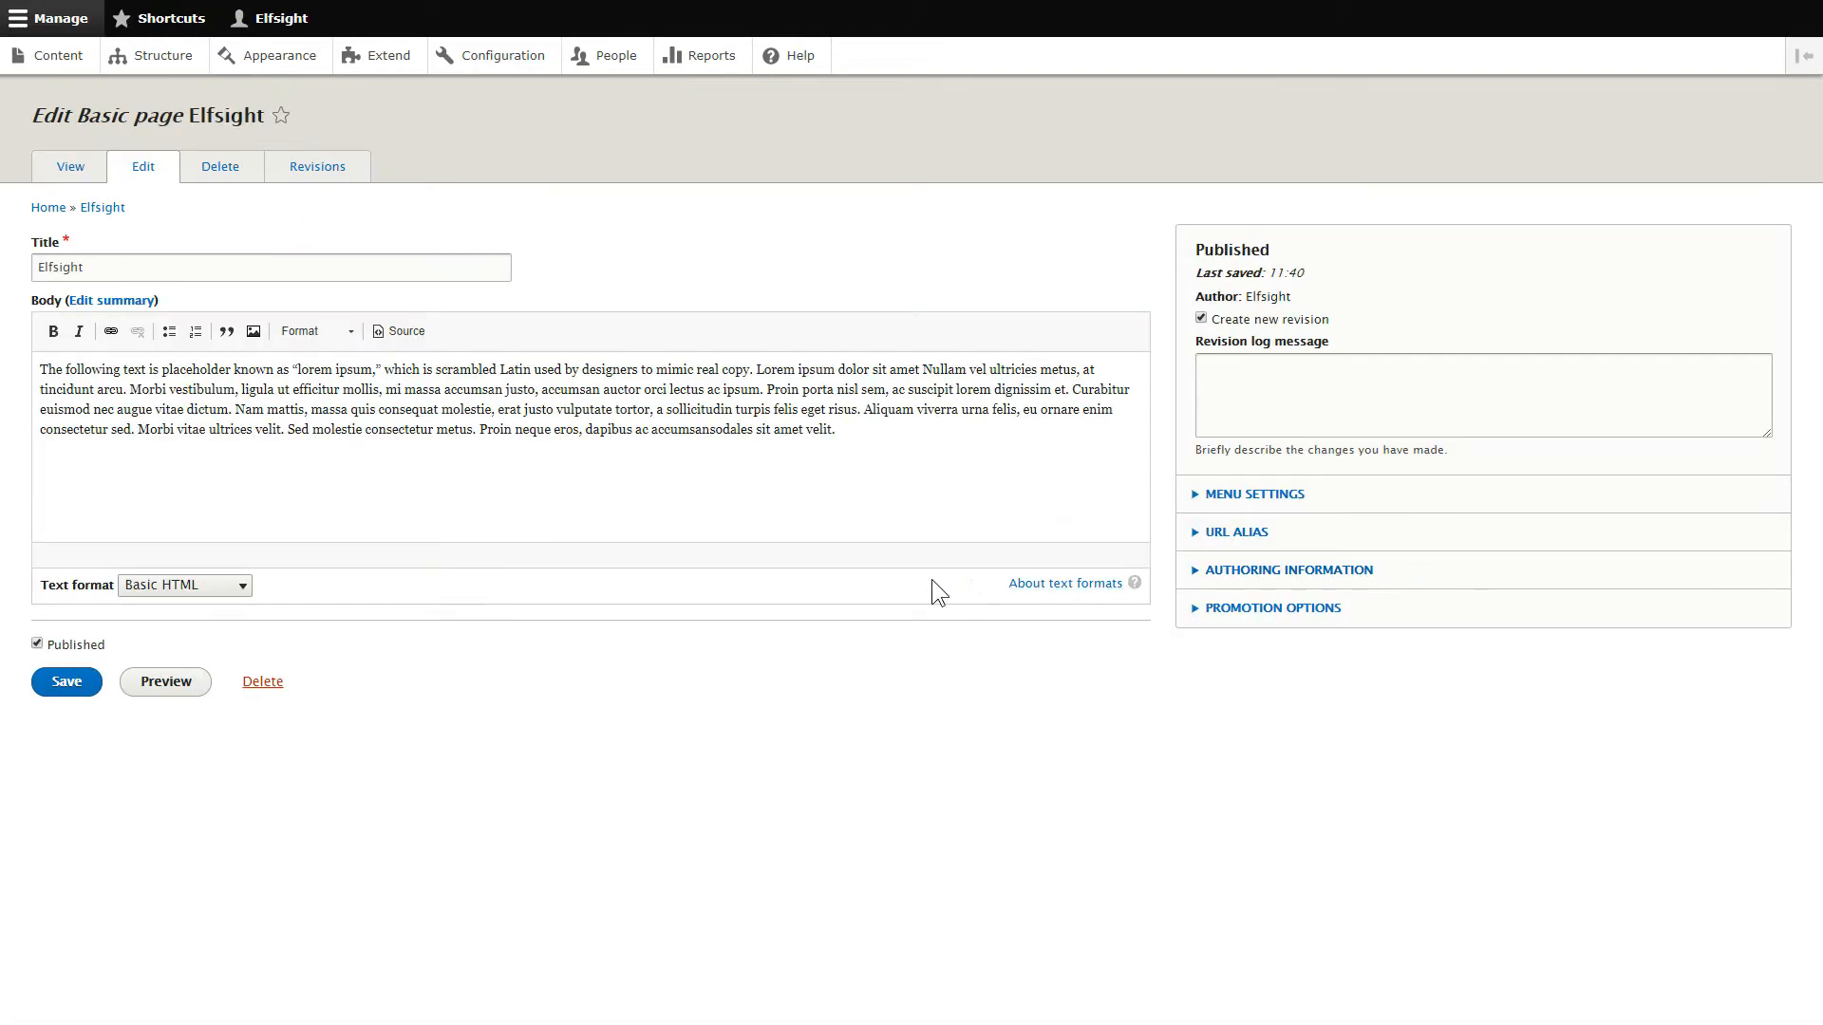
- Switch the body to Full HTML and paste the widget code into its HTML source
click(182, 585)
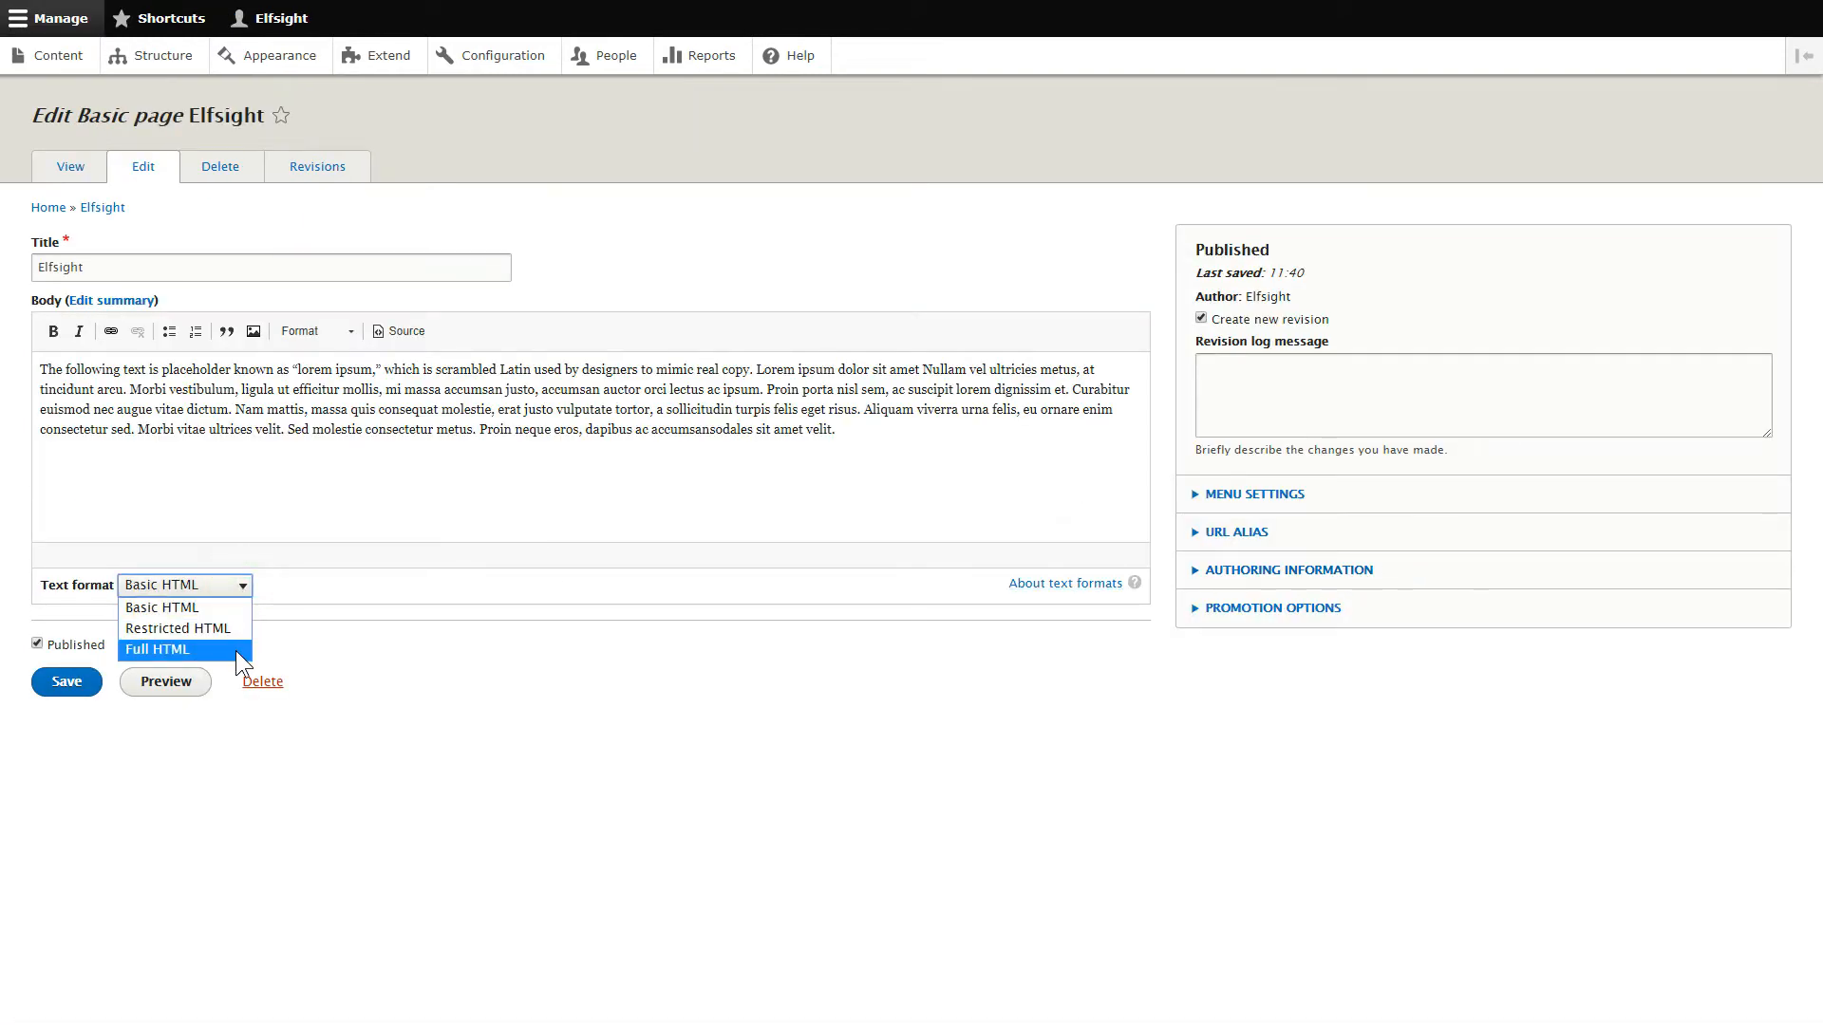
click(157, 649)
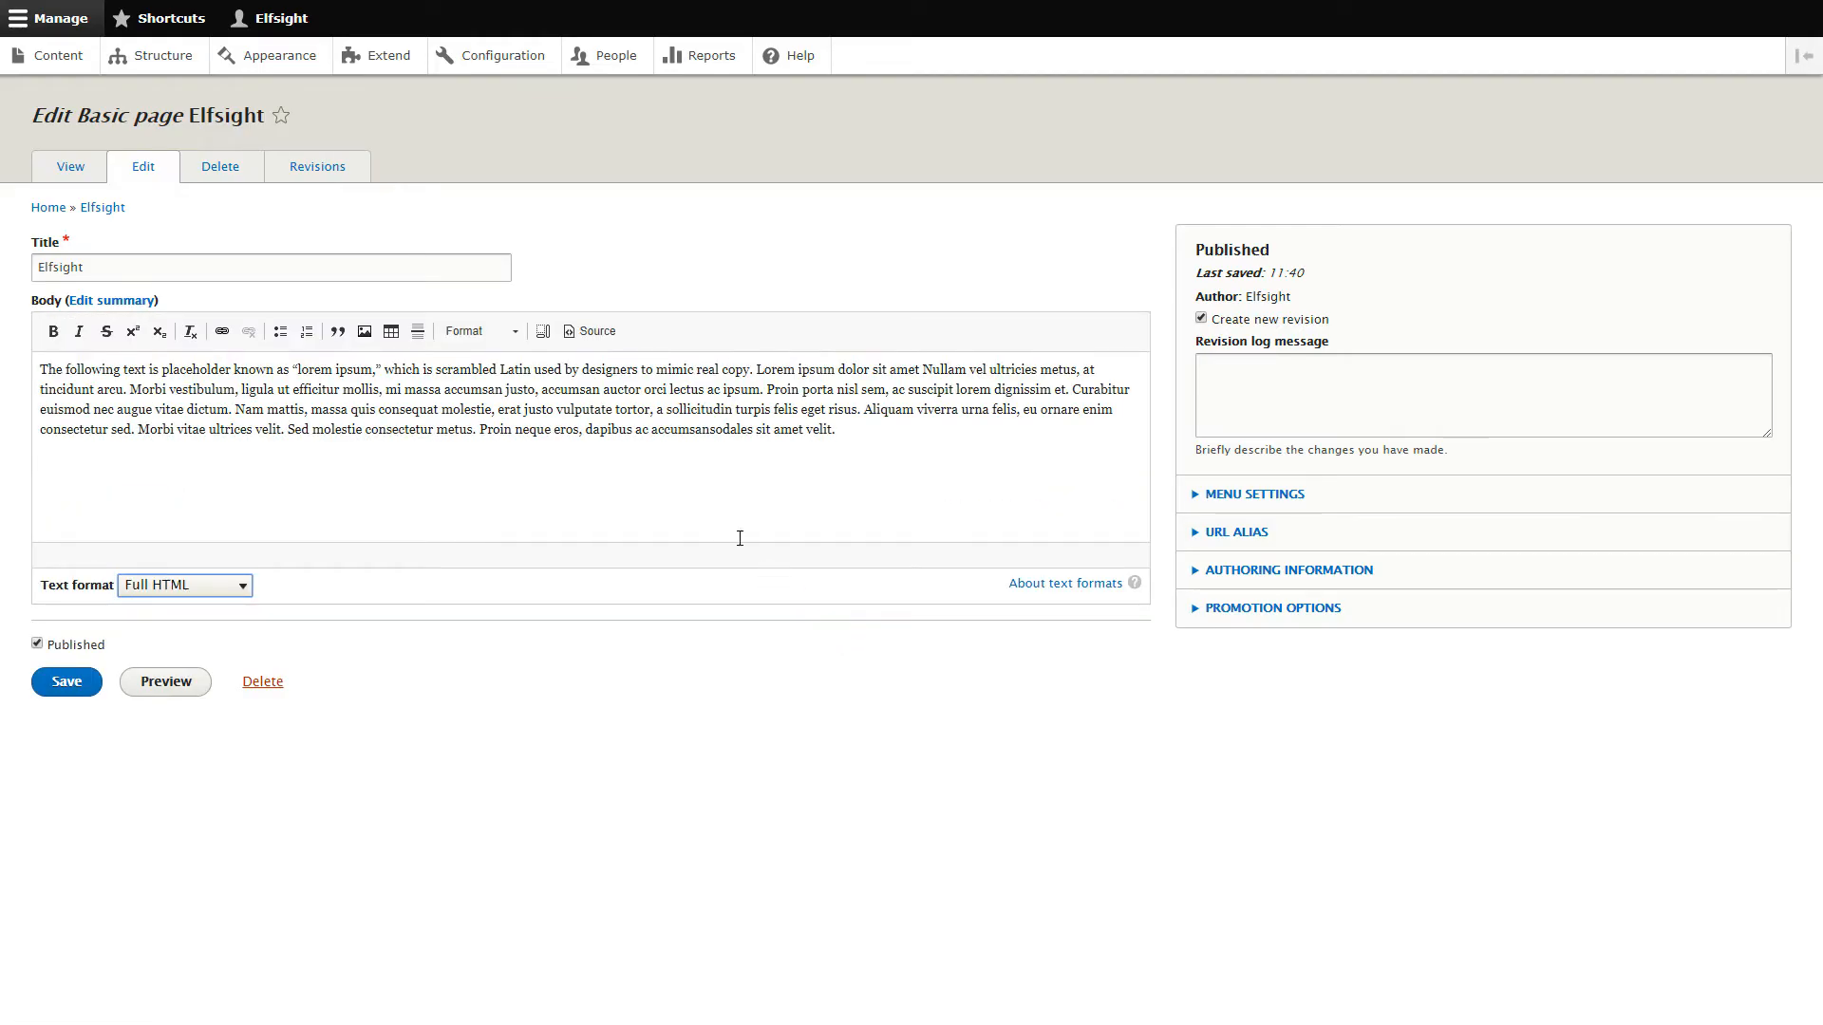
click(595, 330)
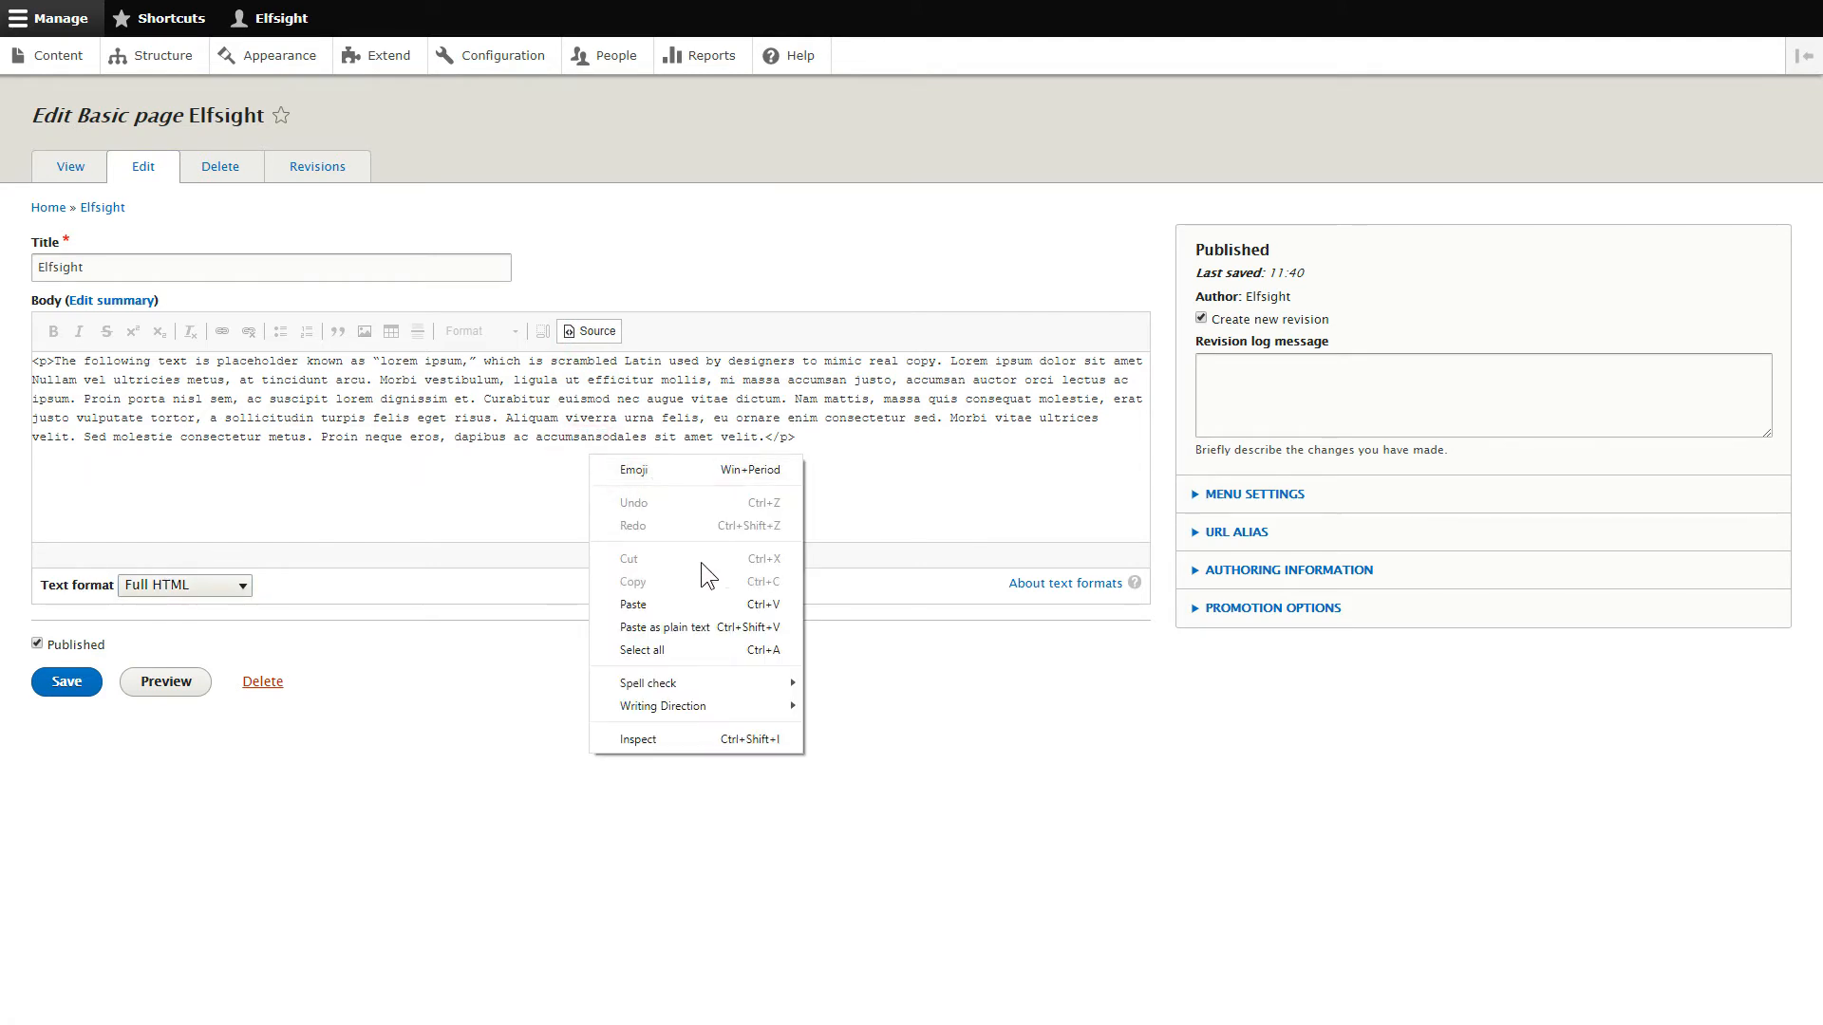
click(633, 604)
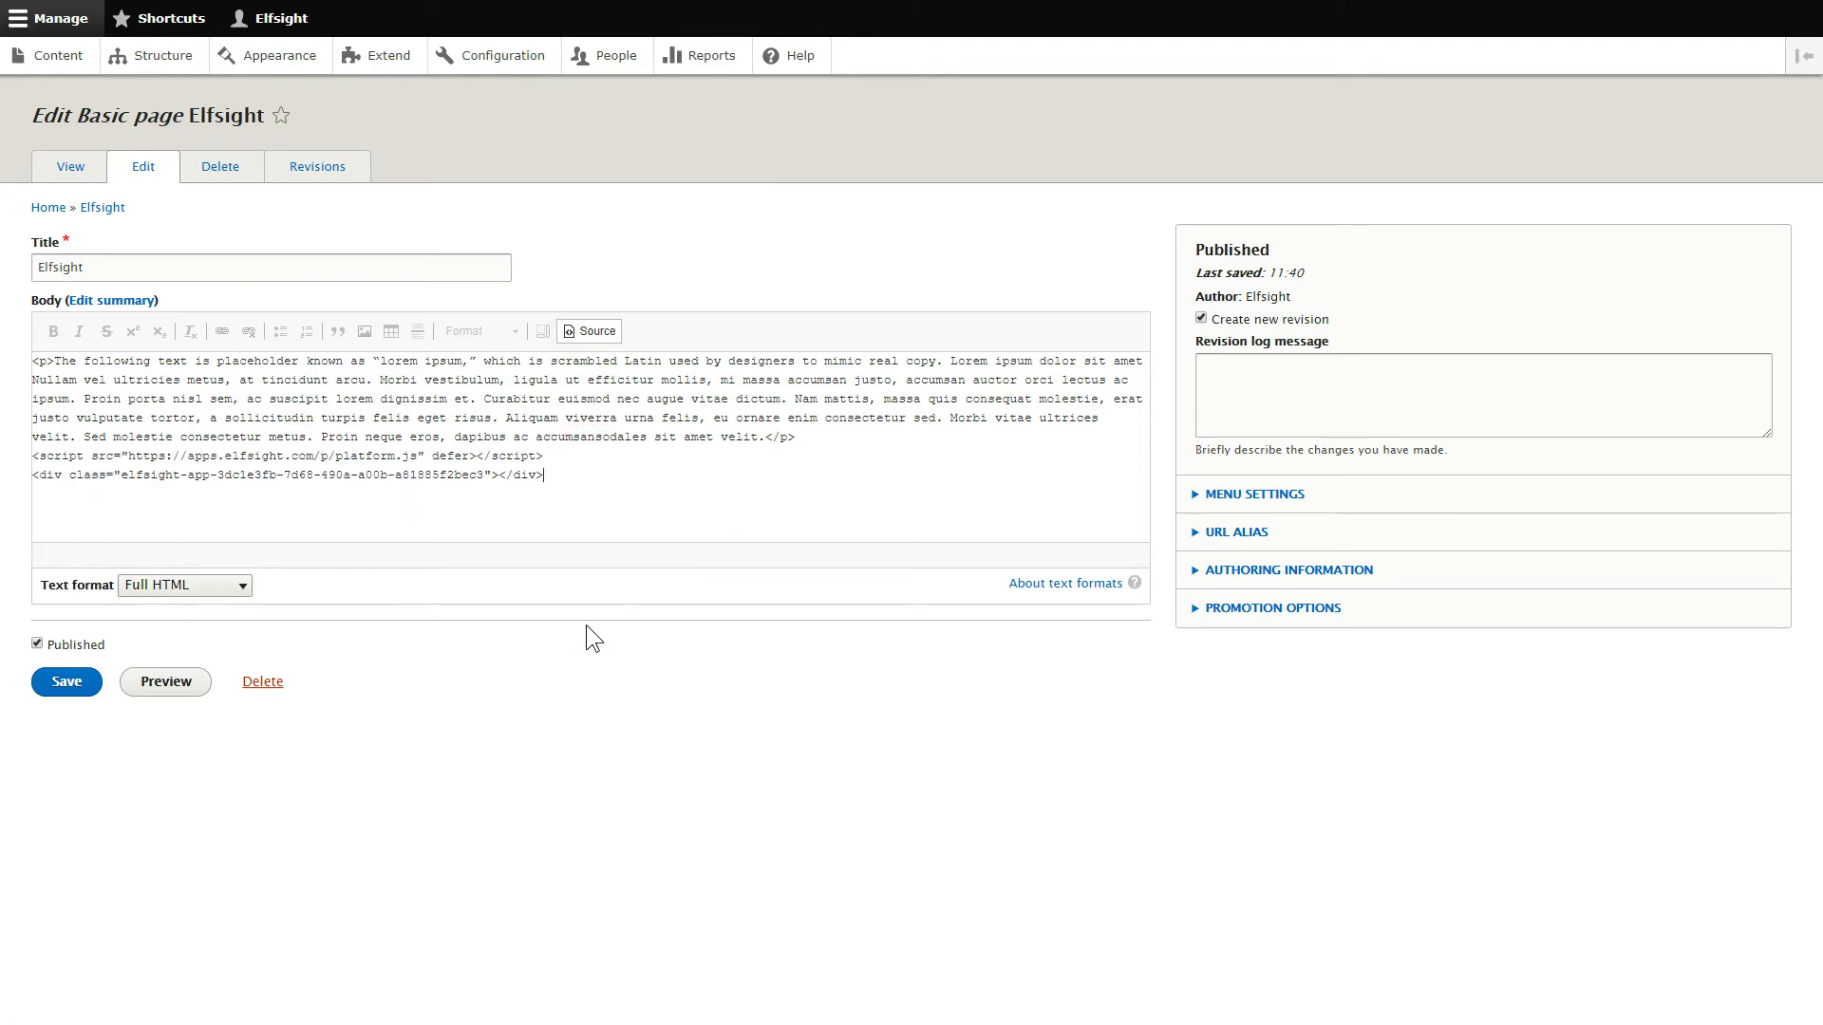
click(67, 682)
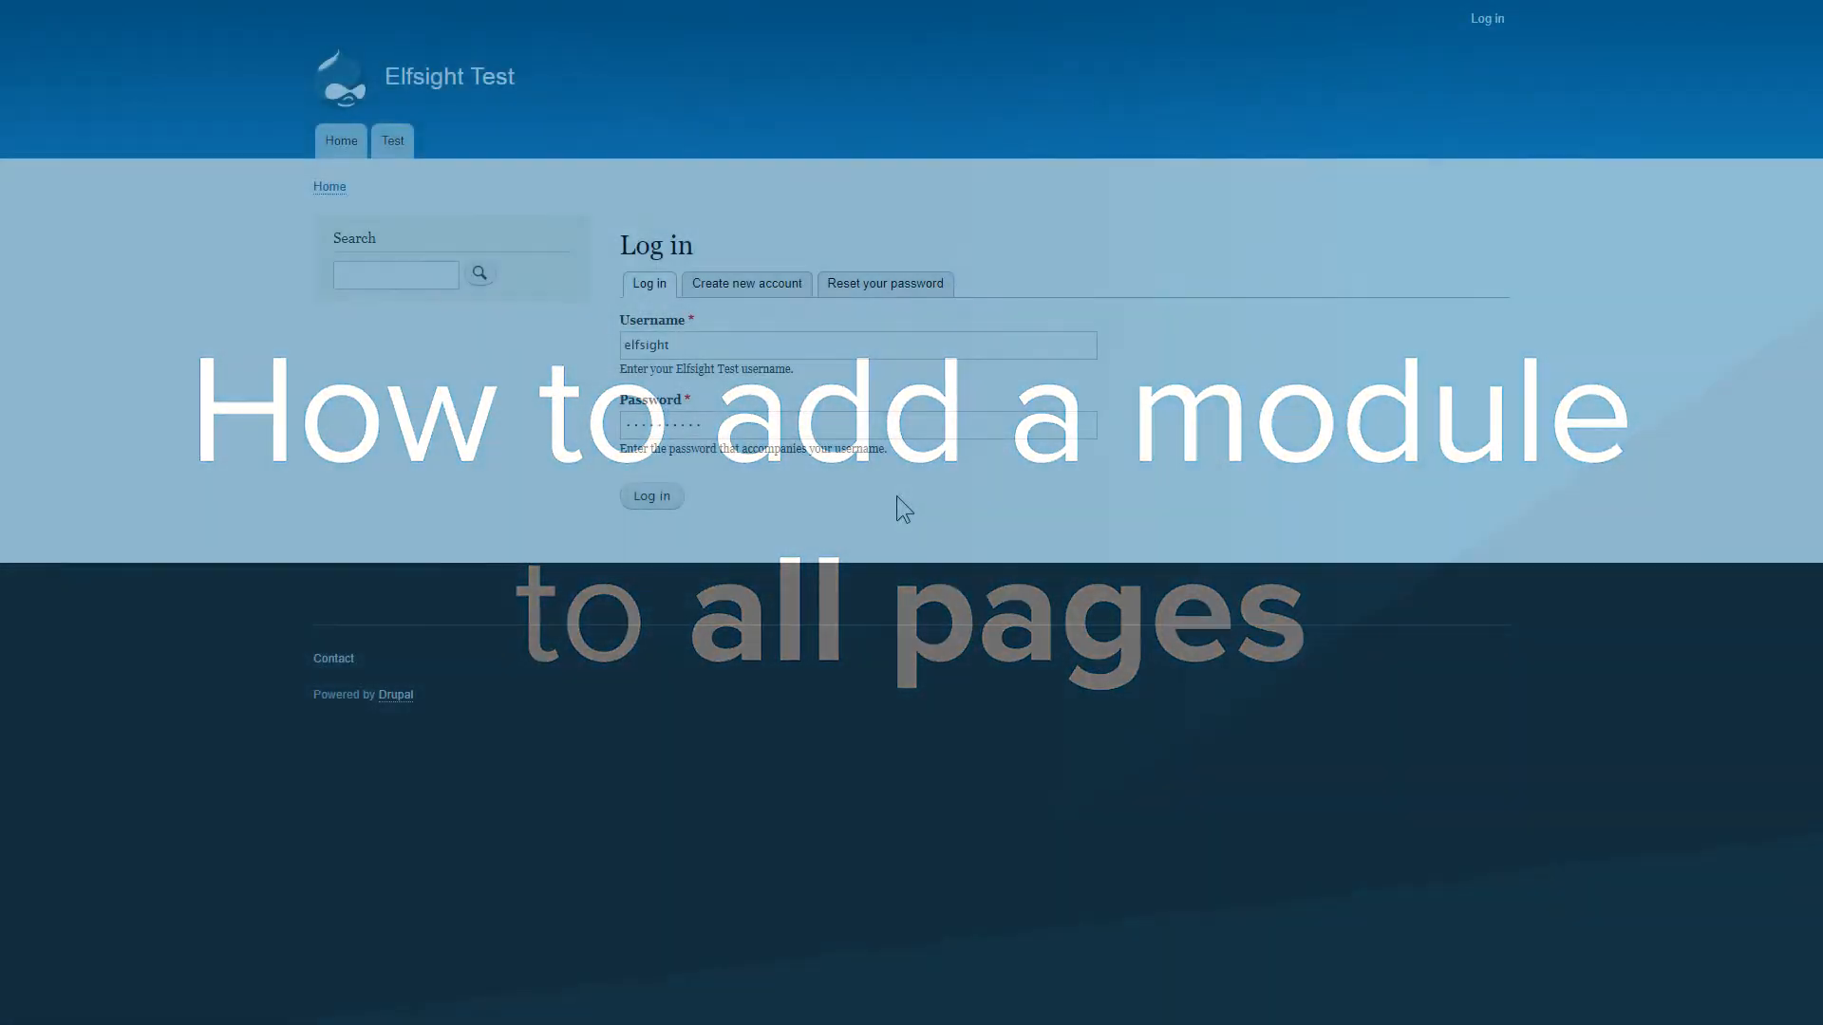
- Log in, reach Block layout under Structure, and start placing a block in Footer first
click(652, 496)
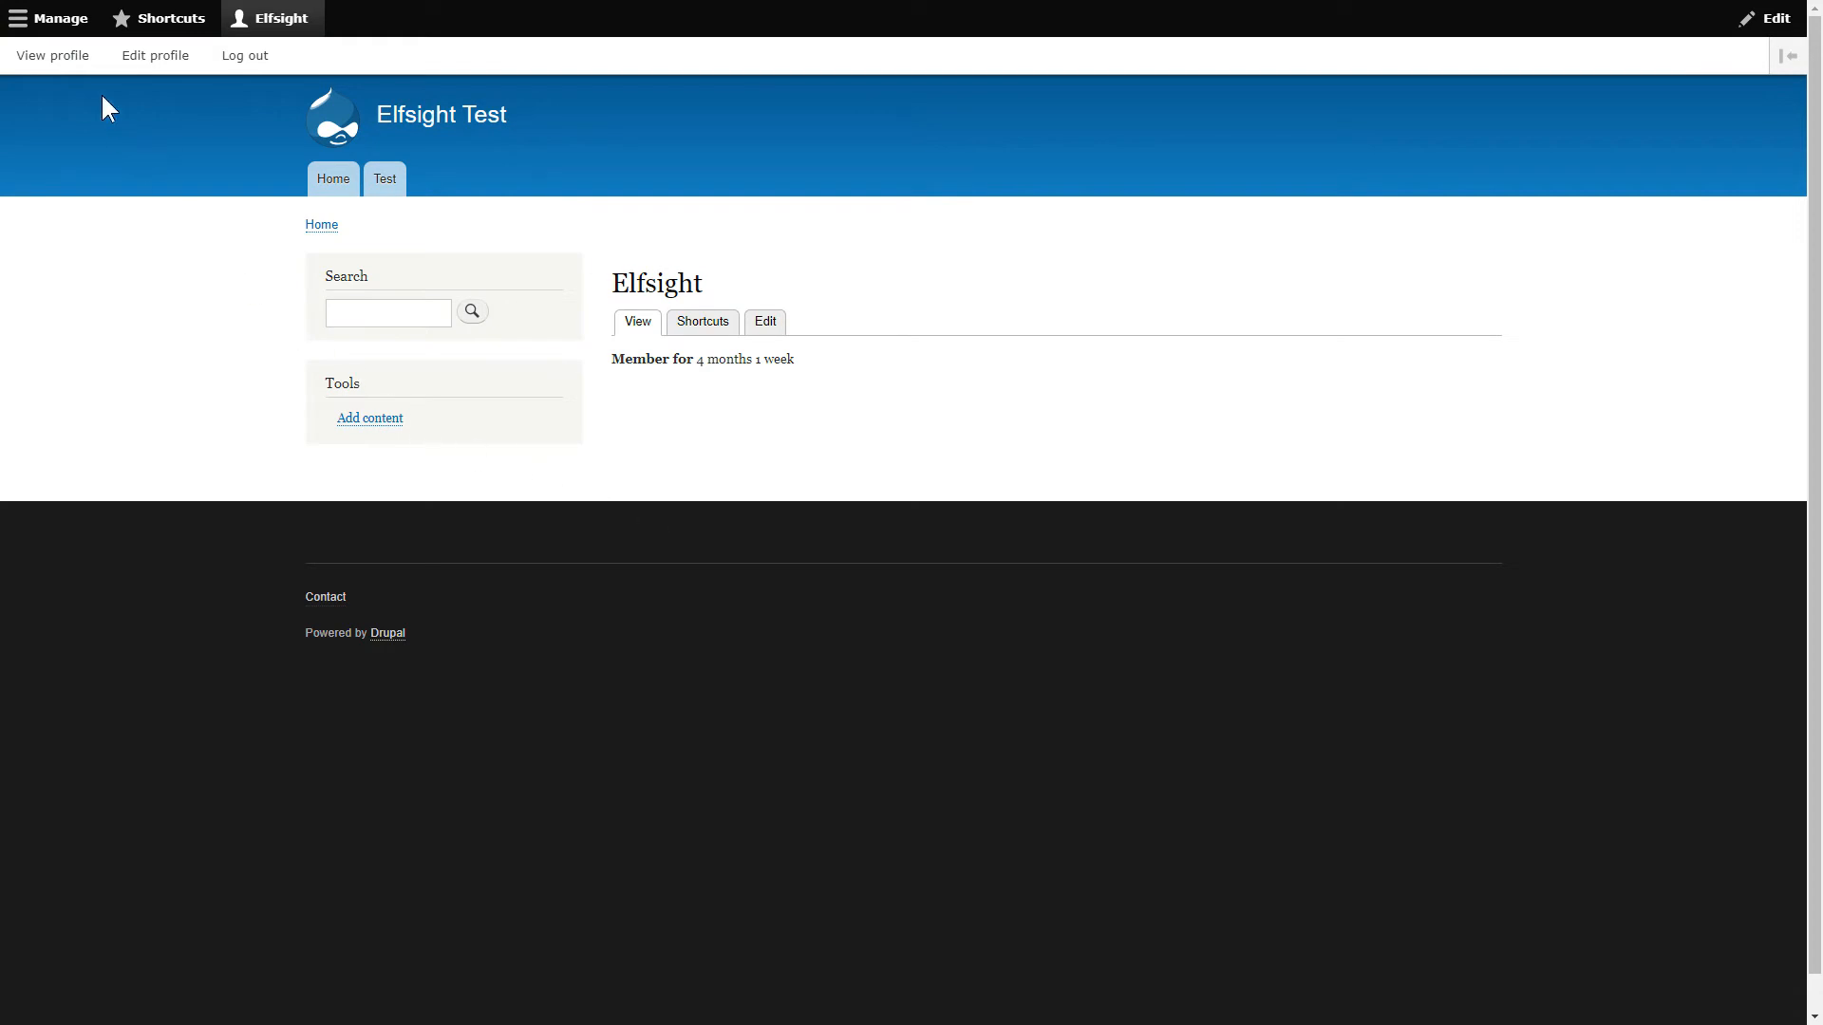
click(61, 17)
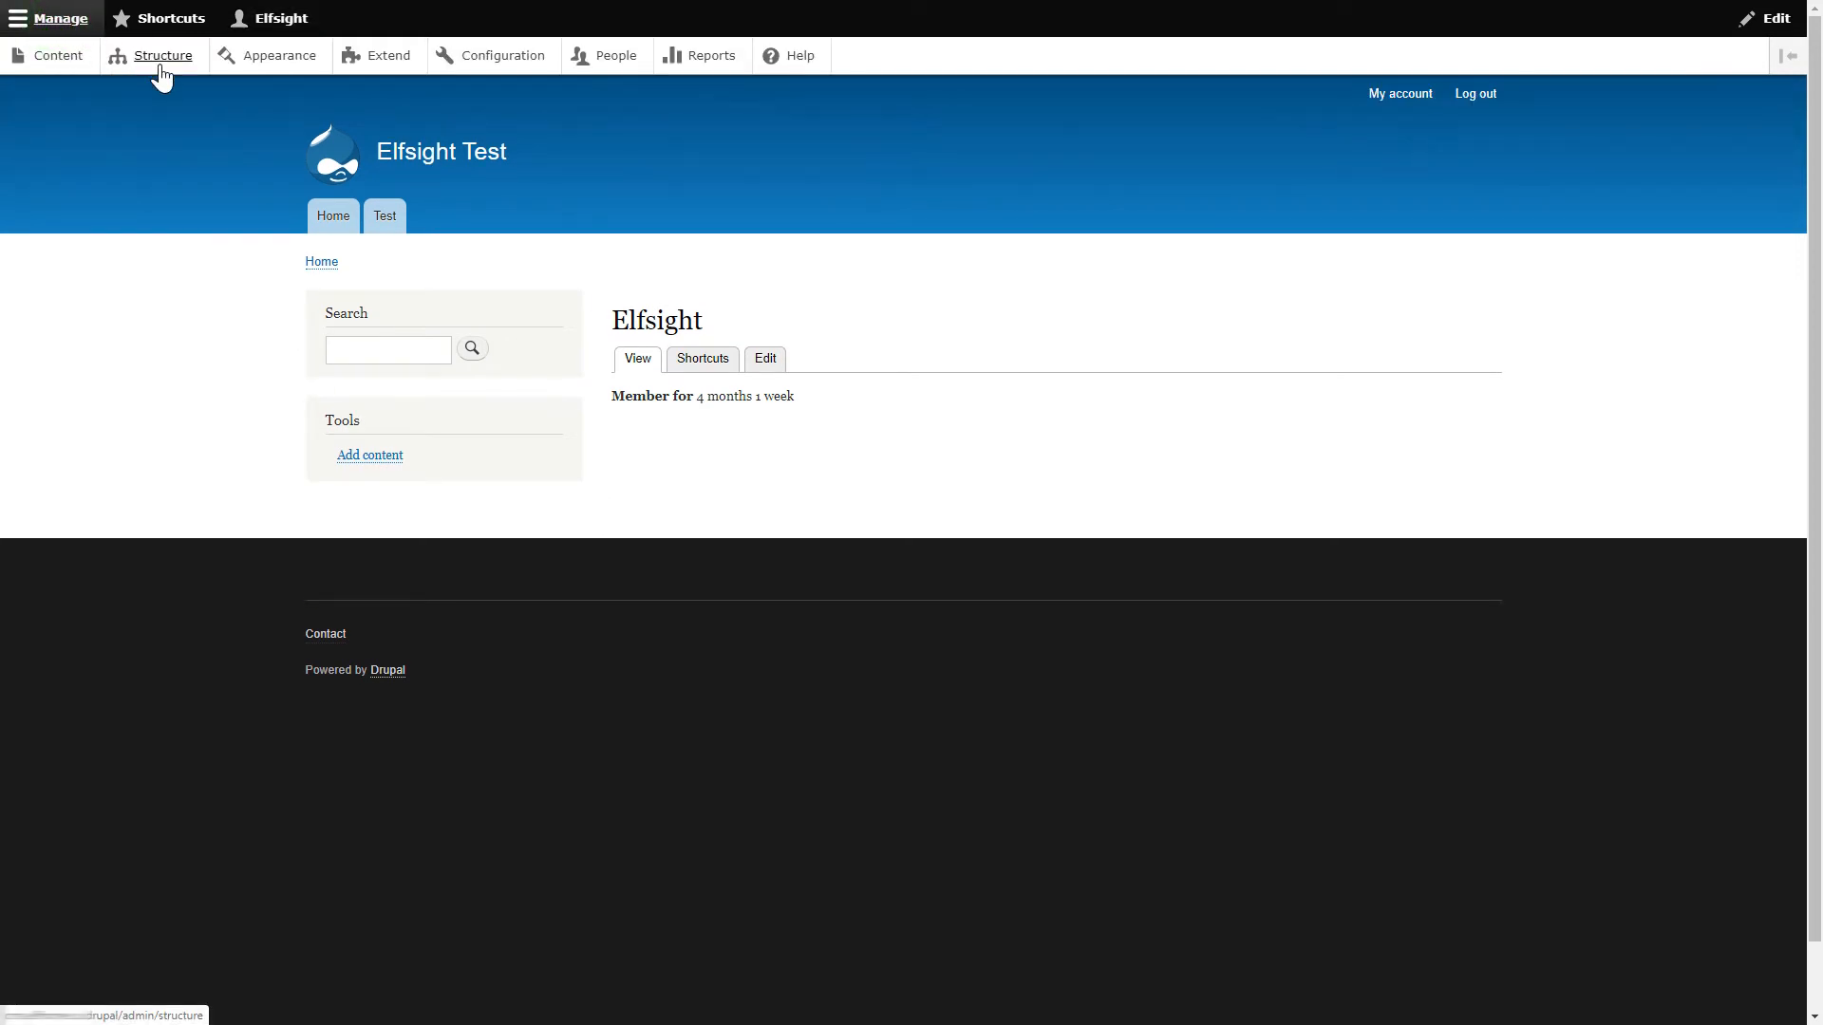
click(163, 55)
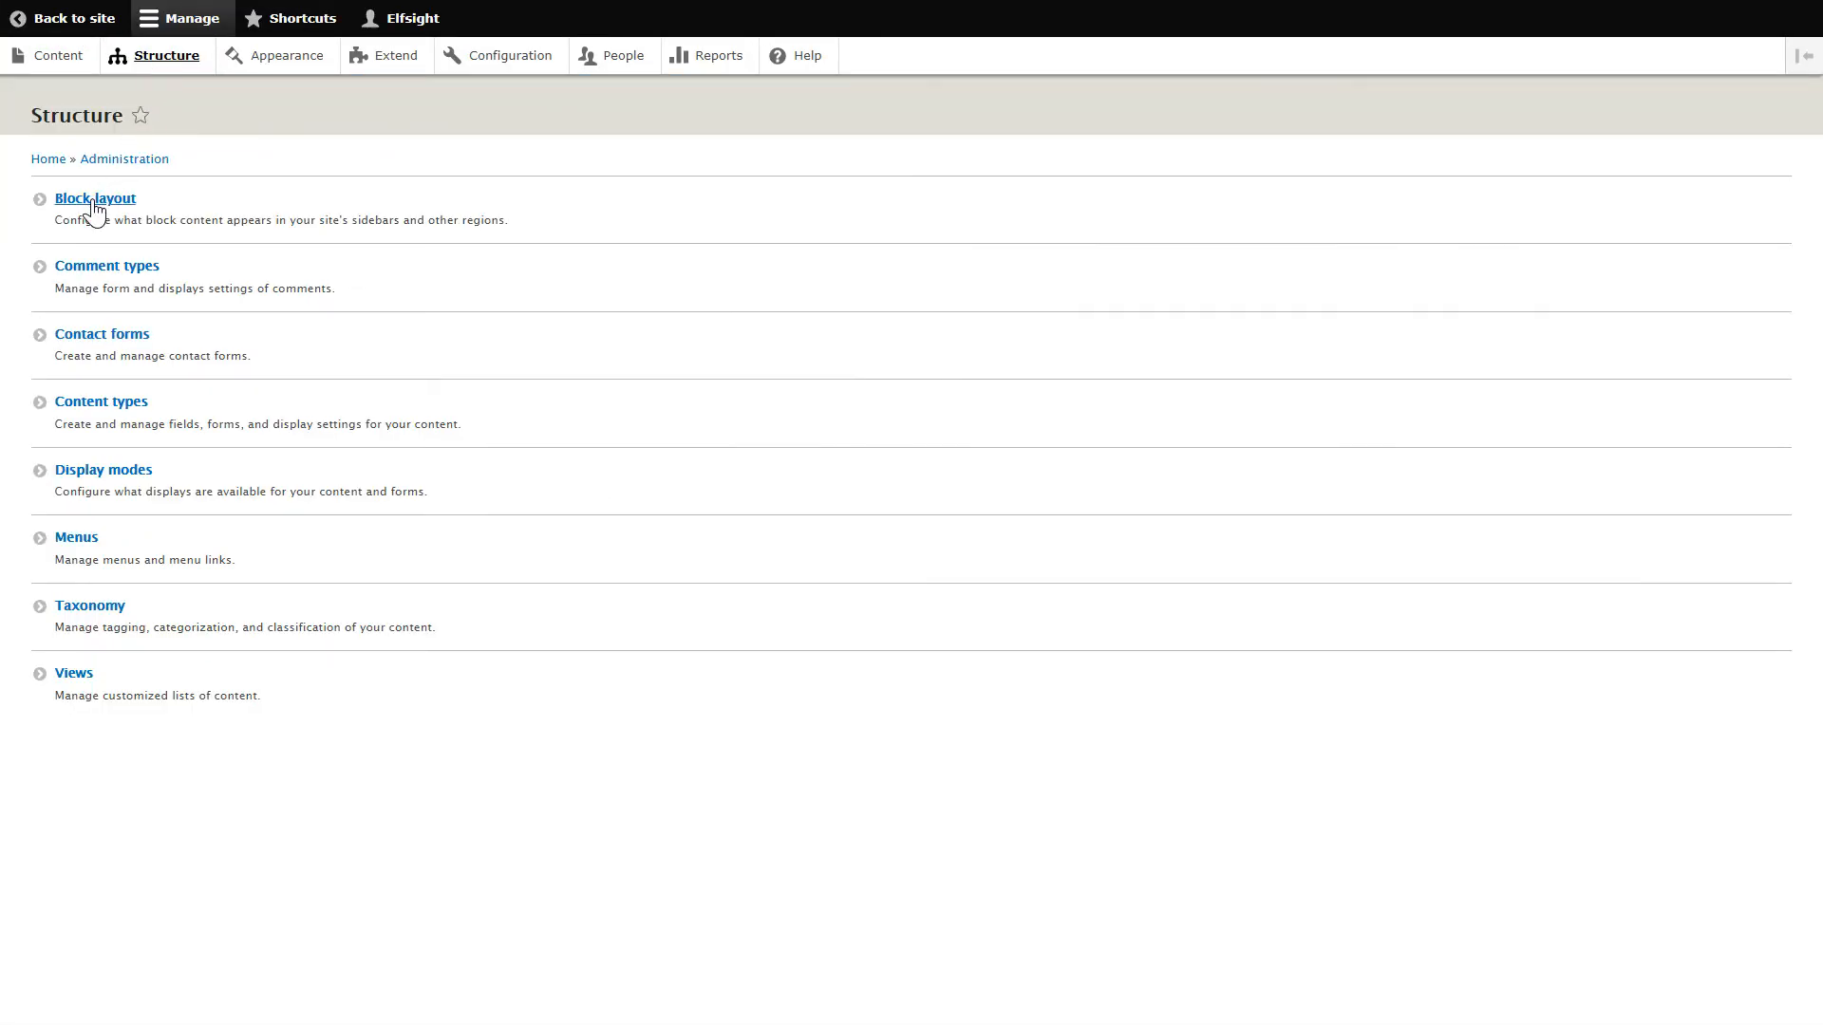
click(95, 197)
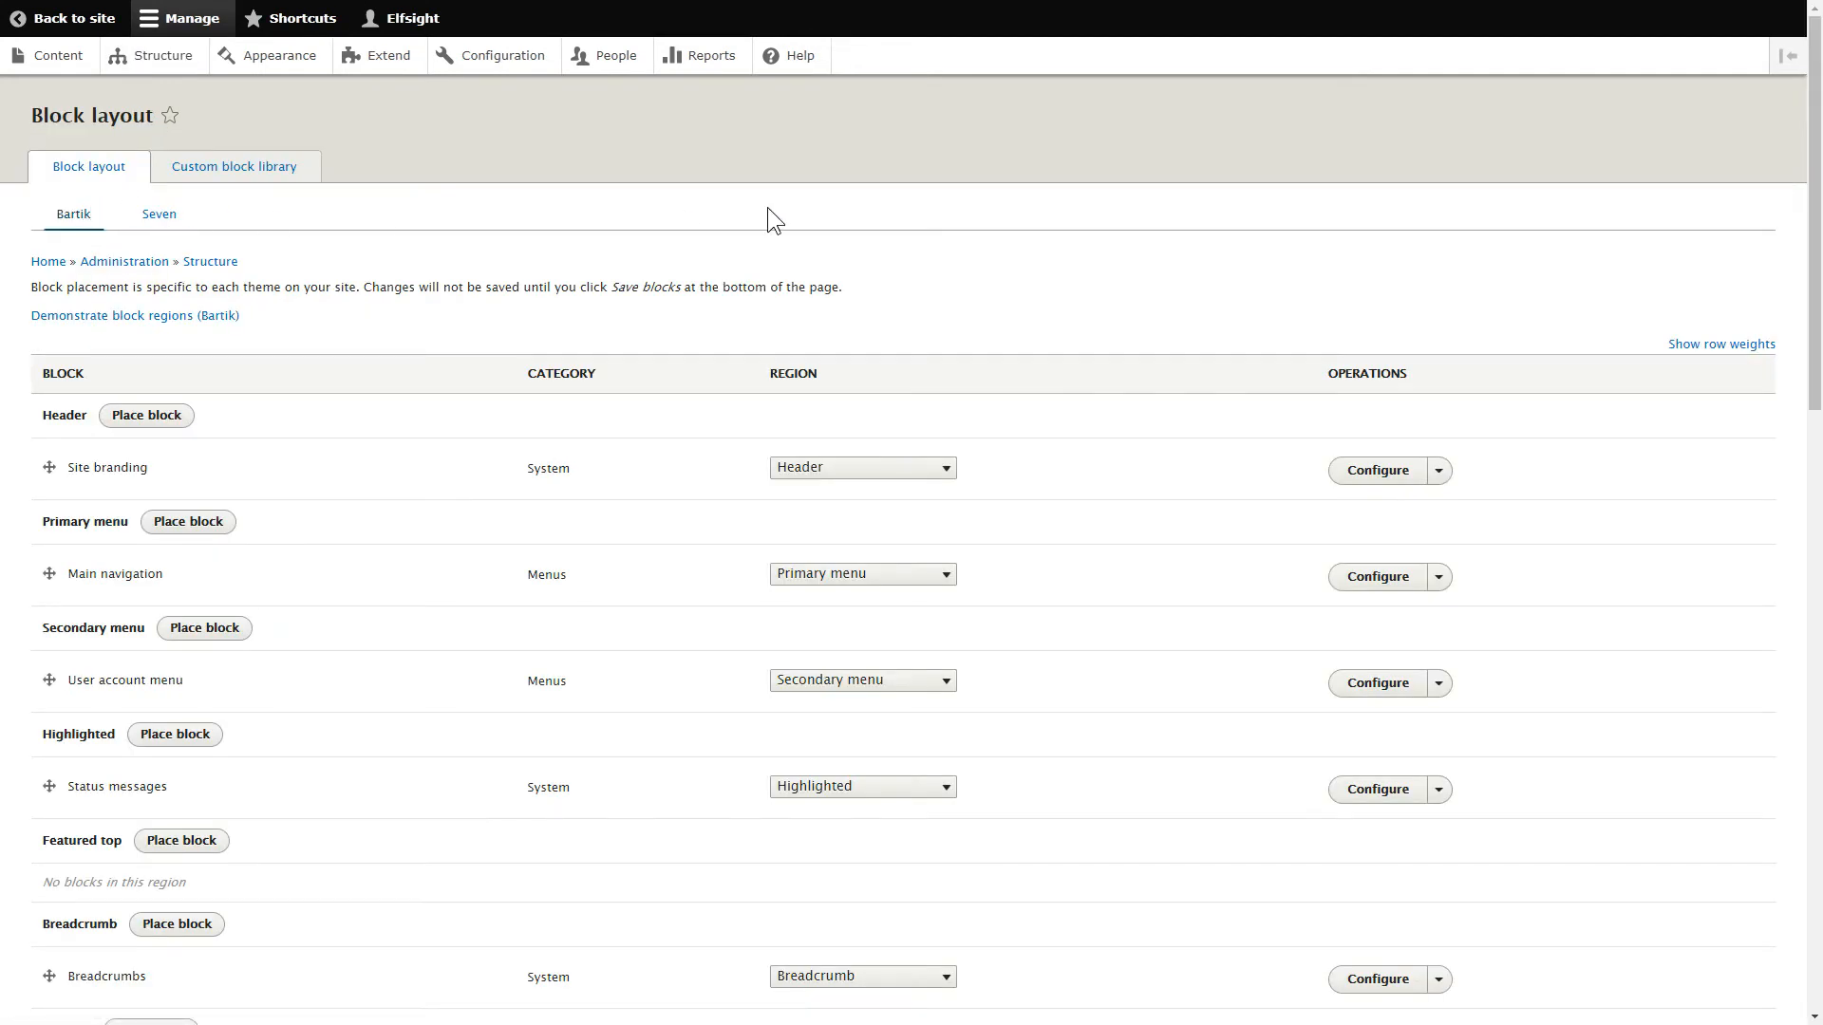
scroll(down, 3)
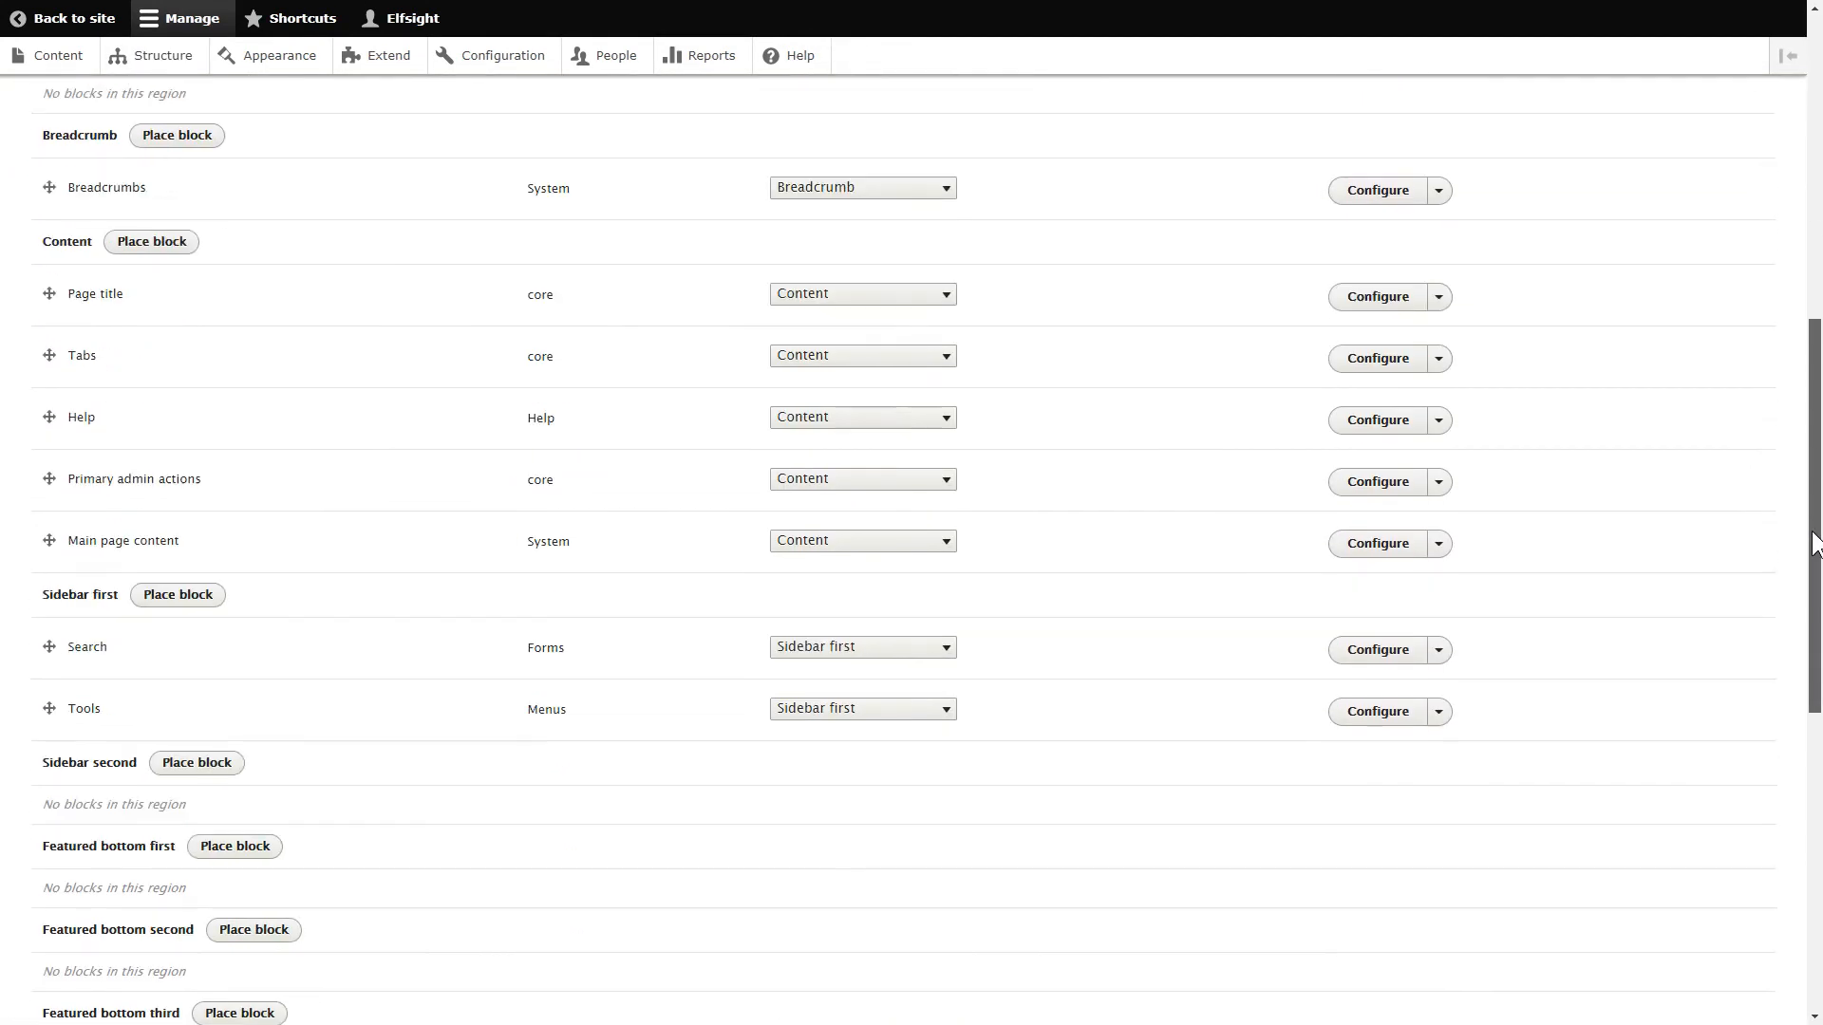
scroll(down, 3)
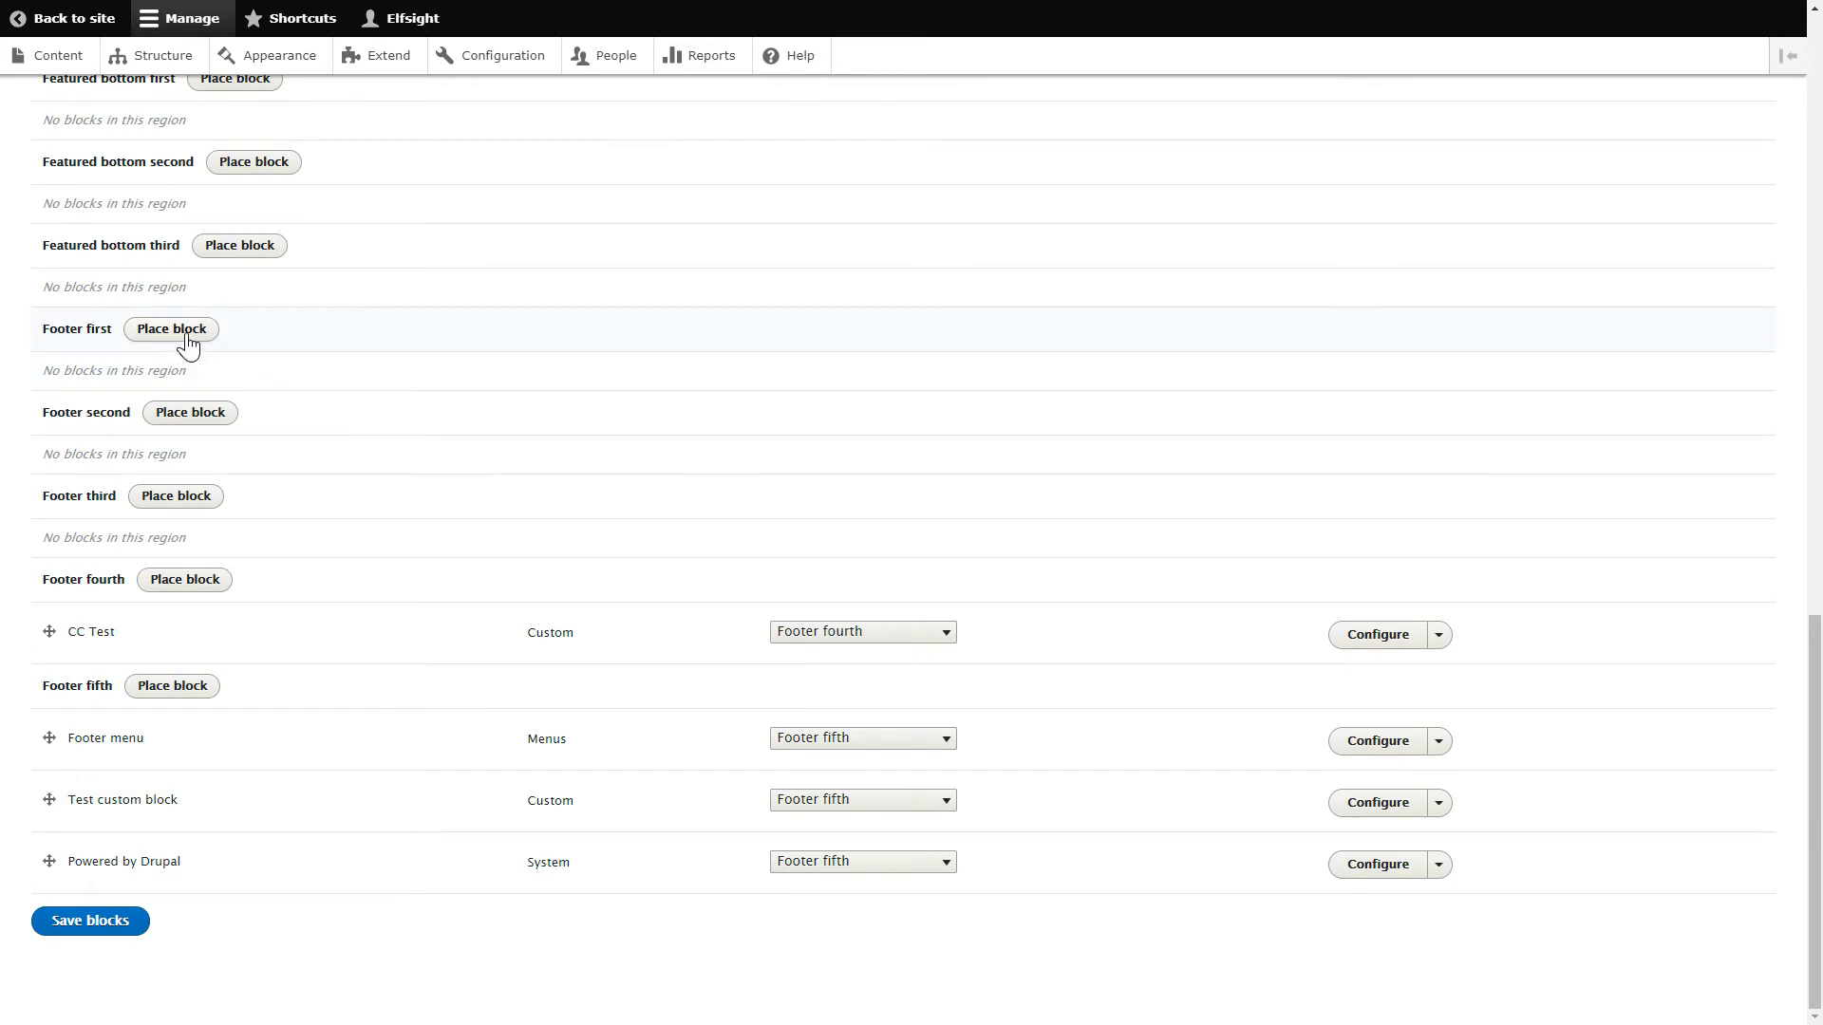
click(171, 328)
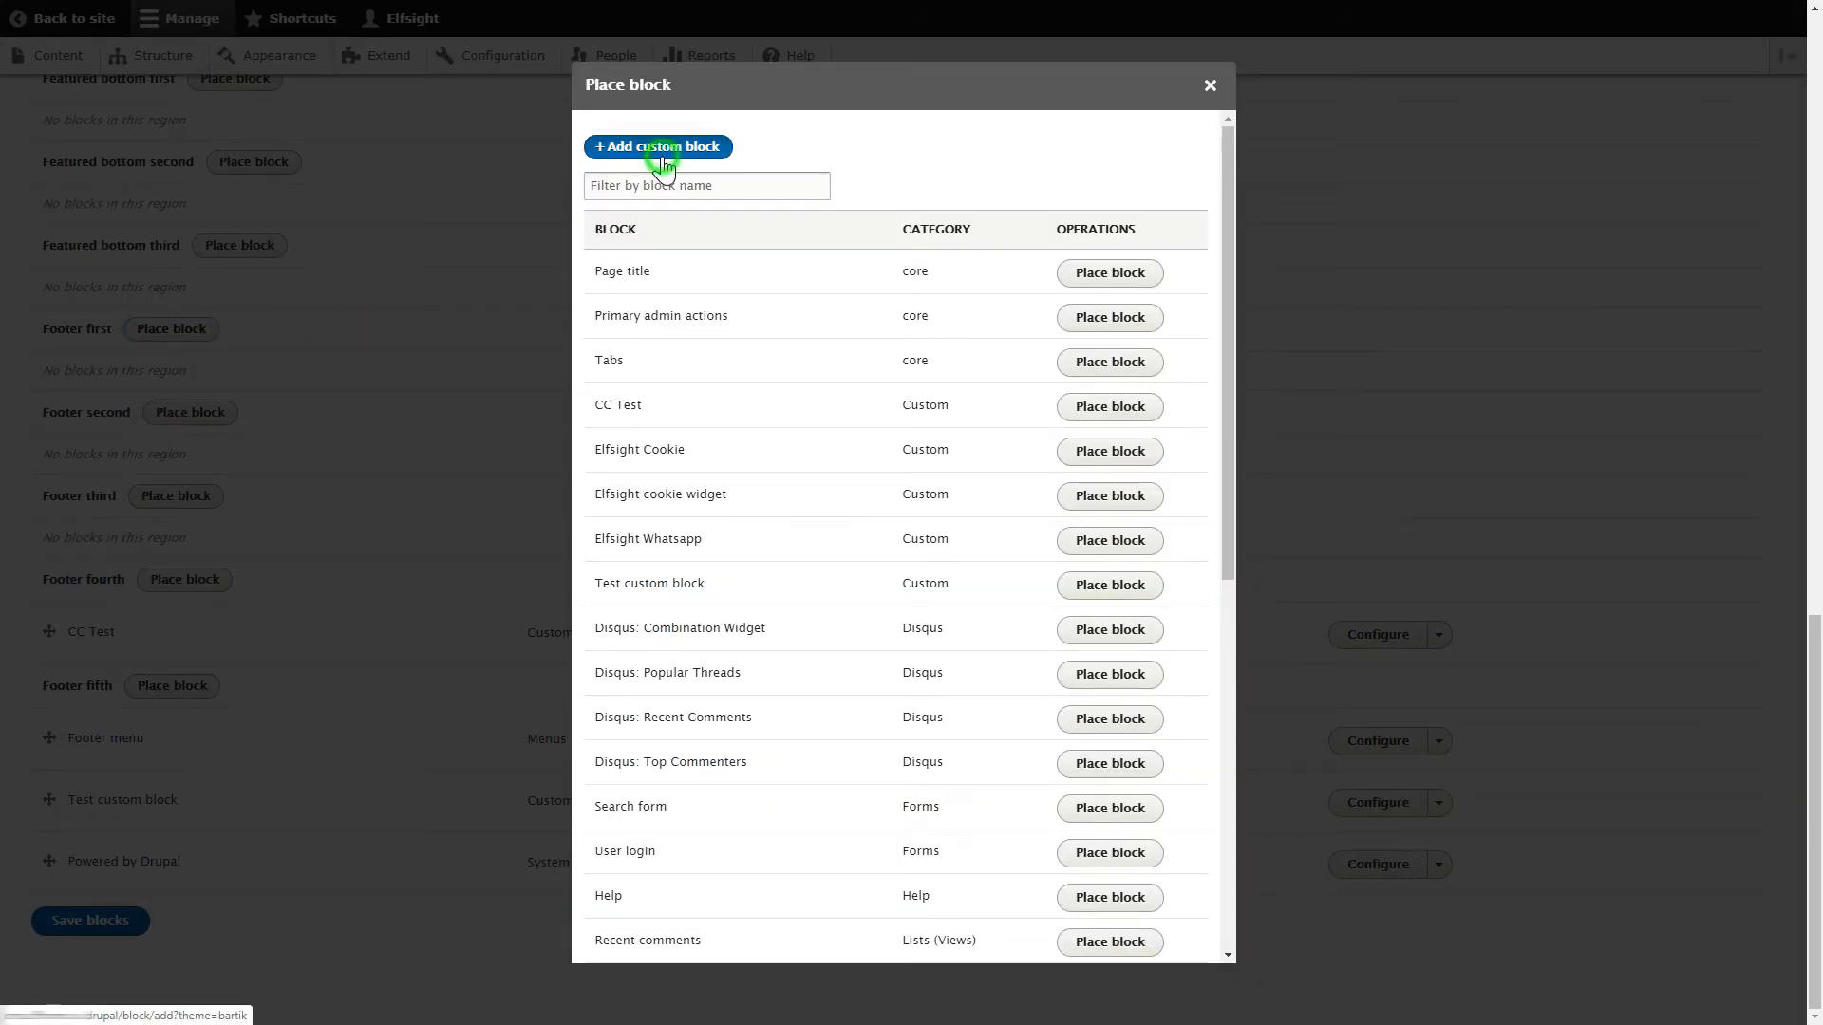
- Create a custom block named Widget holding the Elfsight code in Full HTML and save it
click(659, 146)
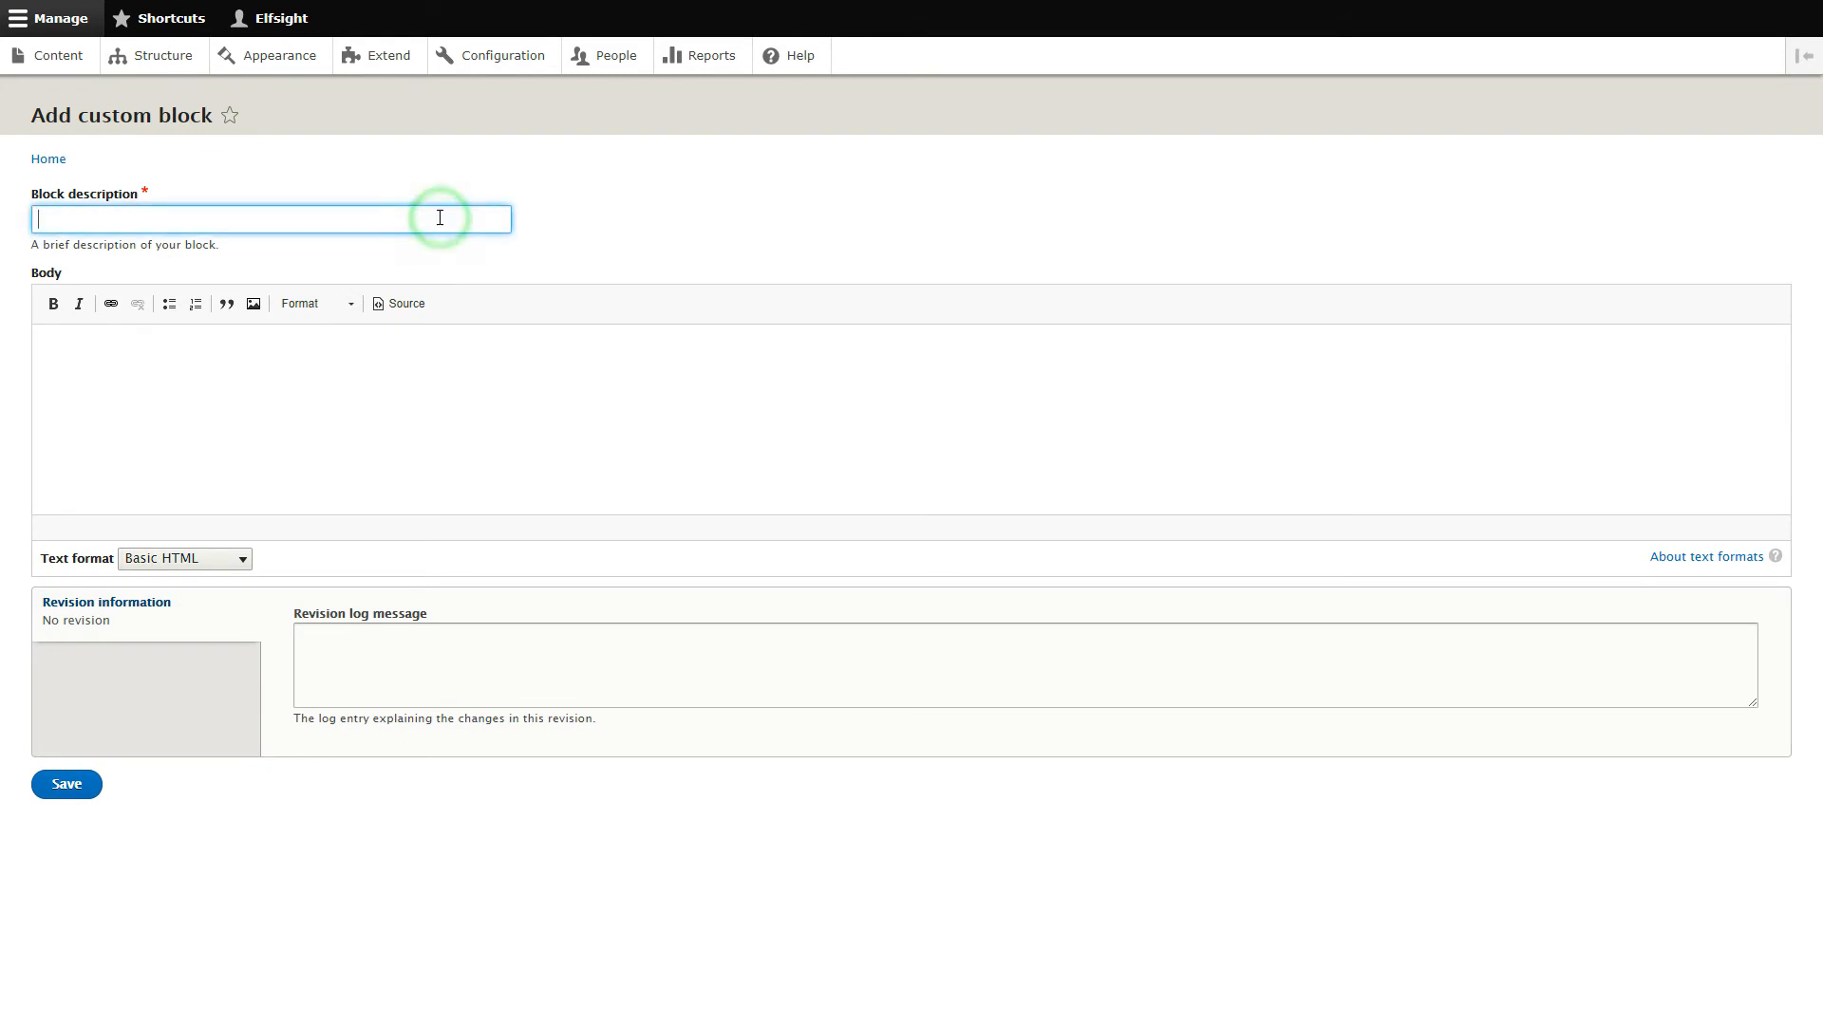
text(Widget)
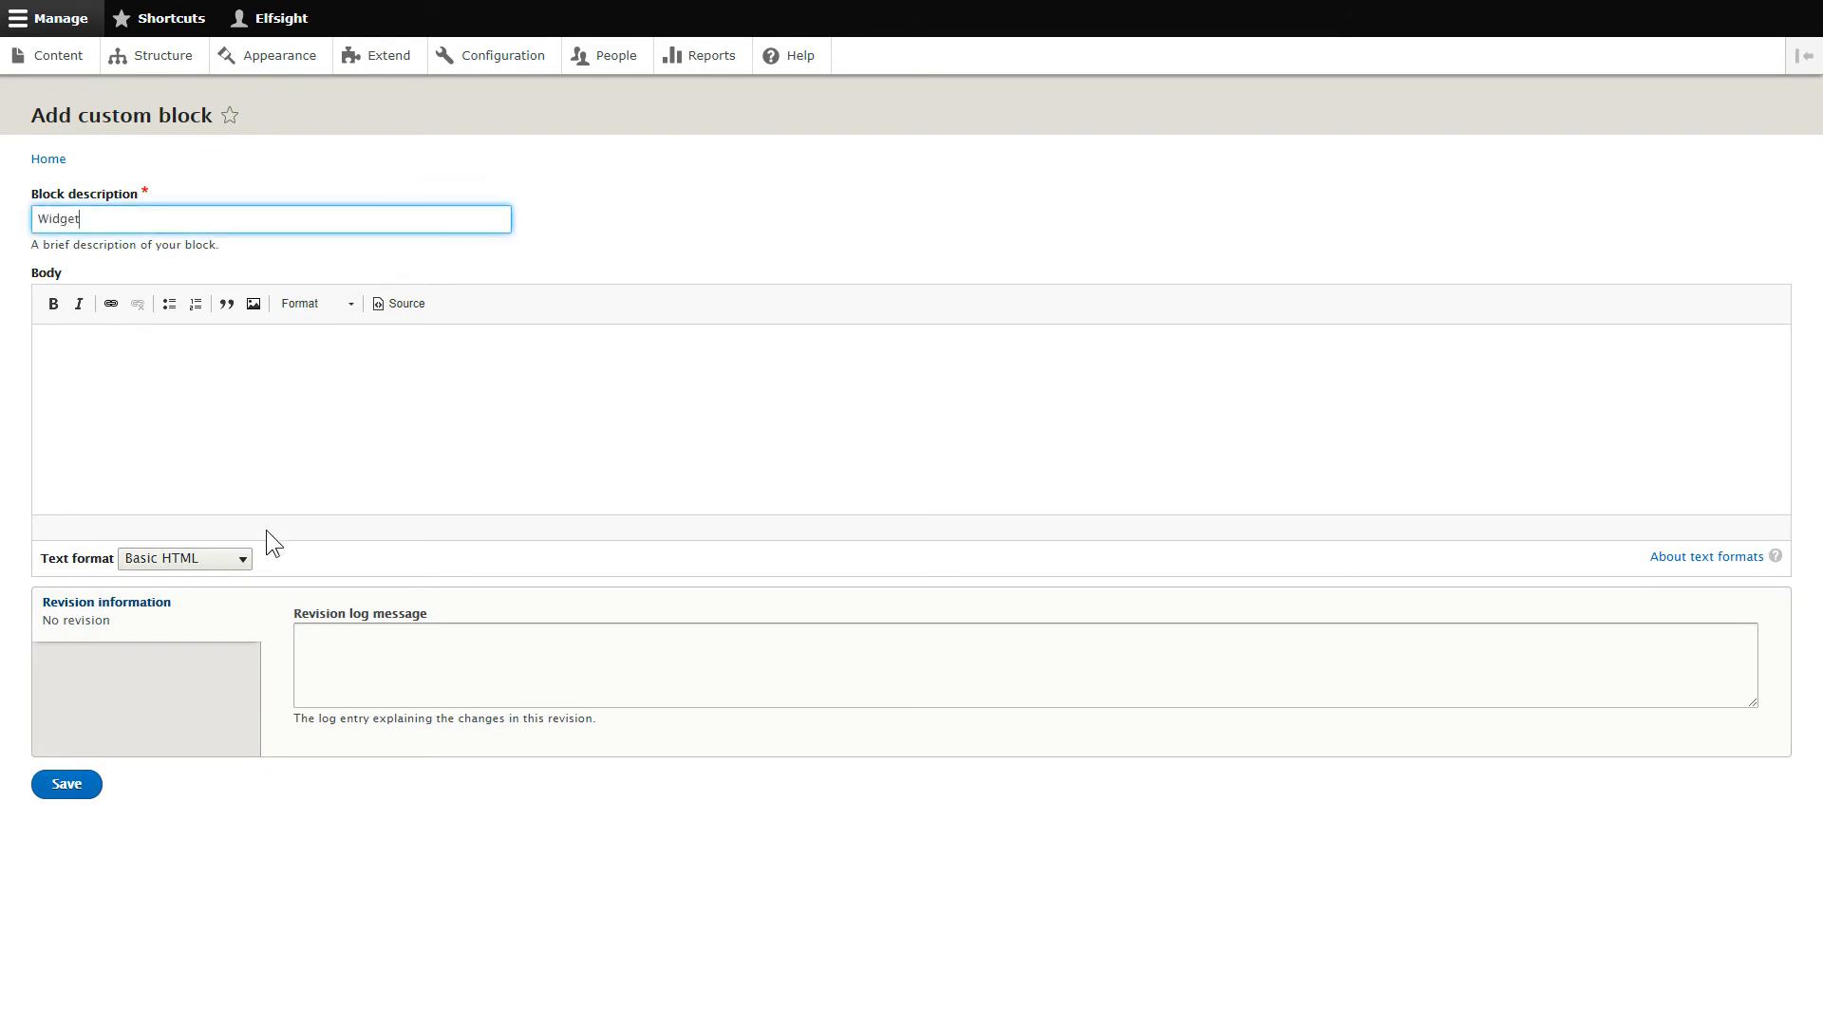
click(184, 558)
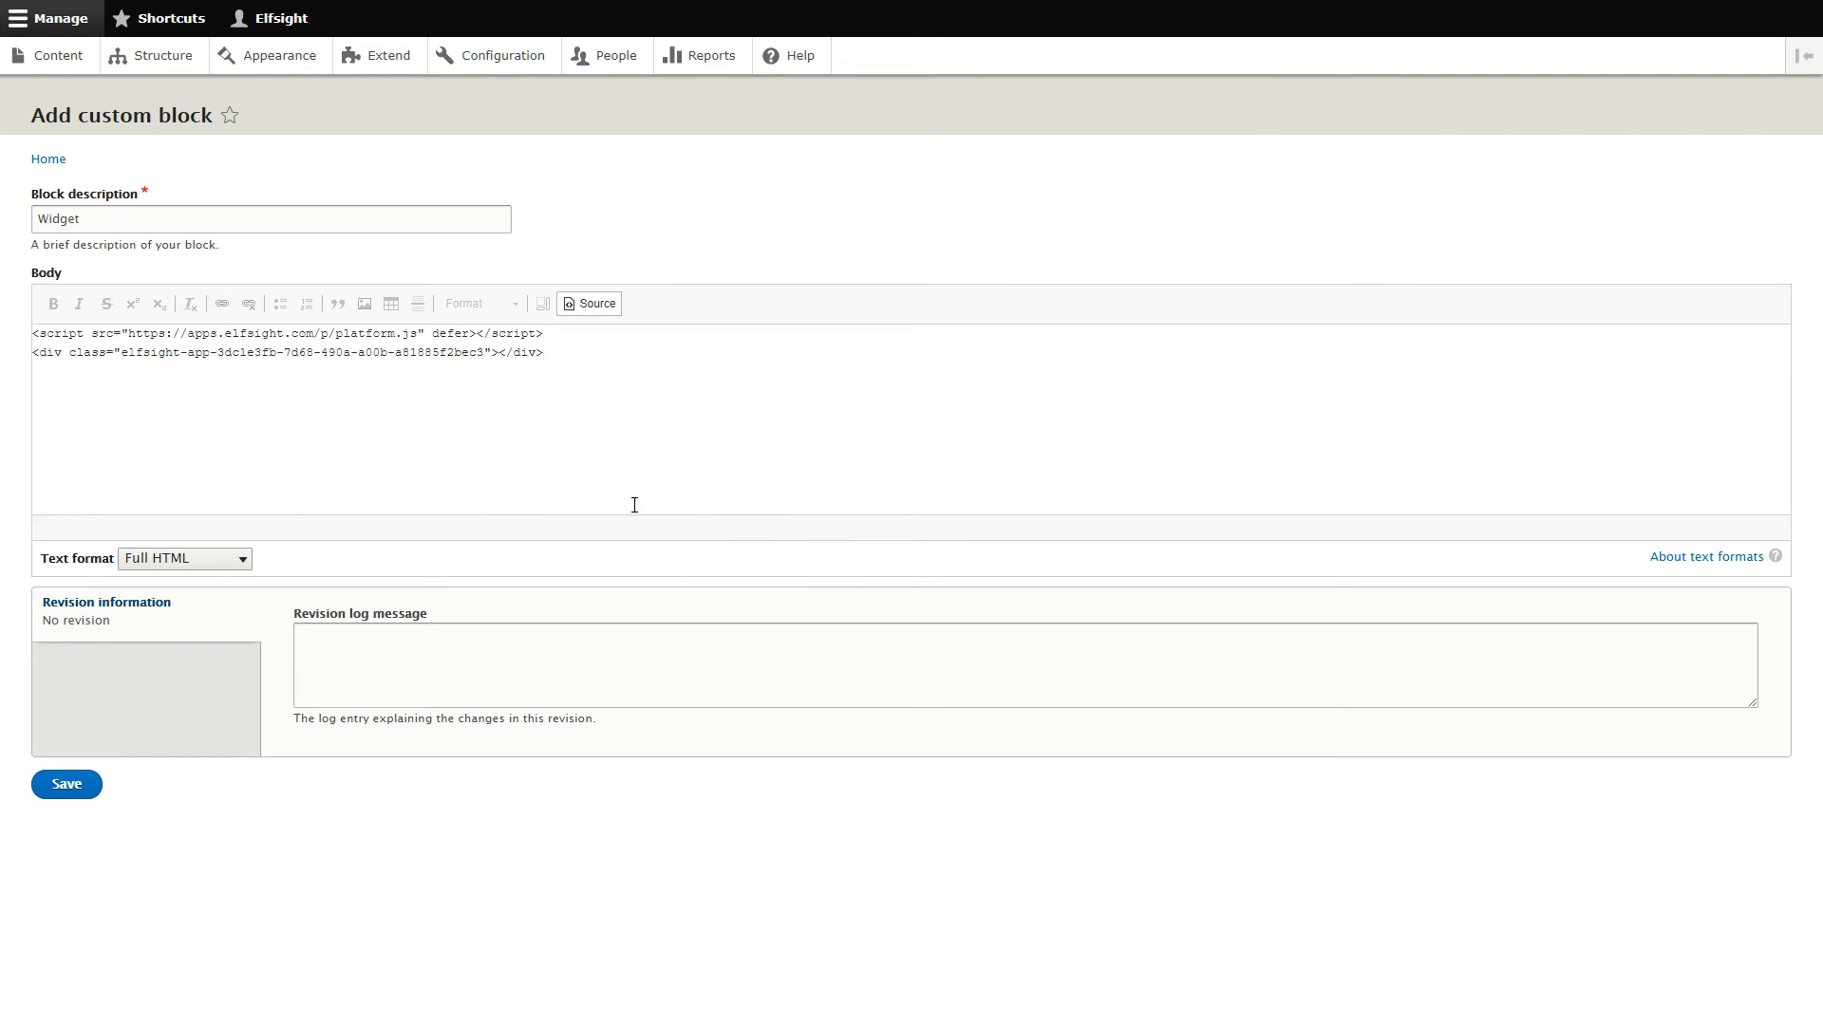
click(66, 784)
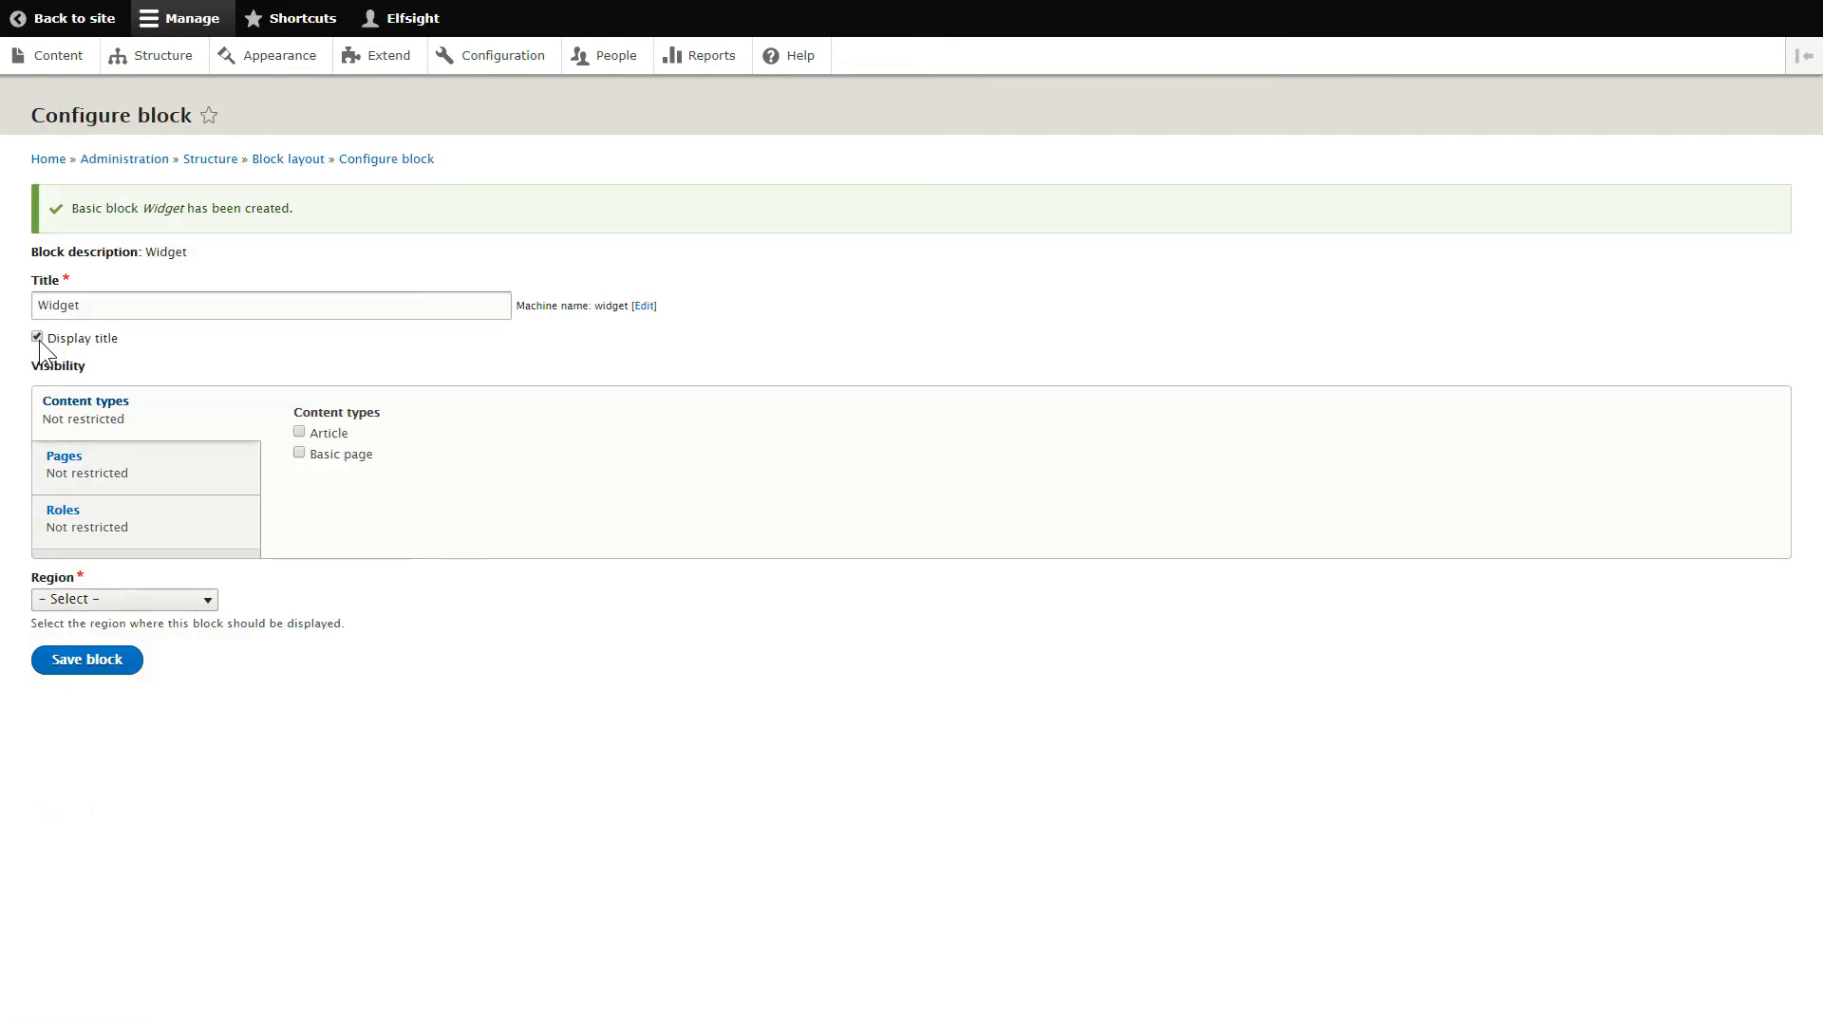
- Hide the block title, show it on Article and Basic page, place it in Footer first and save the layout
click(36, 338)
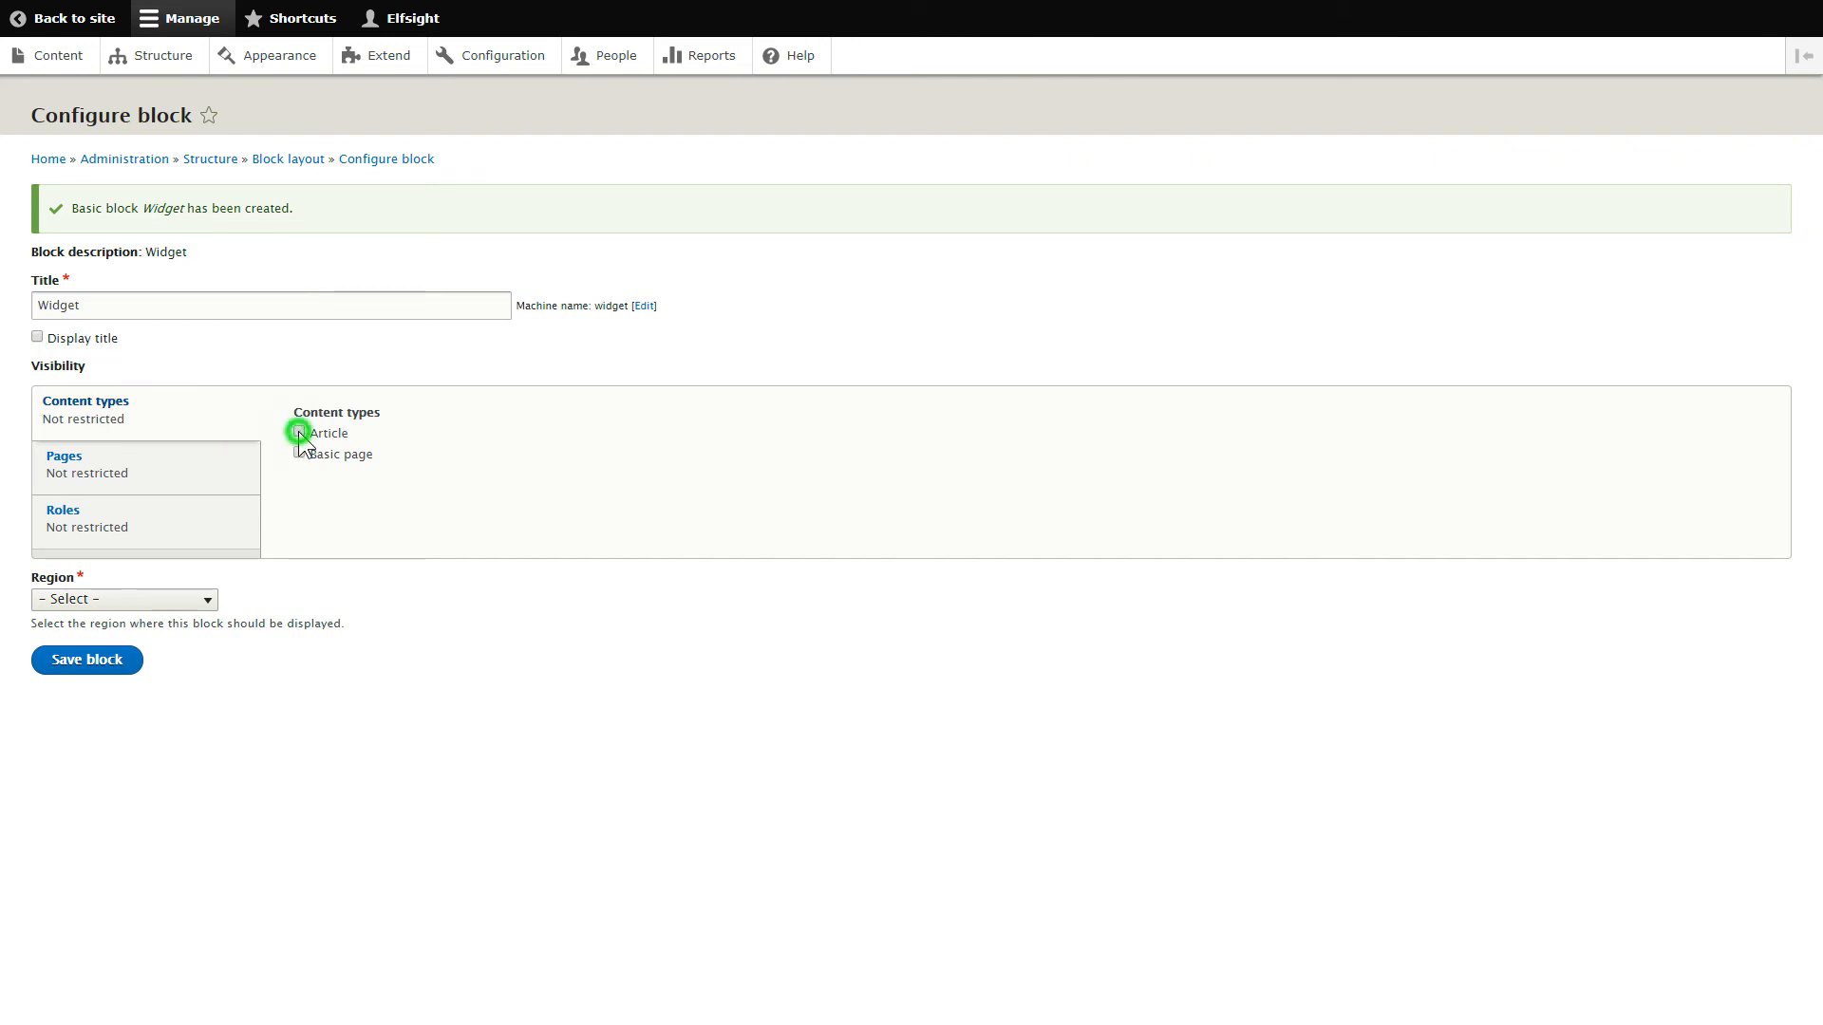
click(298, 433)
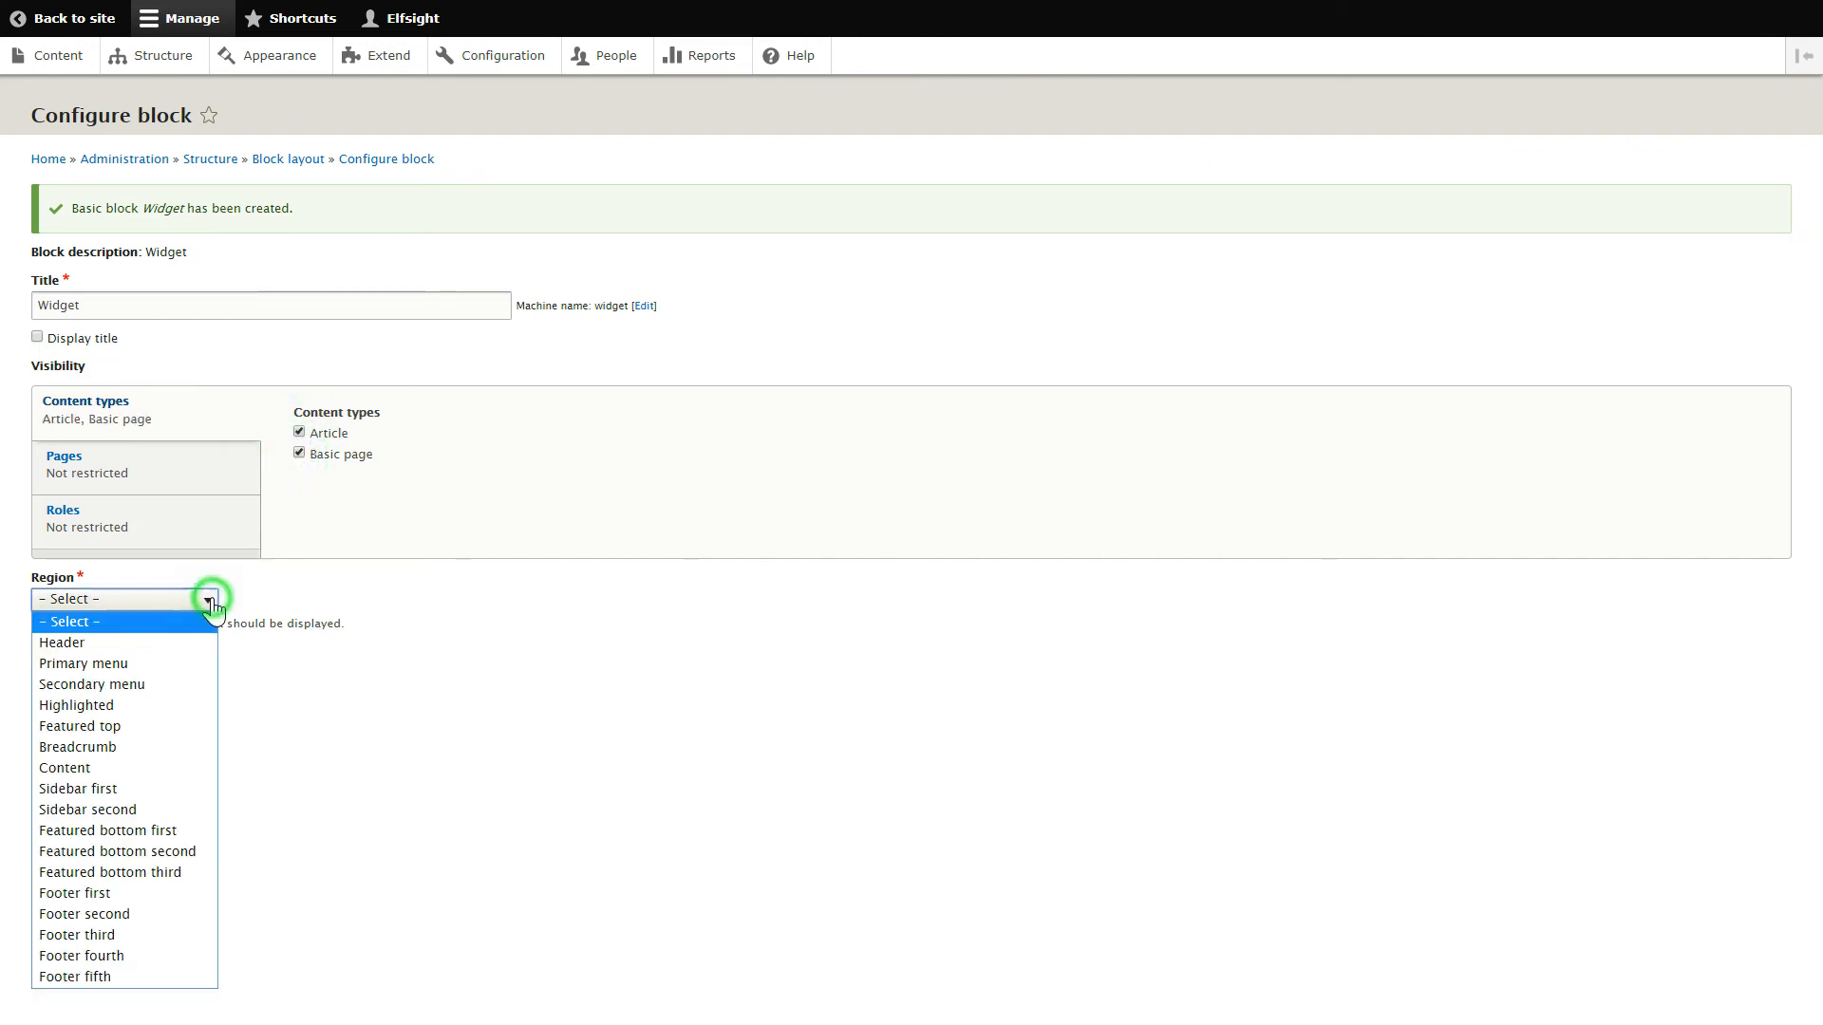
click(74, 892)
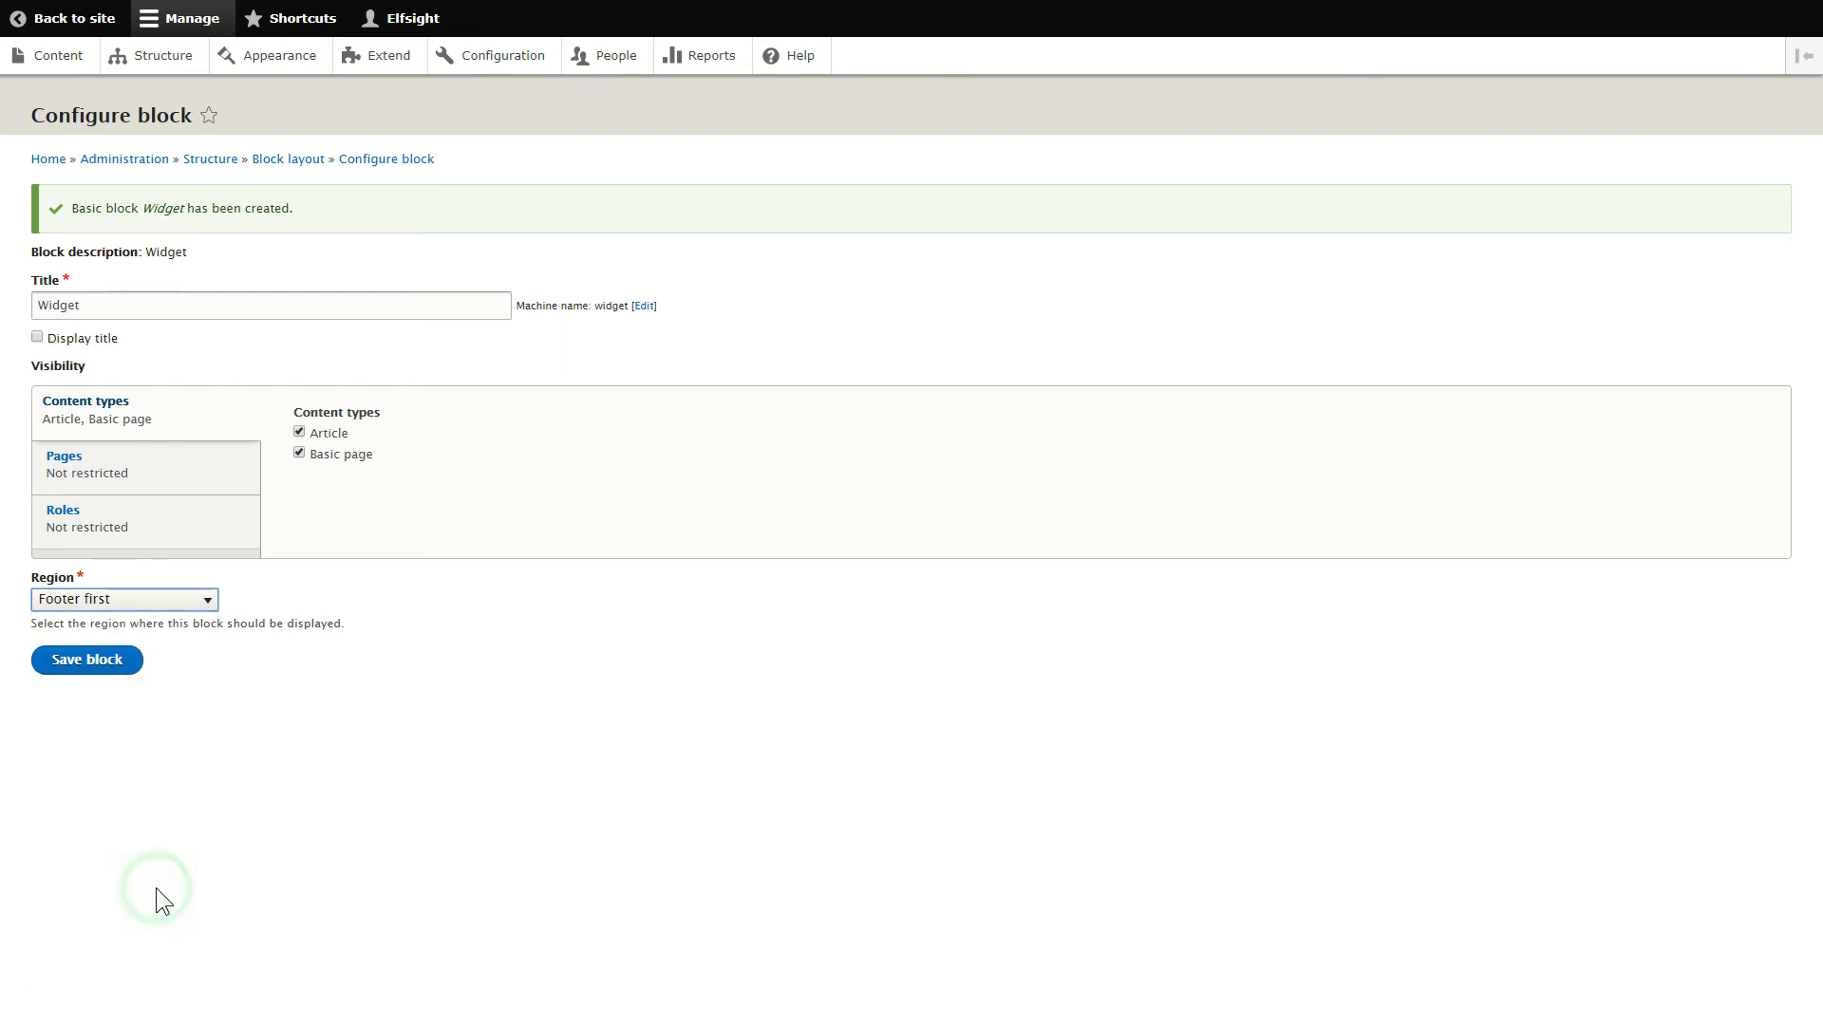
click(85, 658)
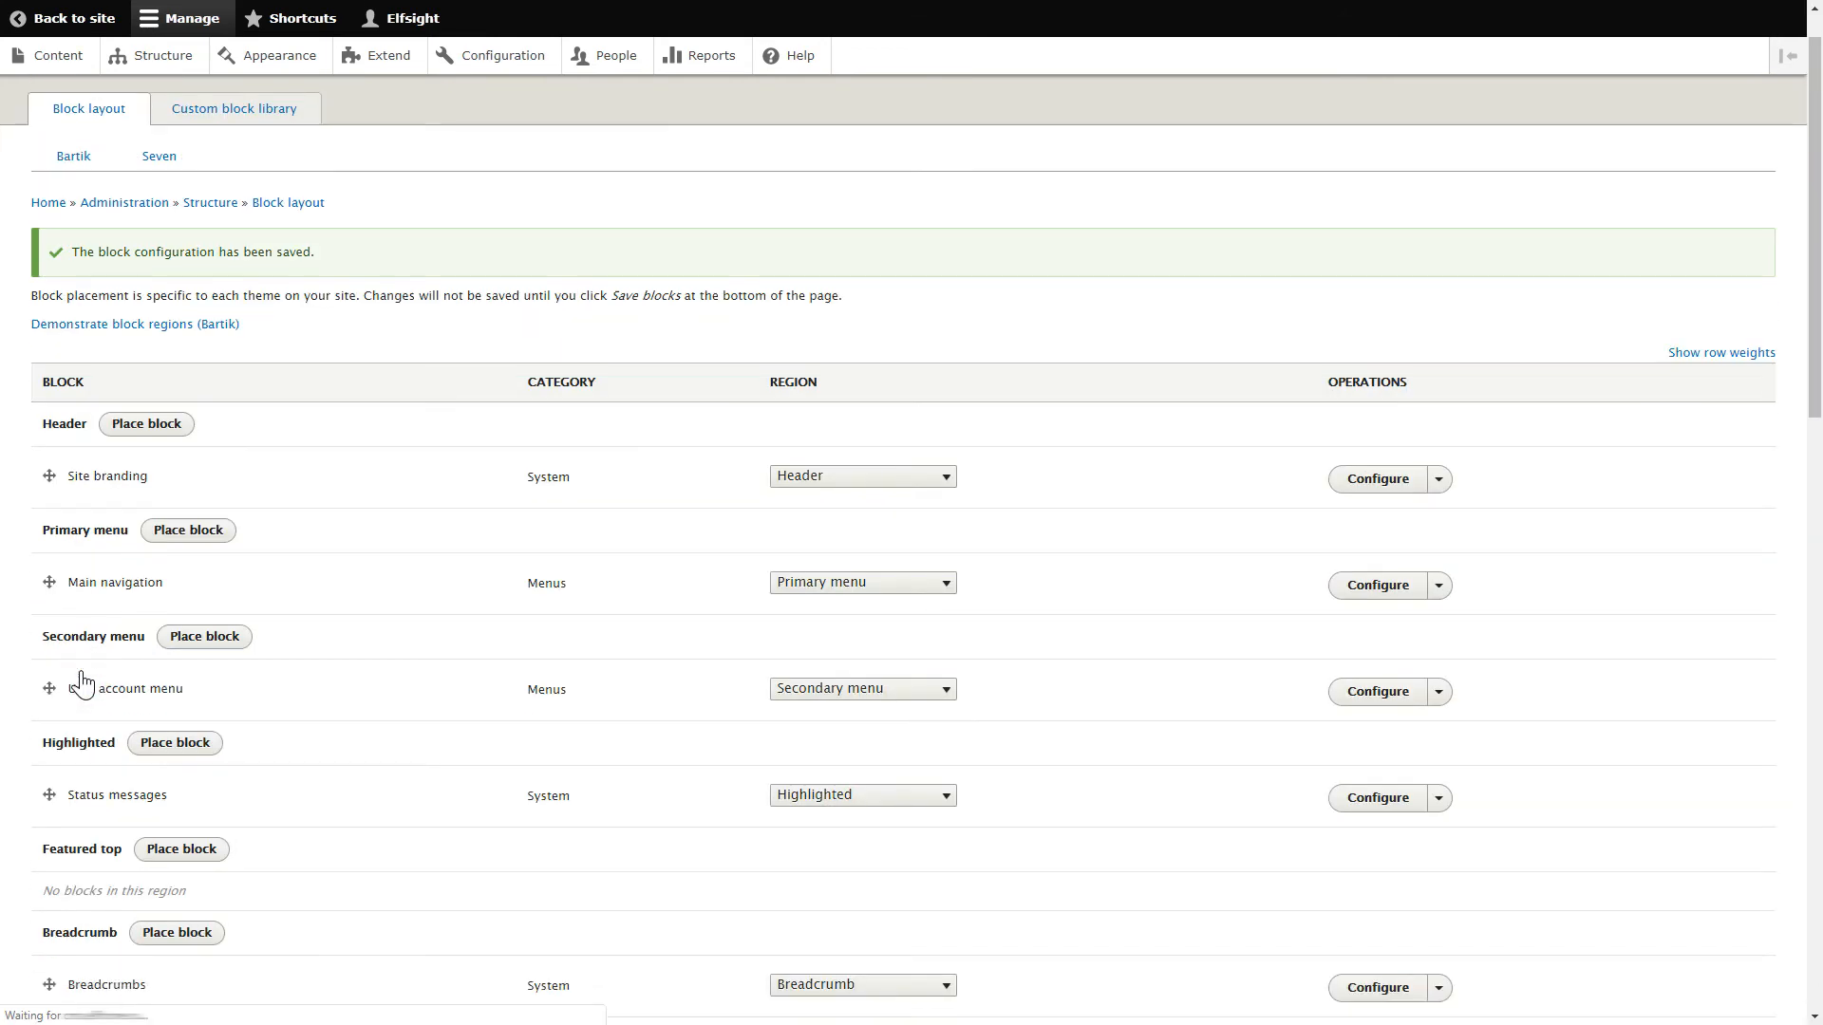
scroll(down, 3)
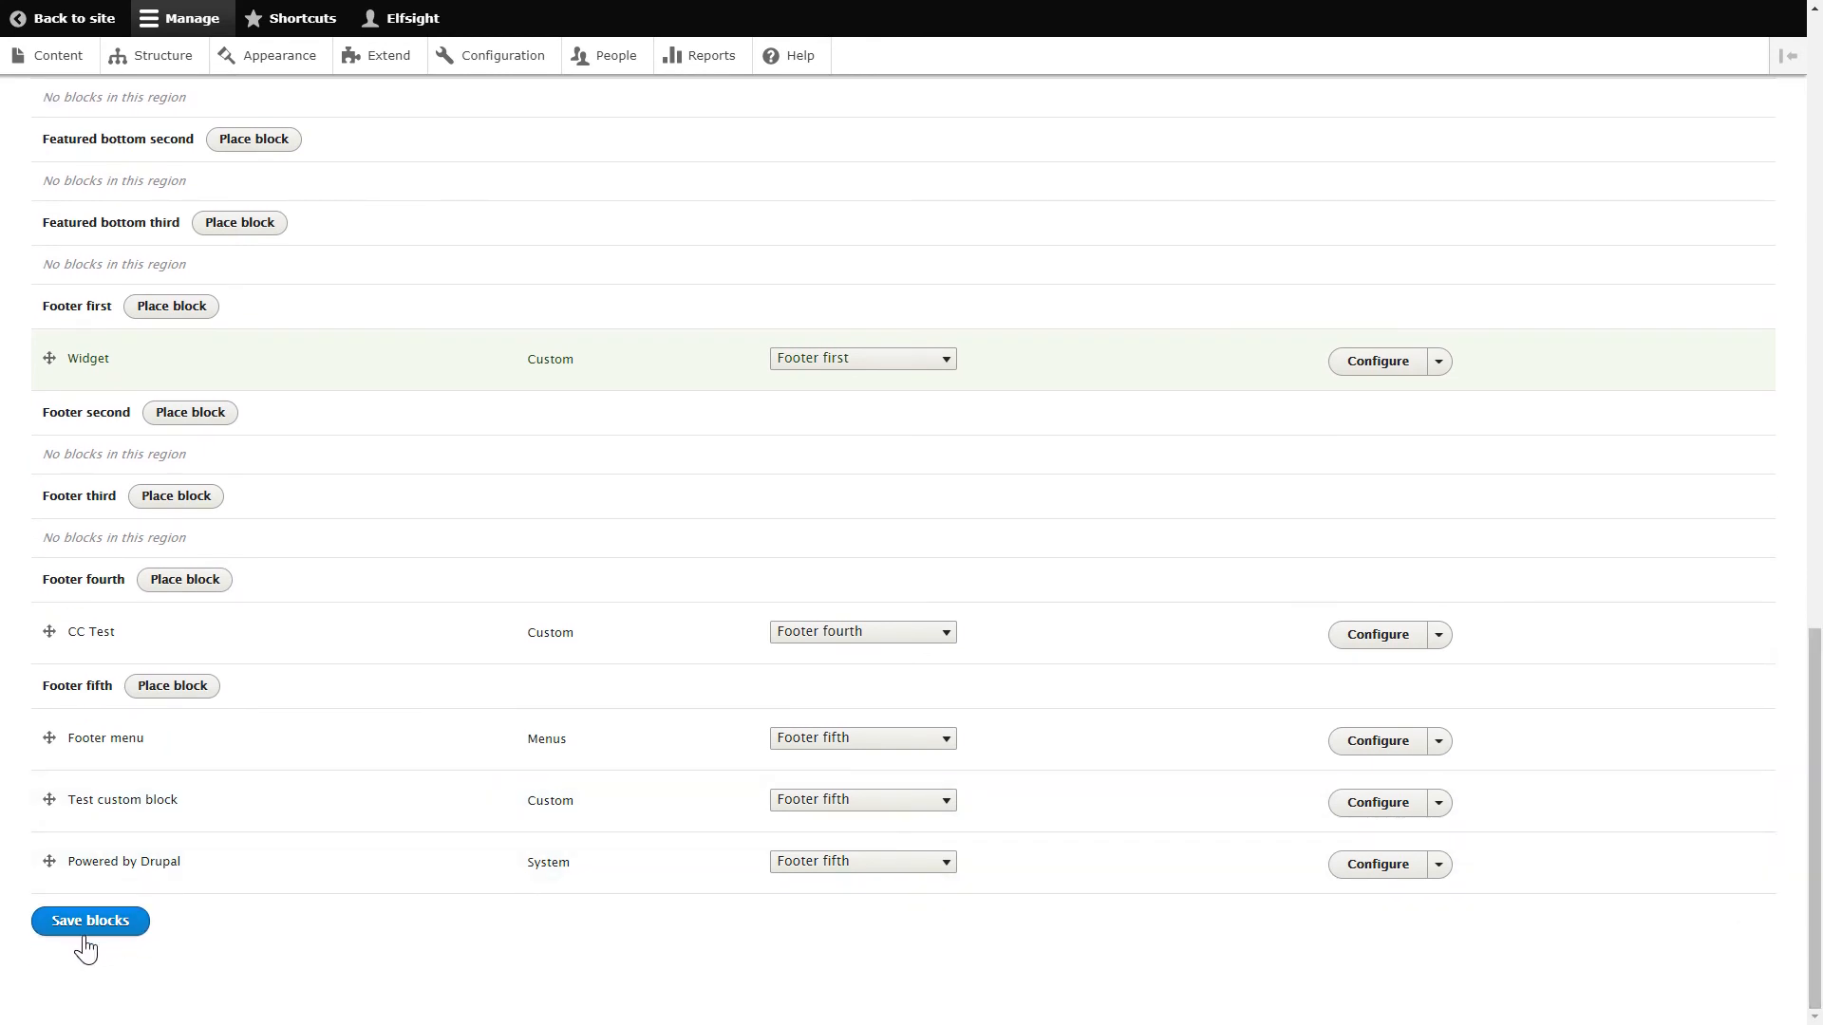
click(90, 921)
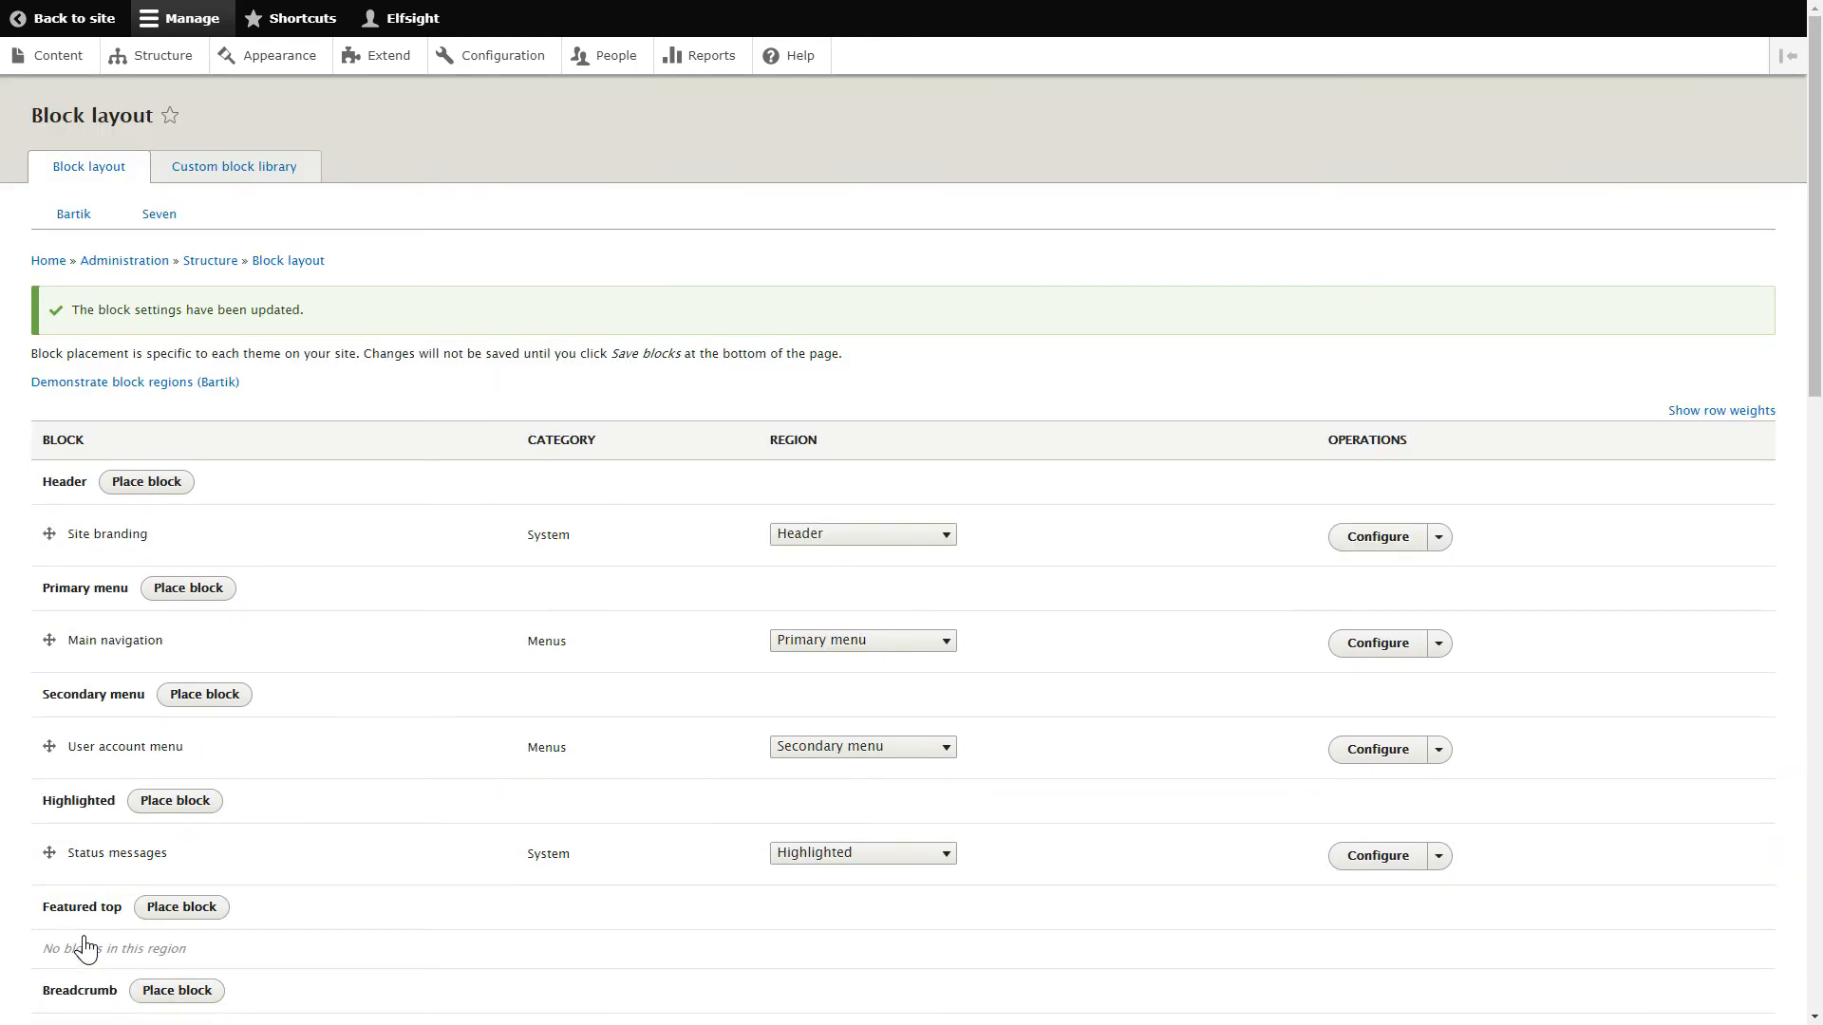
click(65, 17)
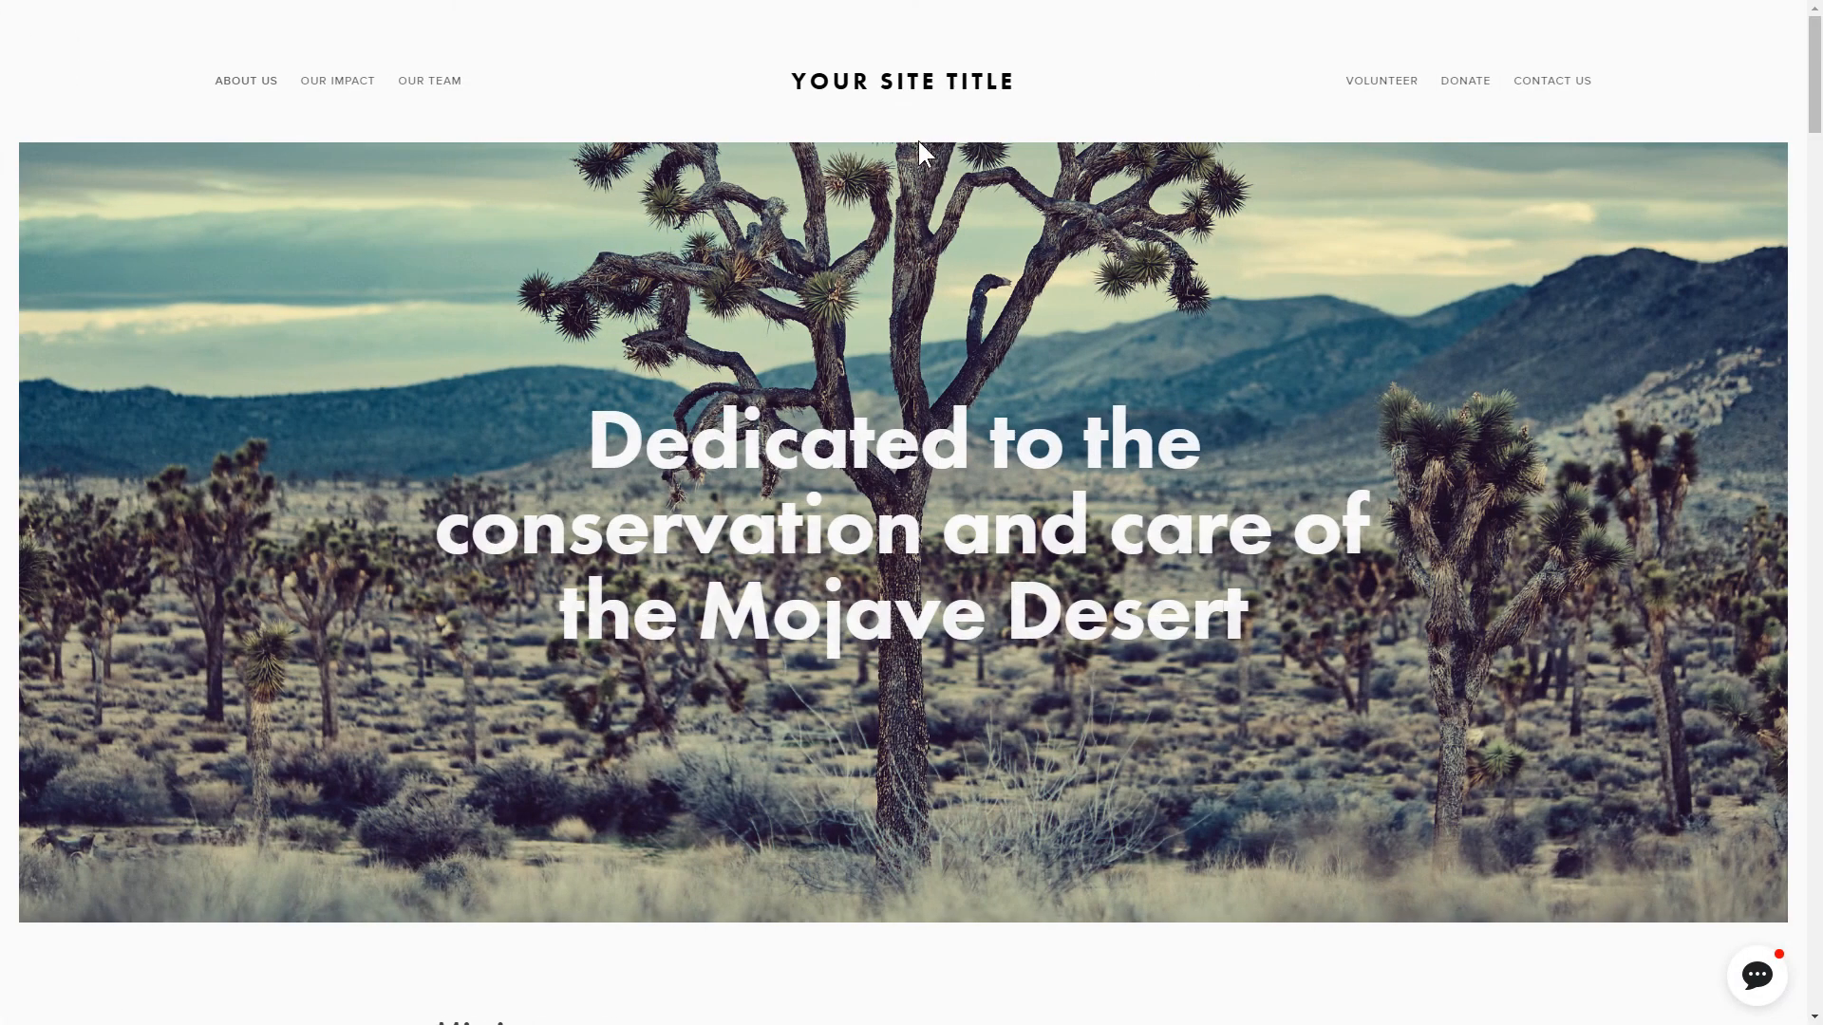
mouse_move(1758, 997)
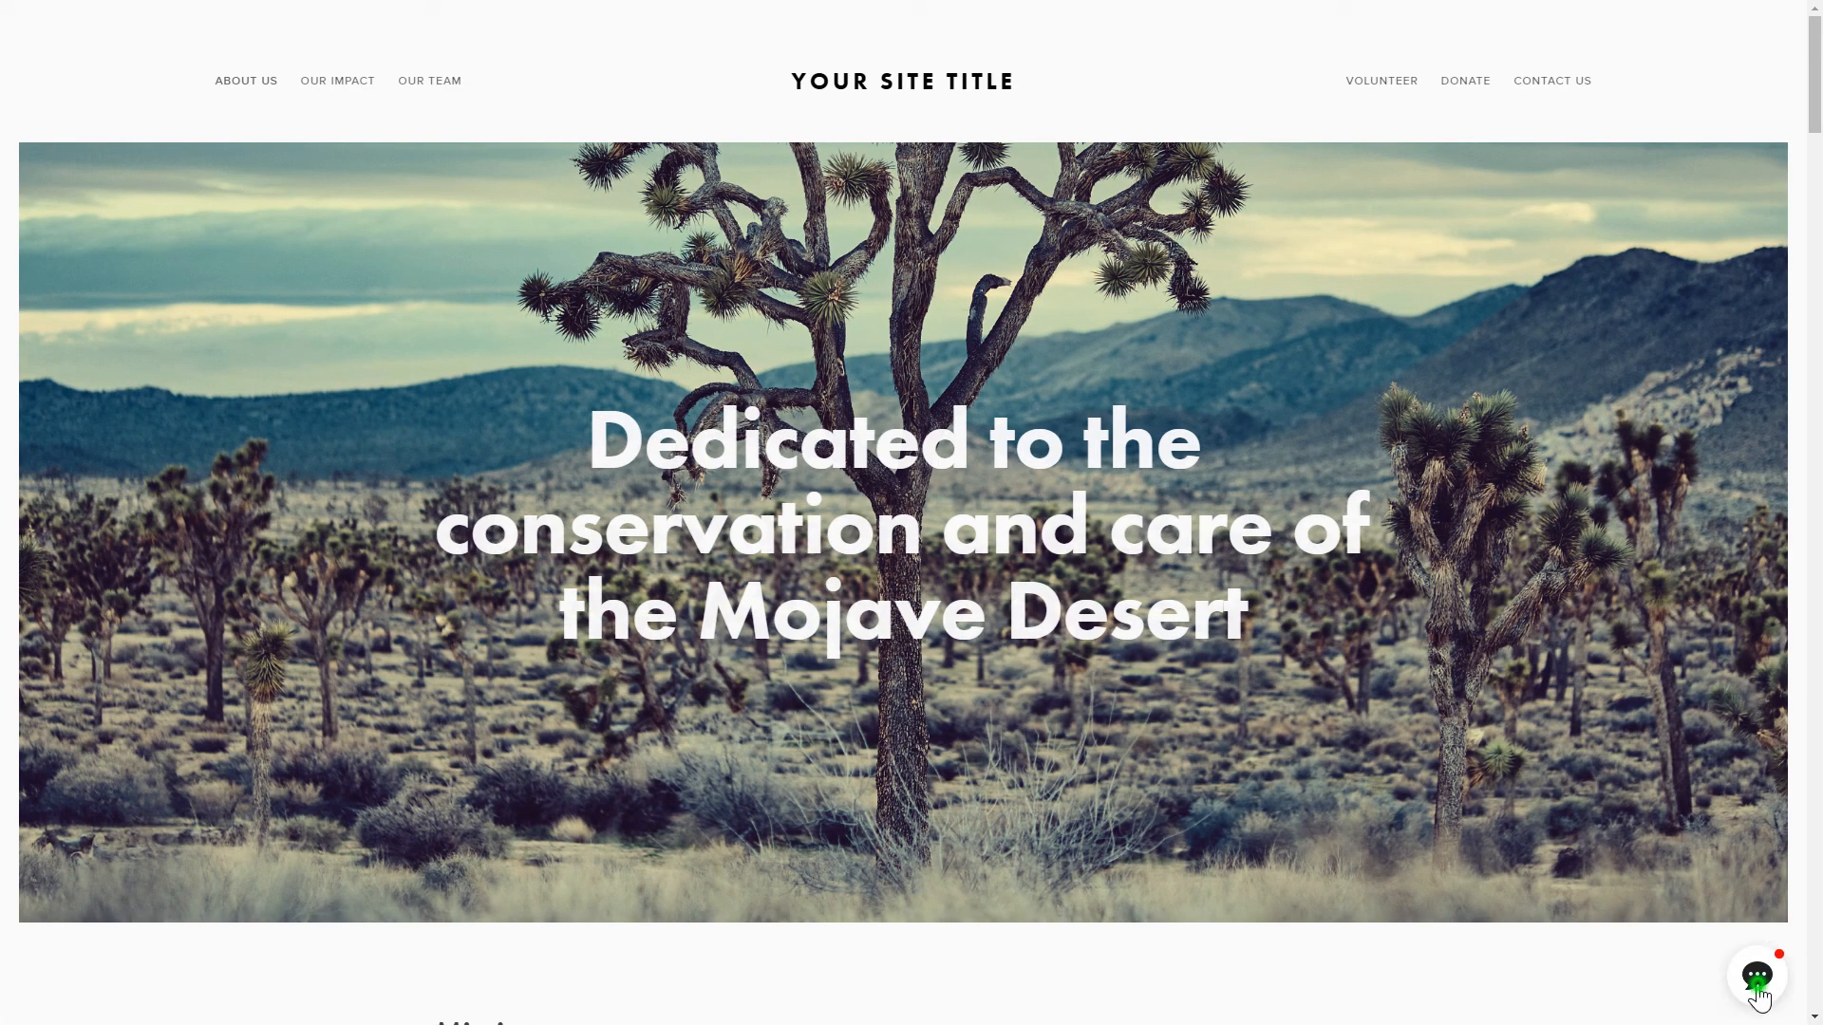
- Open the chat bubble on the live site to reveal the messenger options
click(1758, 974)
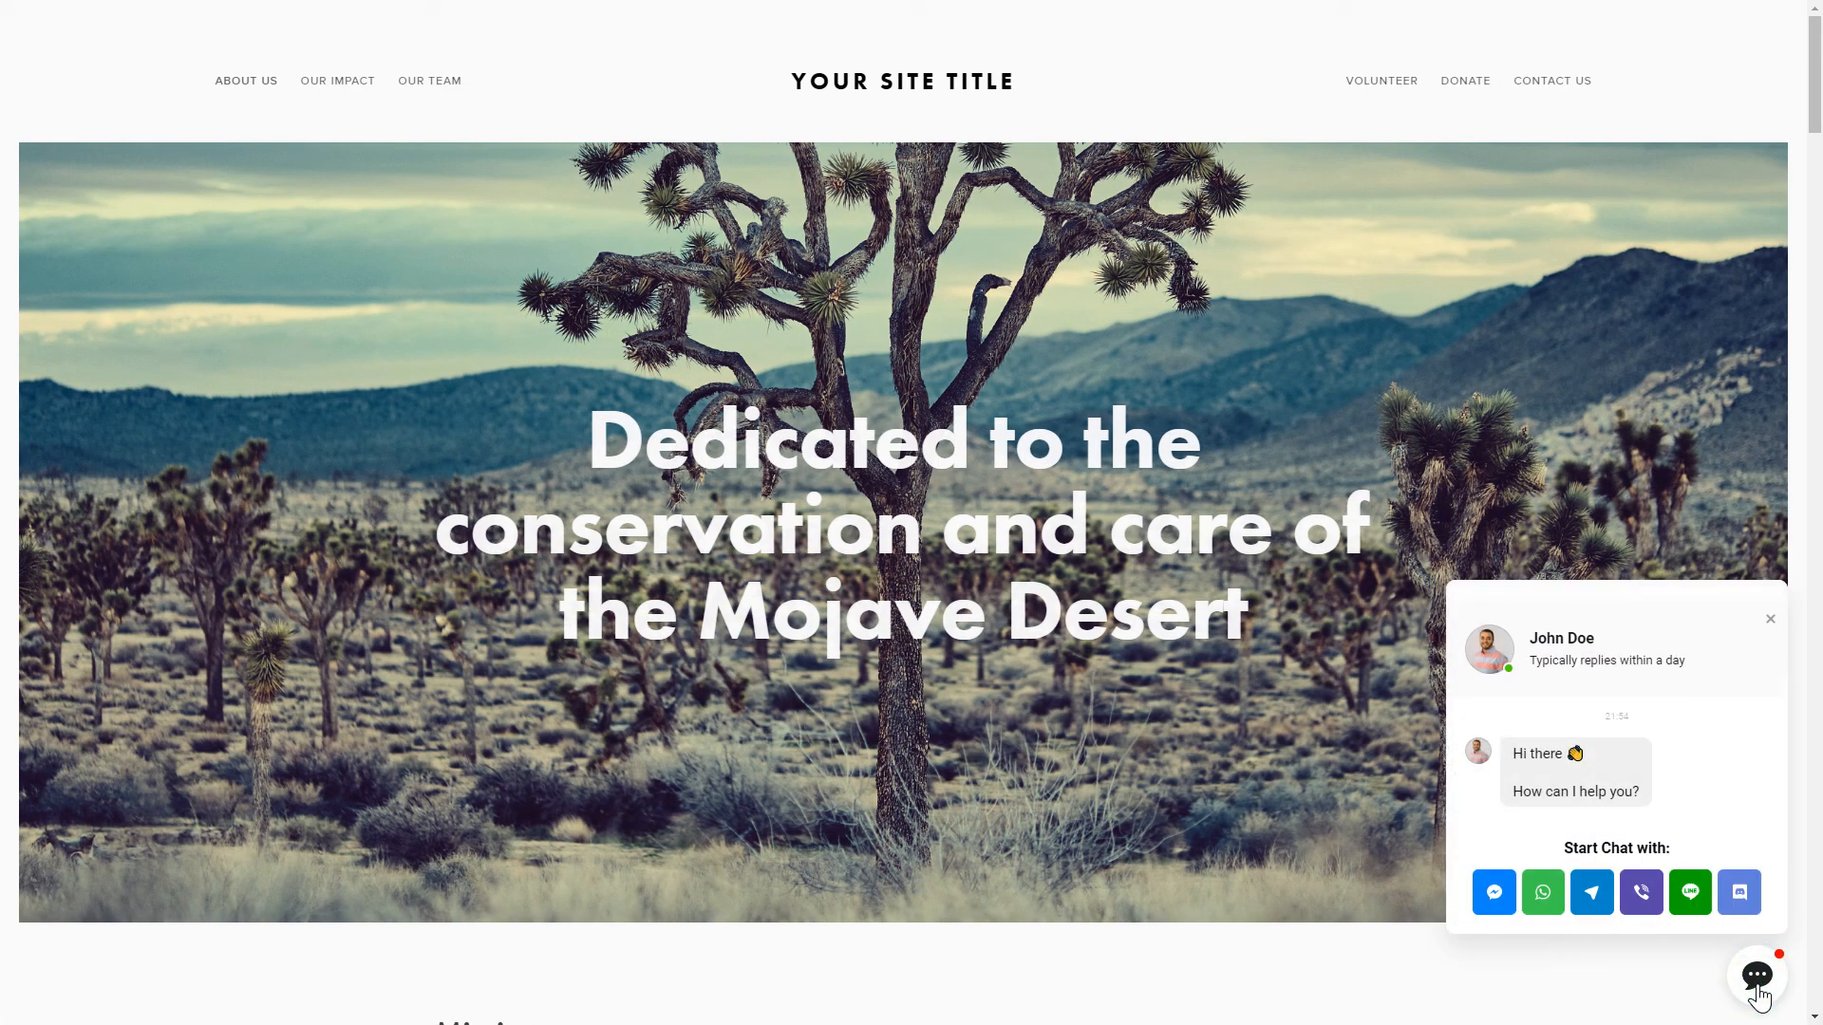